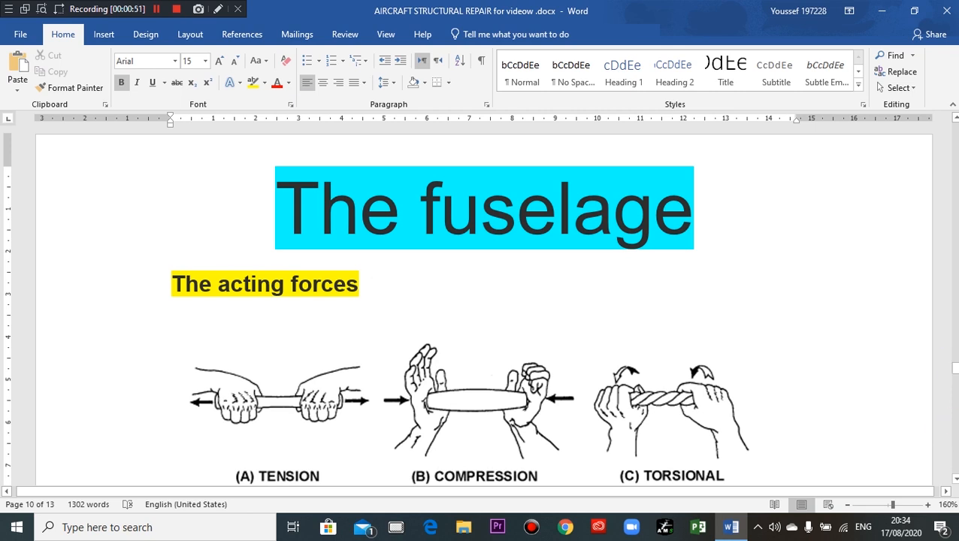
{"action": "mouse_move", "coordinate": [562, 287]}
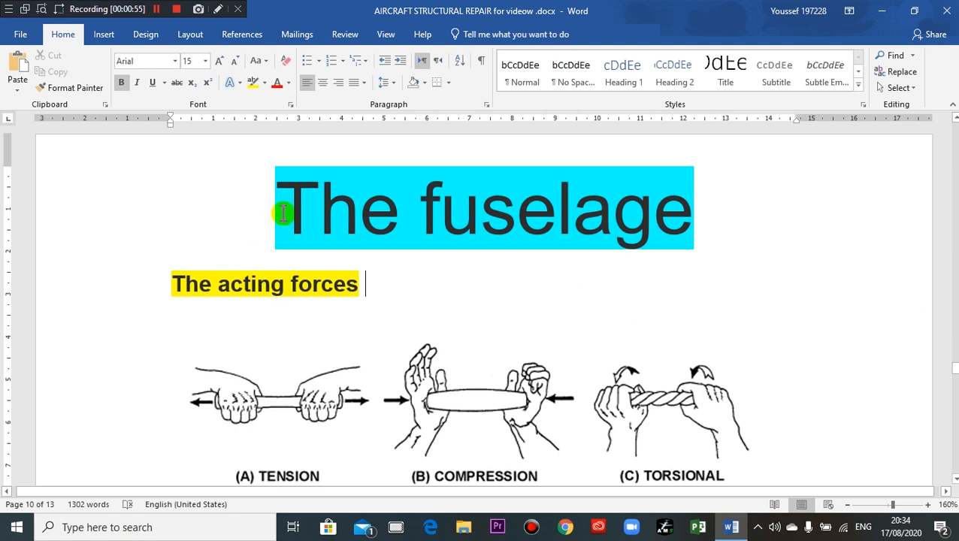
{"action": "mouse_move", "coordinate": [661, 298]}
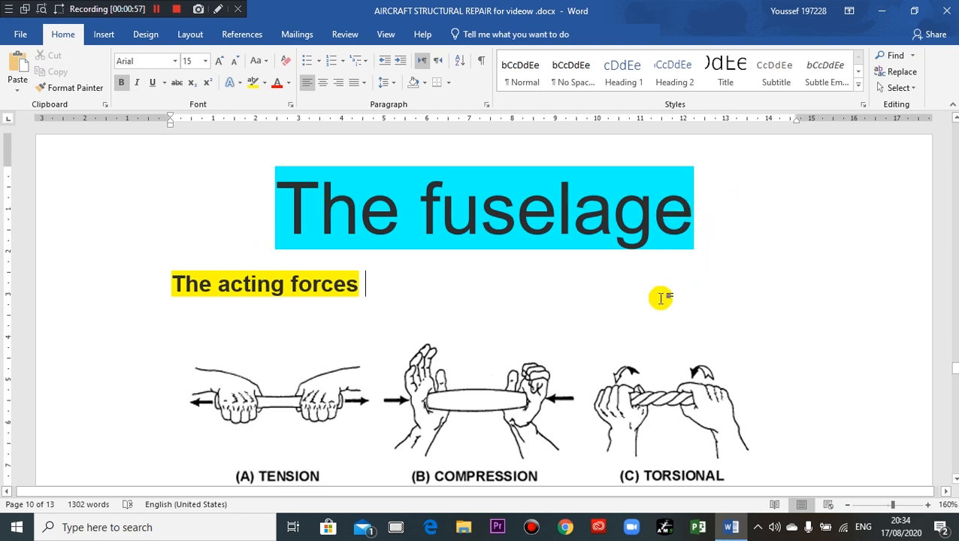
{"action": "mouse_move", "coordinate": [611, 309]}
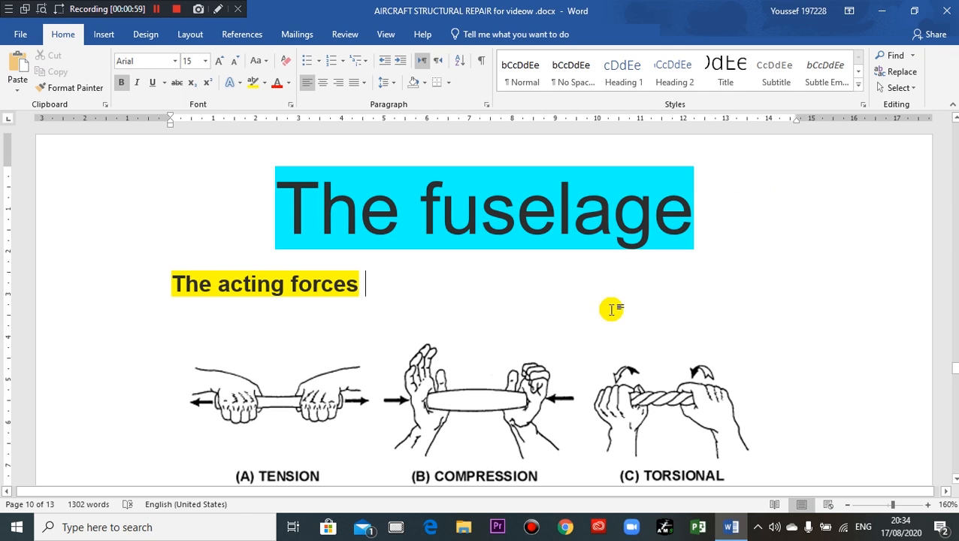
{"action": "mouse_move", "coordinate": [331, 245]}
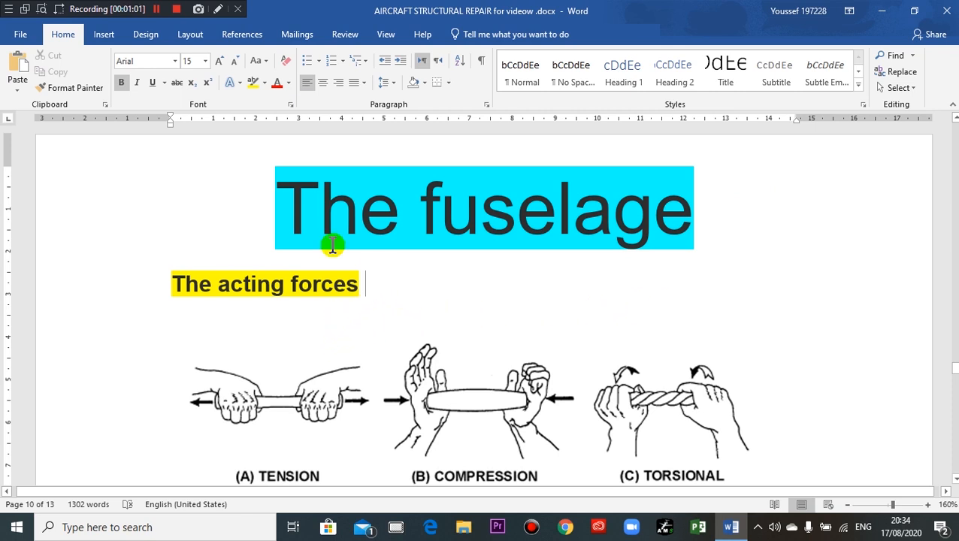
{"action": "mouse_move", "coordinate": [730, 304]}
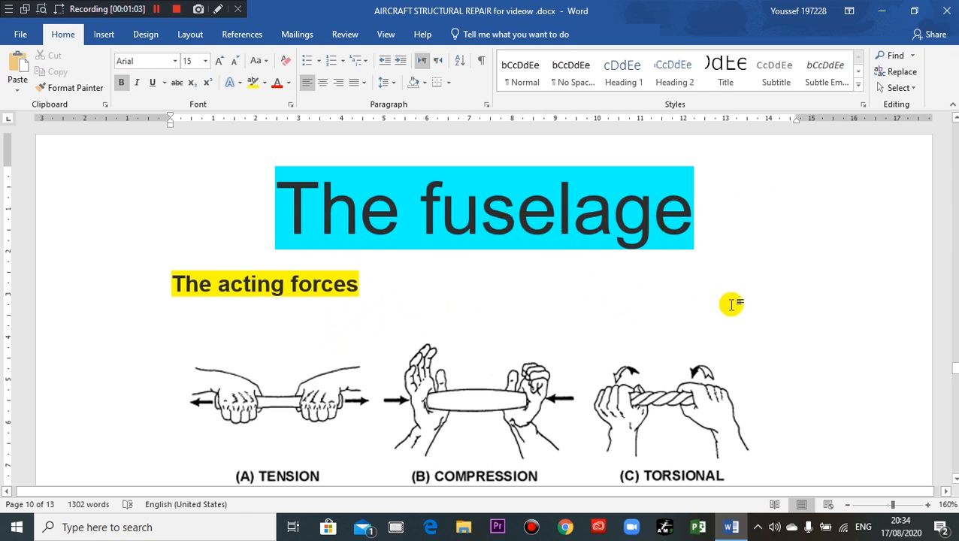
{"action": "mouse_move", "coordinate": [610, 316]}
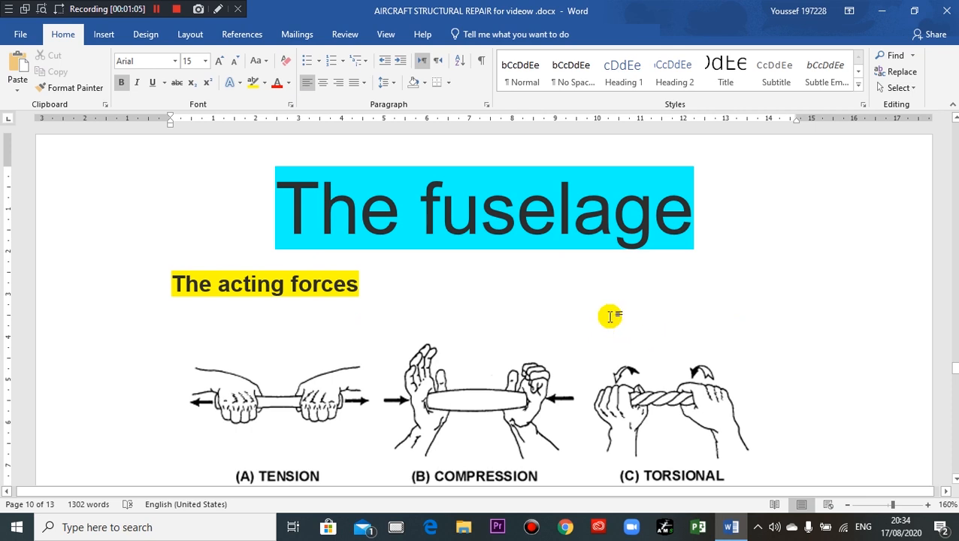
Scroll down until the full shear and bending diagrams appear below the acting forces illustrations.
{"action": "scroll", "scroll_direction": "down", "scroll_amount": 3}
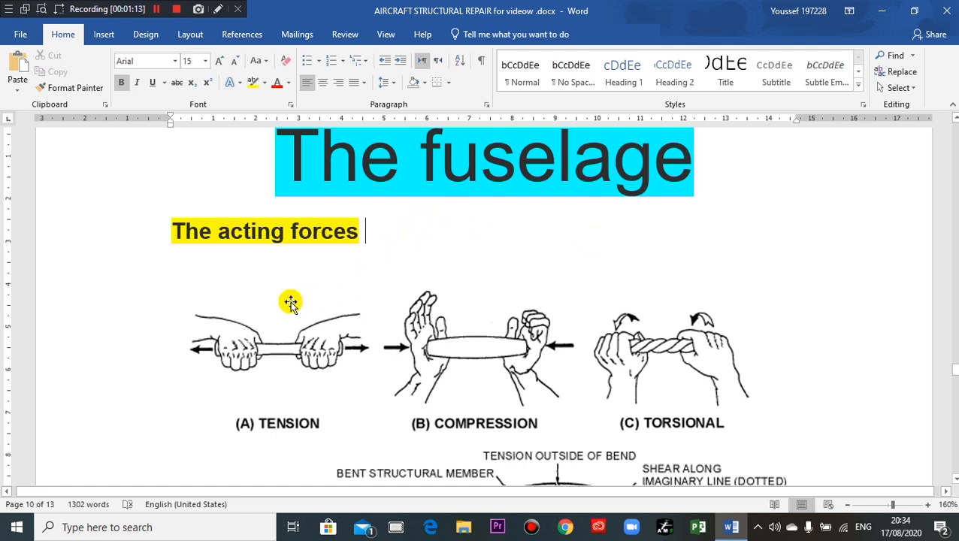
{"action": "mouse_move", "coordinate": [312, 283]}
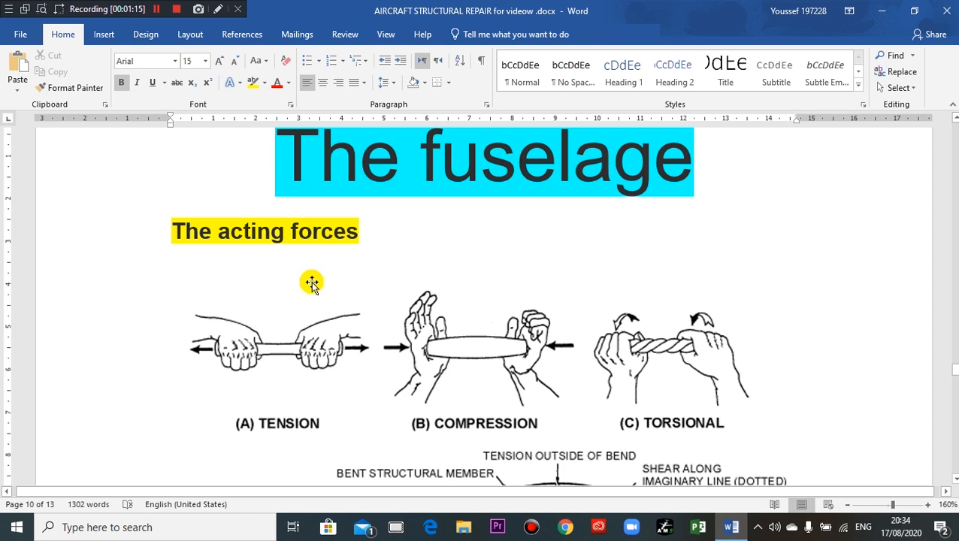
{"action": "mouse_move", "coordinate": [642, 293]}
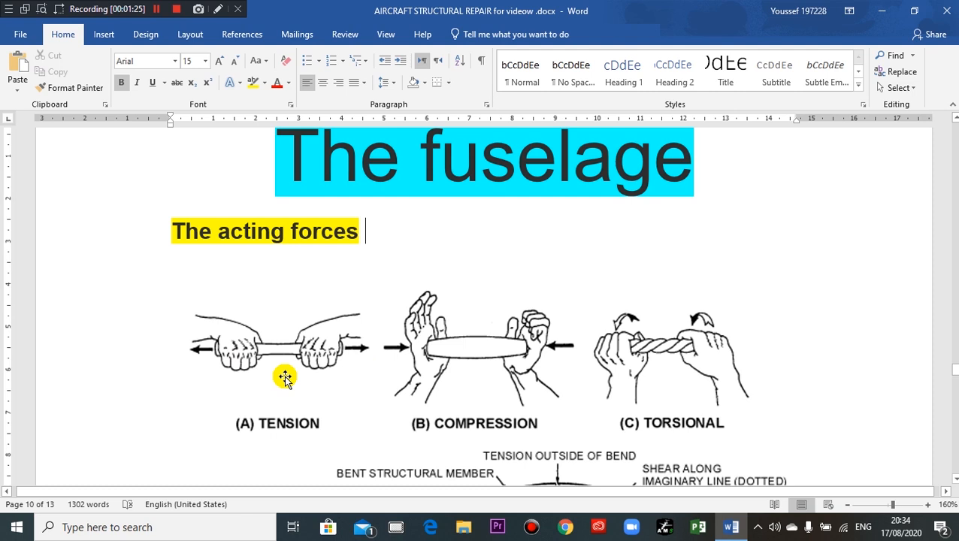
{"action": "mouse_move", "coordinate": [227, 360]}
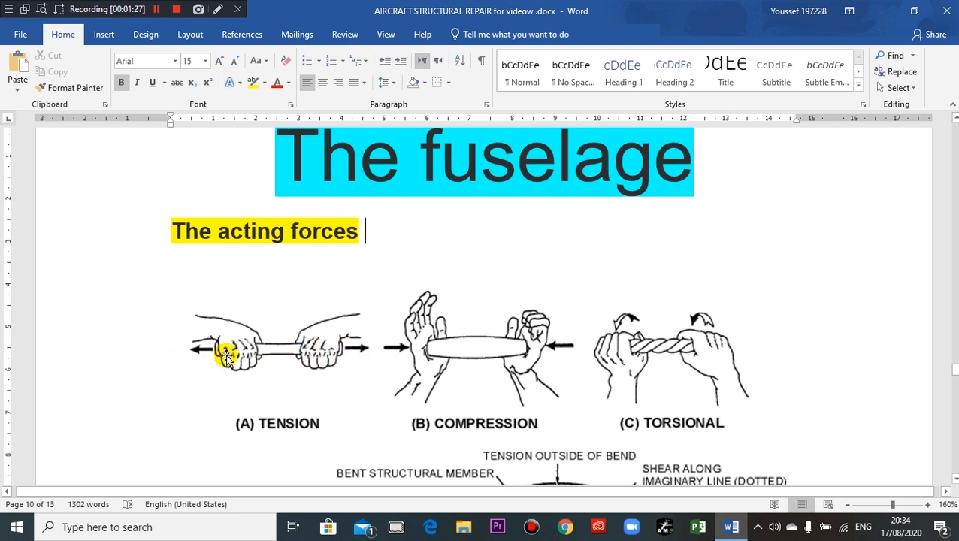
{"action": "mouse_move", "coordinate": [276, 356]}
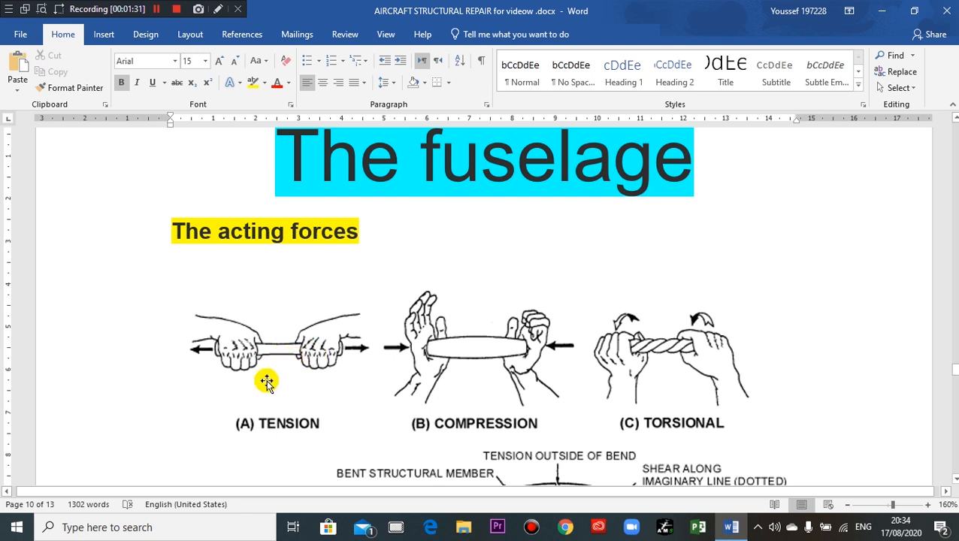
{"action": "mouse_move", "coordinate": [284, 365]}
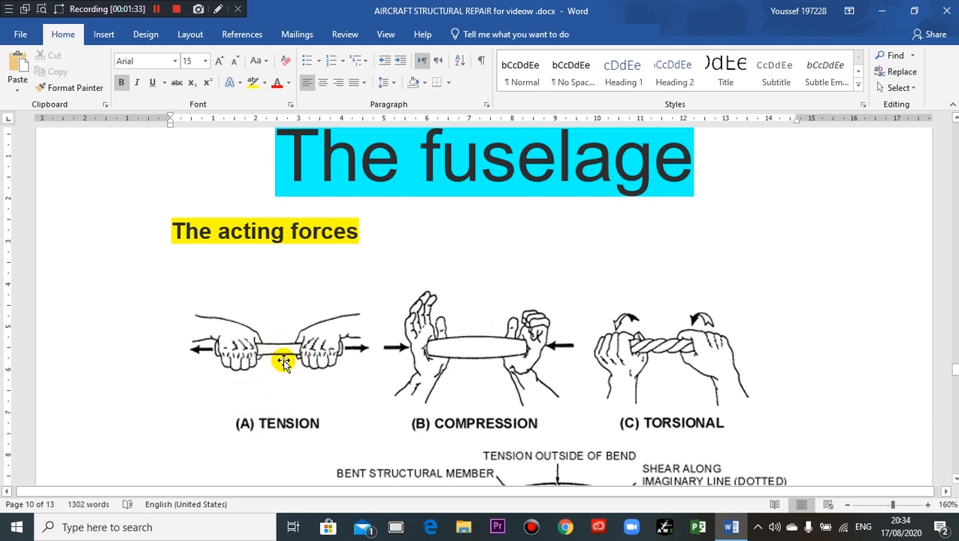
{"action": "mouse_move", "coordinate": [504, 372]}
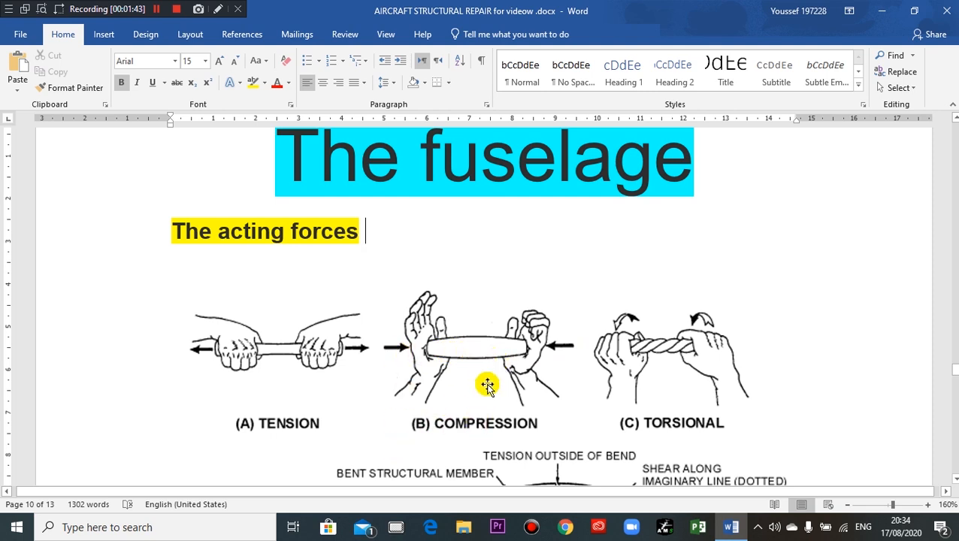
{"action": "mouse_move", "coordinate": [691, 394]}
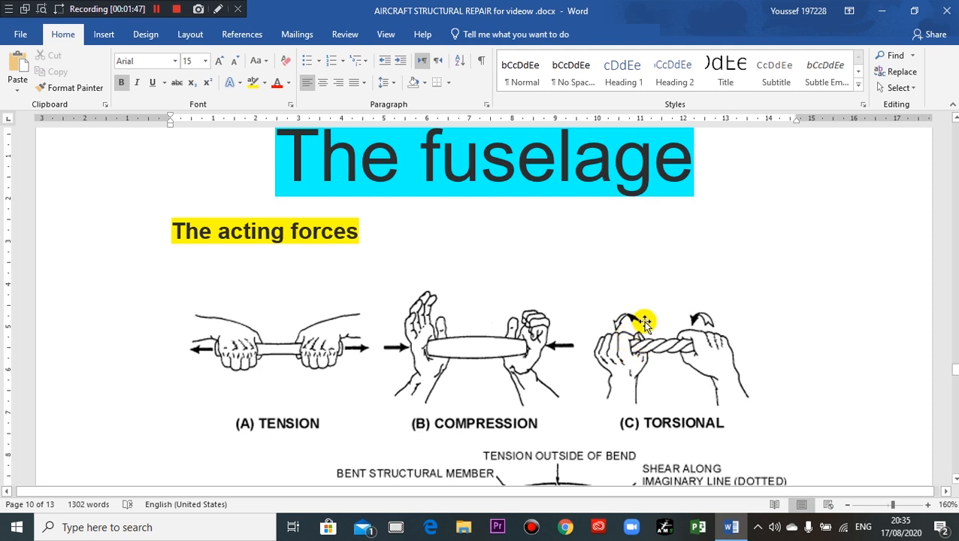
{"action": "mouse_move", "coordinate": [630, 325]}
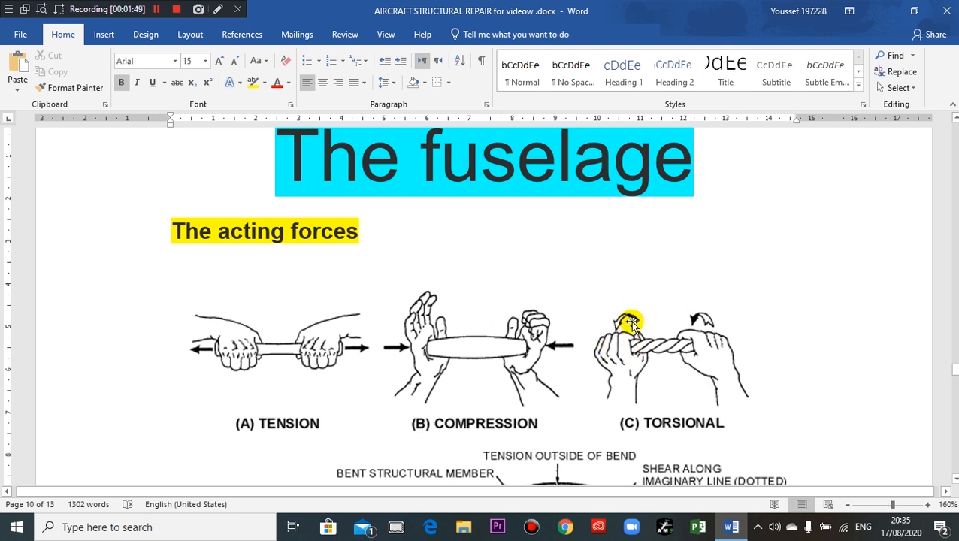
{"action": "mouse_move", "coordinate": [651, 324]}
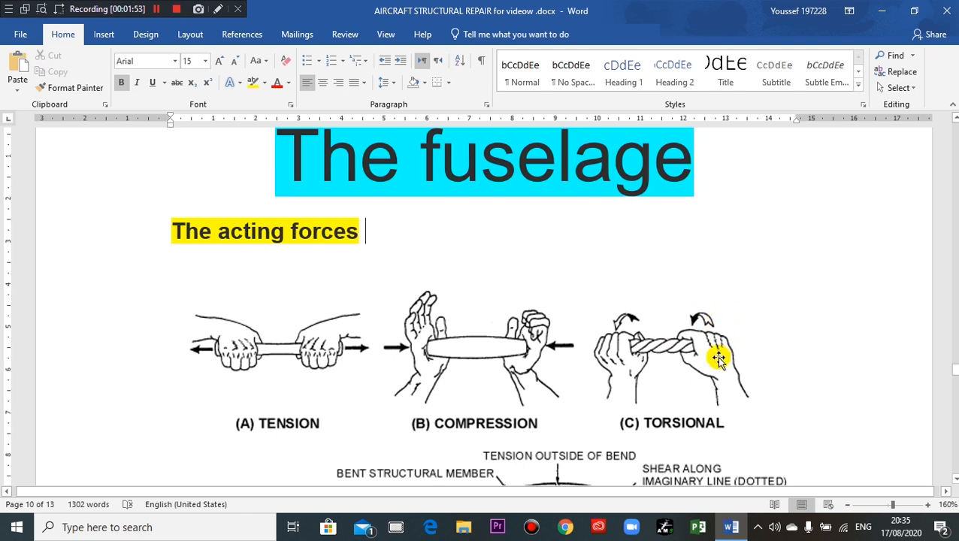
{"action": "scroll", "scroll_direction": "down", "scroll_amount": 3}
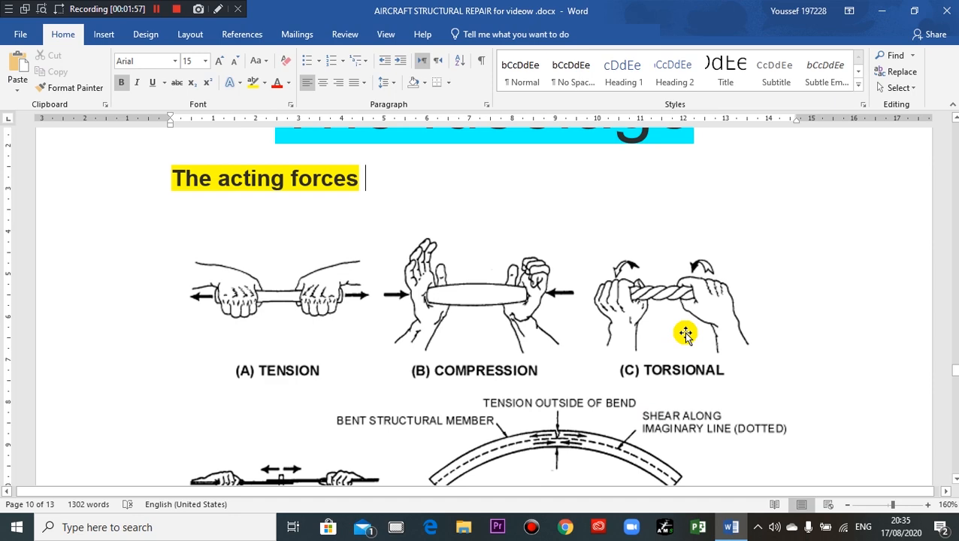
{"action": "scroll", "scroll_direction": "down", "scroll_amount": 3}
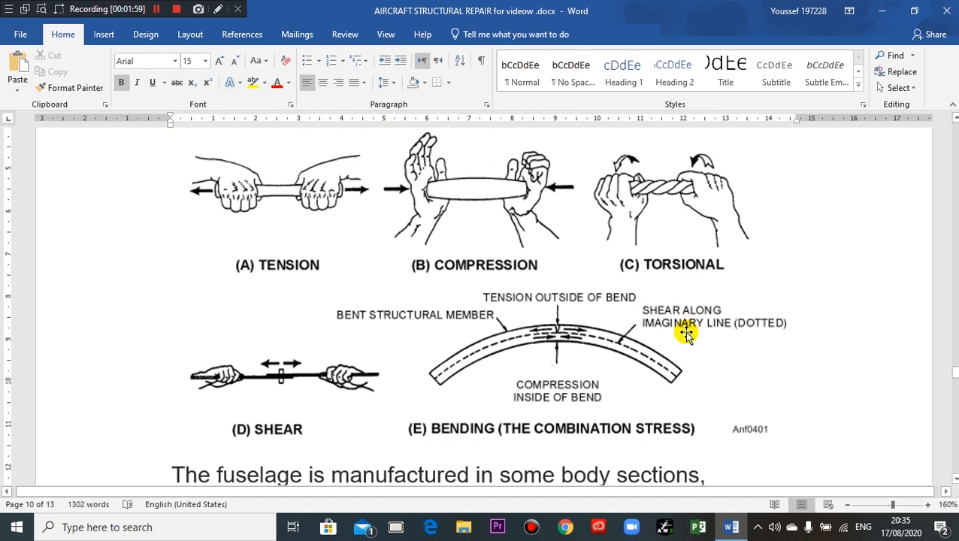
{"action": "mouse_move", "coordinate": [289, 379]}
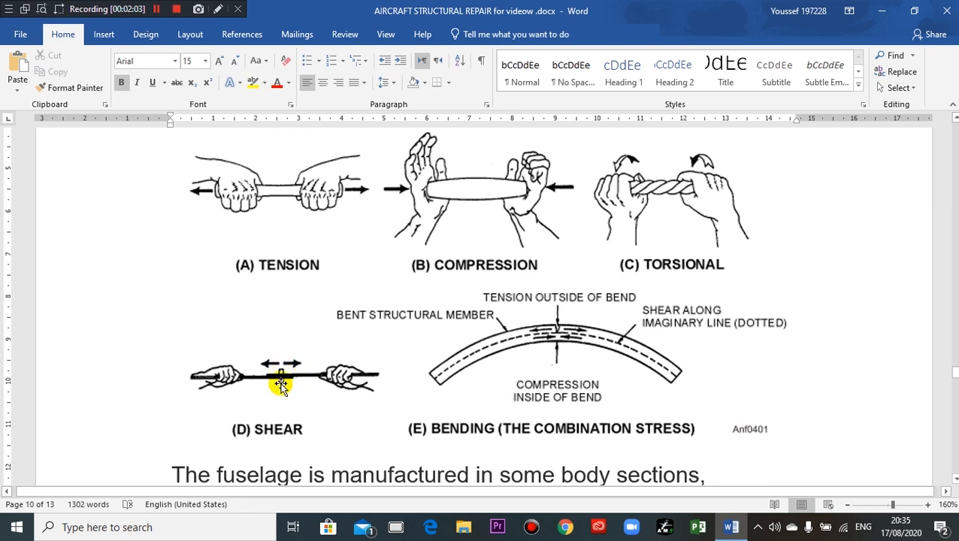
{"action": "mouse_move", "coordinate": [284, 381]}
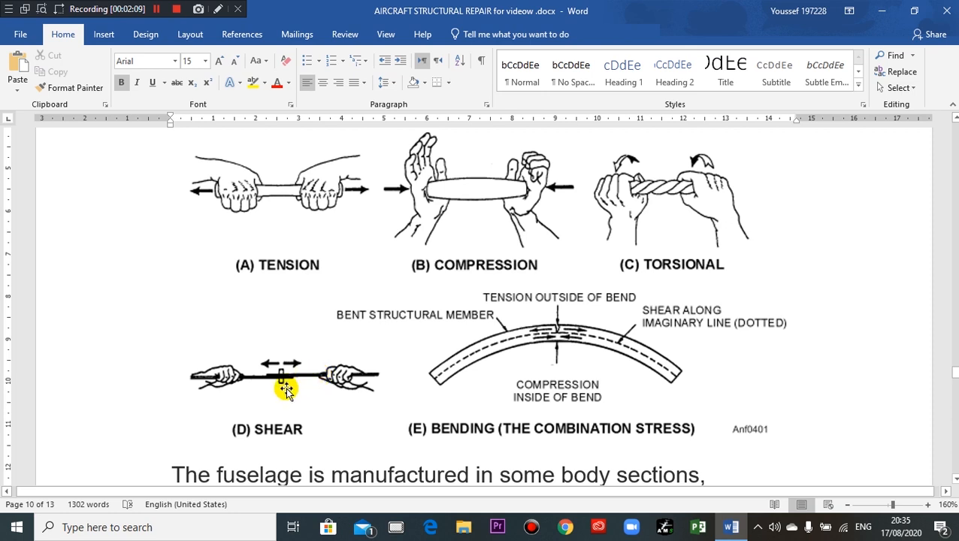
{"action": "mouse_move", "coordinate": [272, 381]}
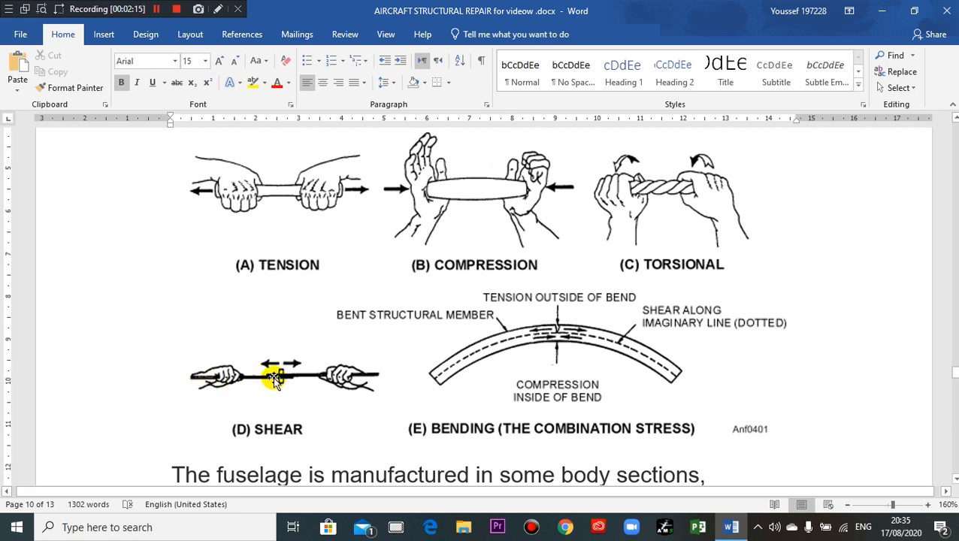
{"action": "mouse_move", "coordinate": [282, 389]}
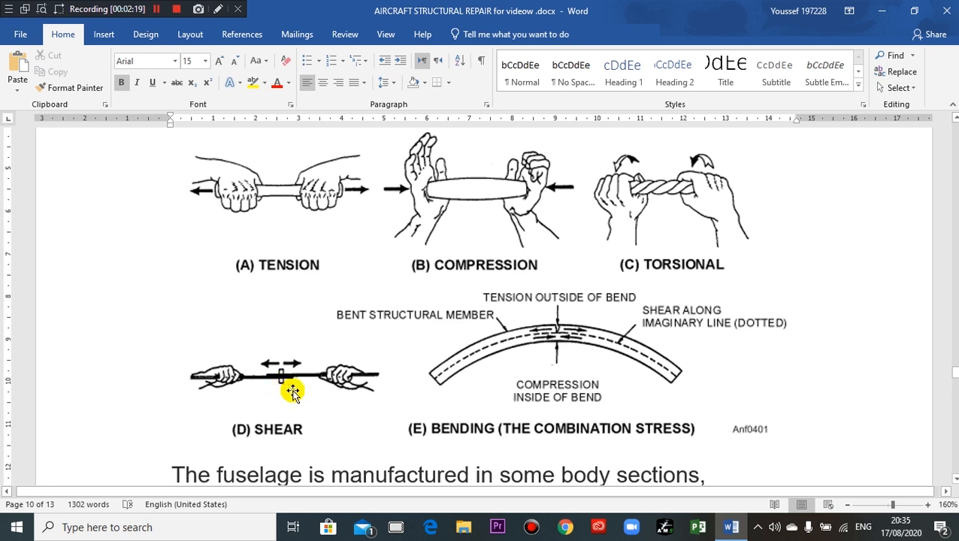
{"action": "mouse_move", "coordinate": [379, 395]}
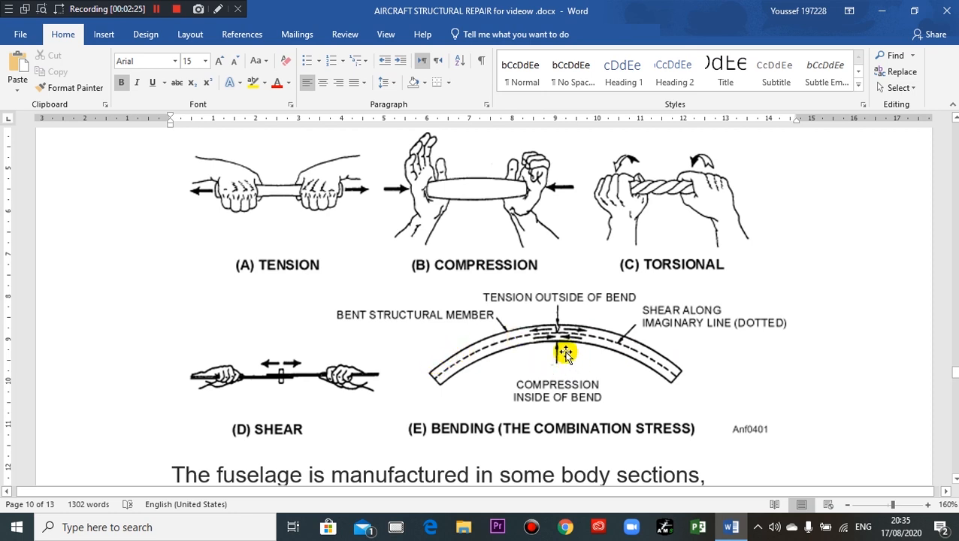
{"action": "mouse_move", "coordinate": [631, 330]}
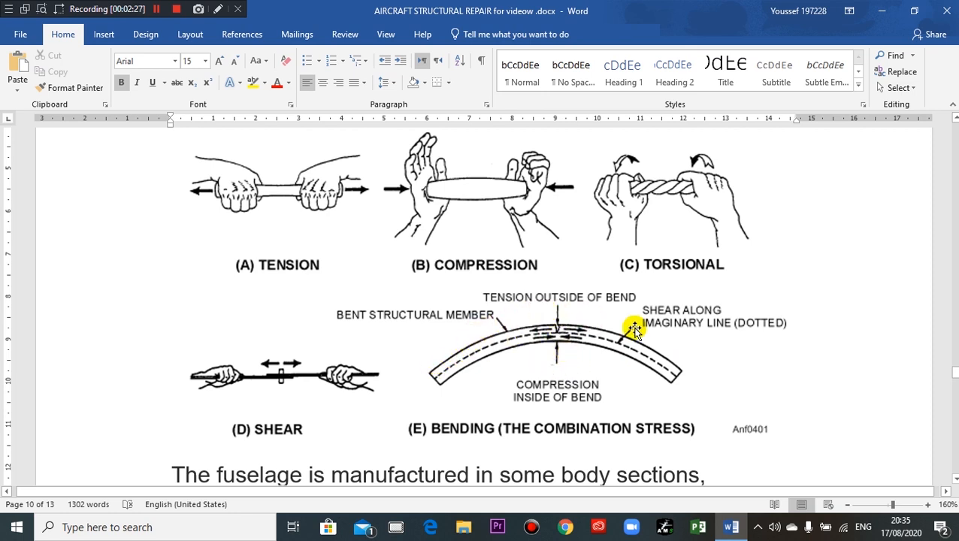
{"action": "mouse_move", "coordinate": [683, 379]}
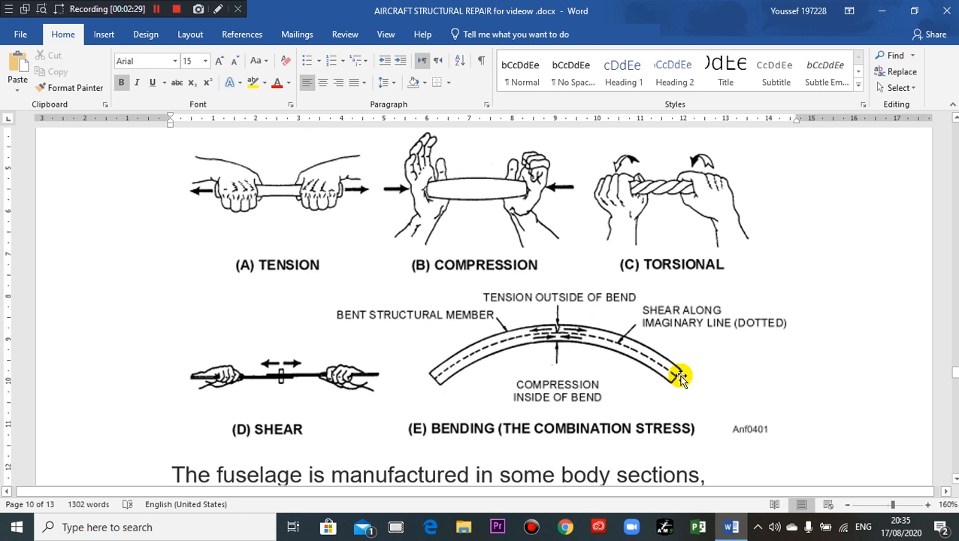
{"action": "mouse_move", "coordinate": [490, 370]}
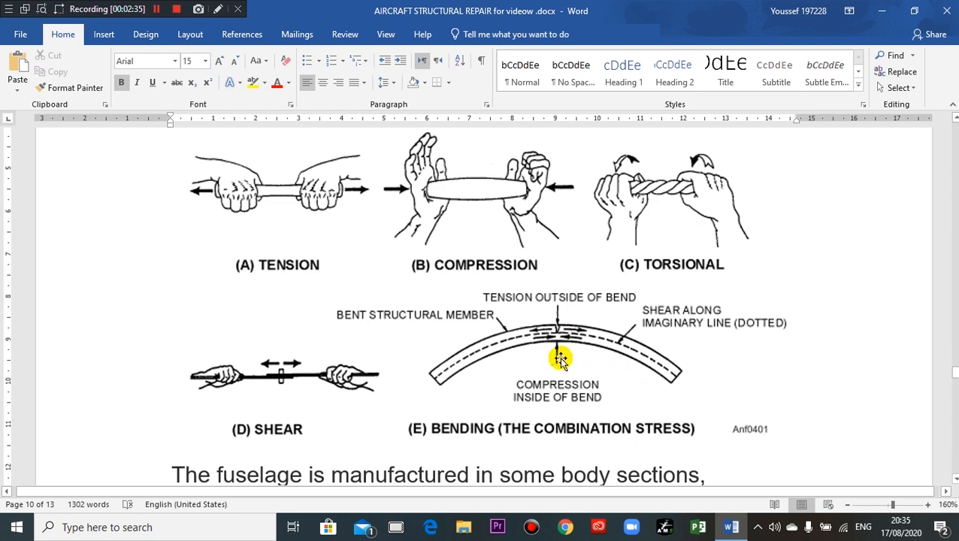
{"action": "mouse_move", "coordinate": [562, 322]}
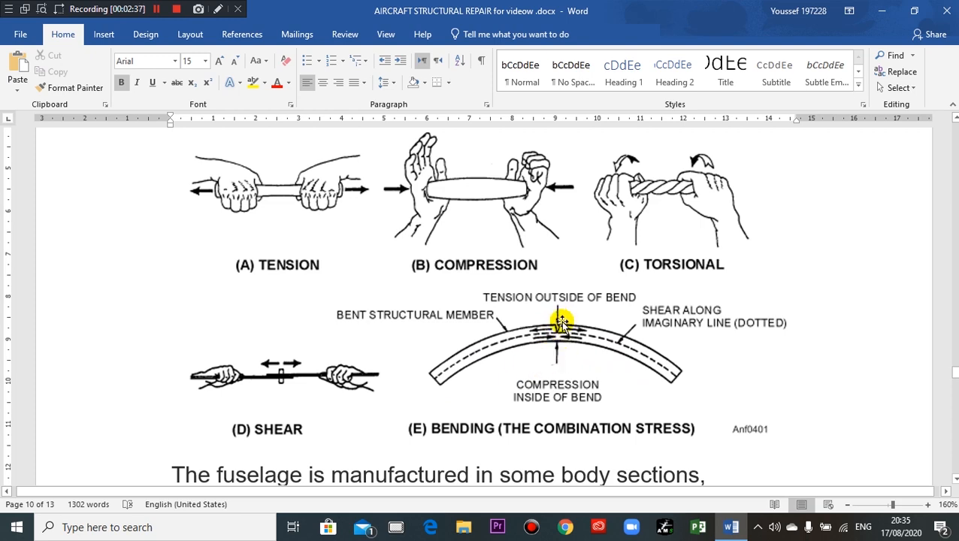
{"action": "scroll", "scroll_direction": "down", "scroll_amount": 3}
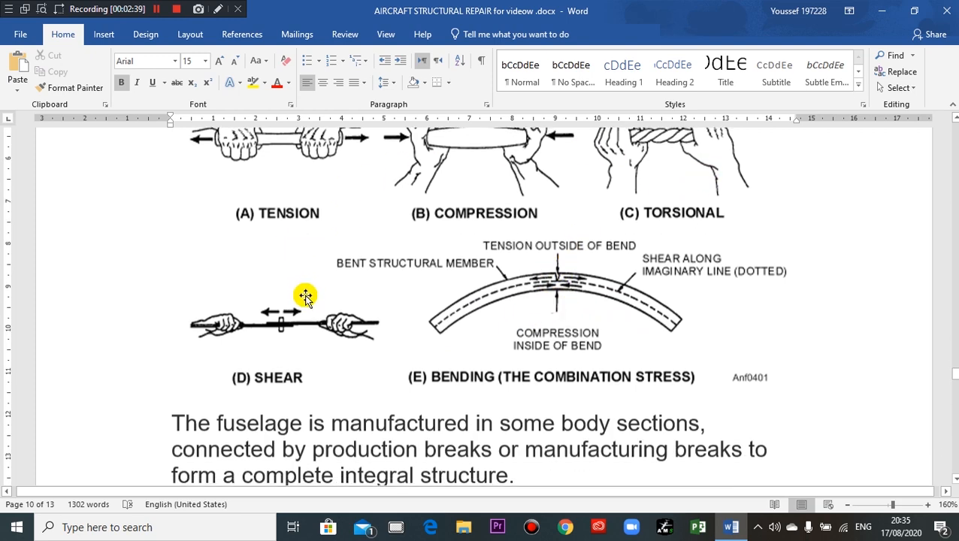
{"action": "scroll", "scroll_direction": "down", "scroll_amount": 3}
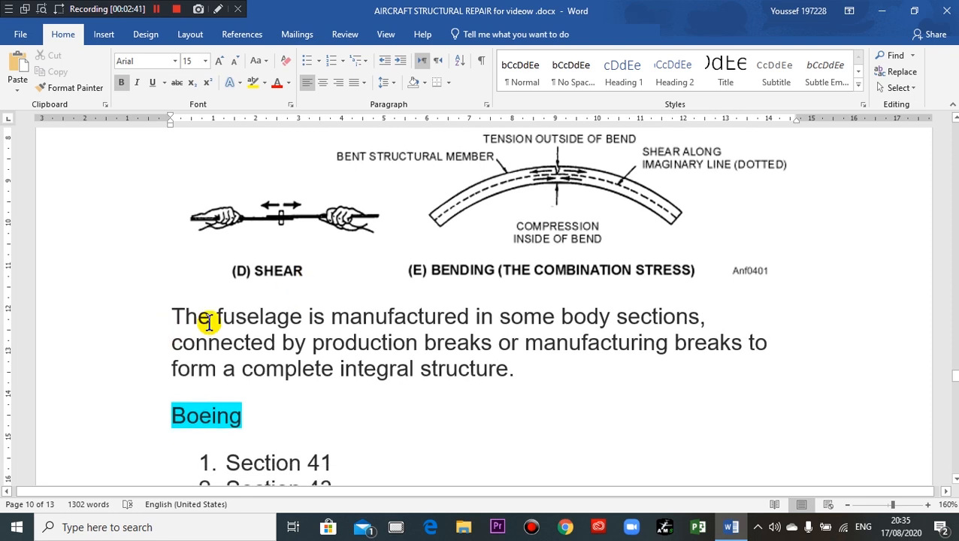
{"action": "scroll", "scroll_direction": "down", "scroll_amount": 3}
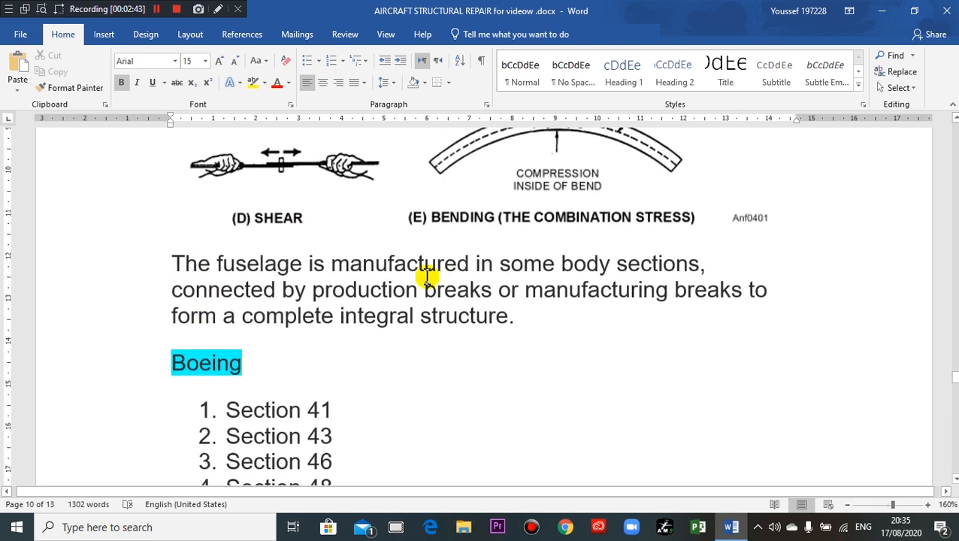
{"action": "mouse_move", "coordinate": [519, 255]}
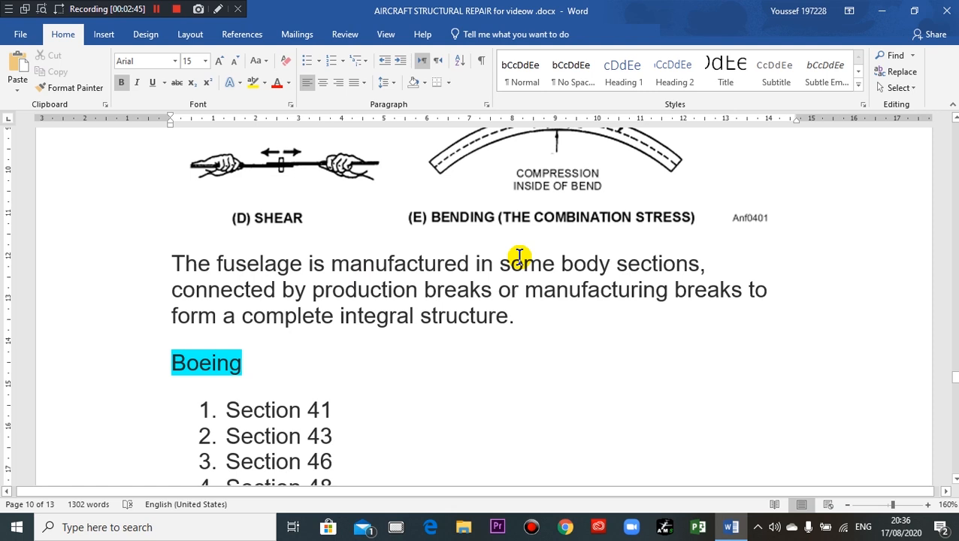
{"action": "mouse_move", "coordinate": [604, 264]}
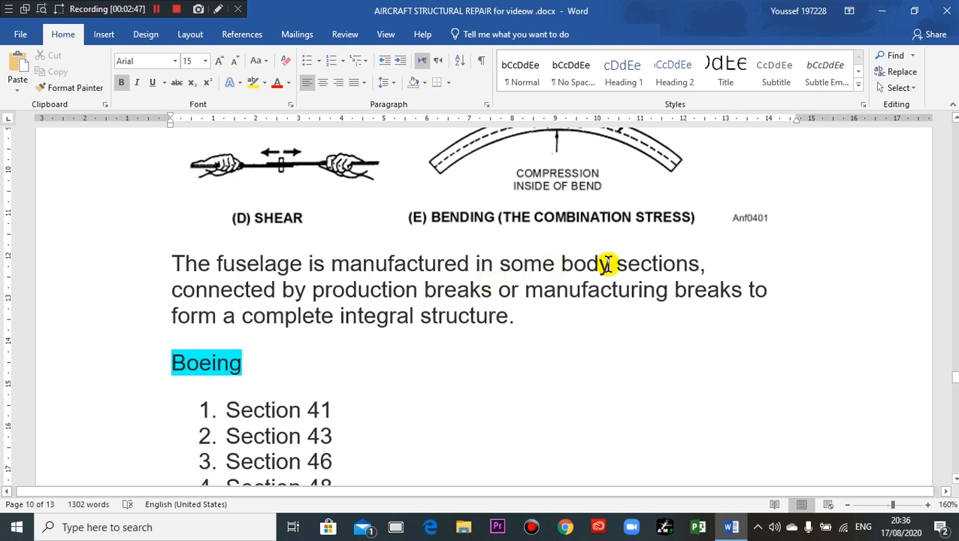
{"action": "mouse_move", "coordinate": [697, 264]}
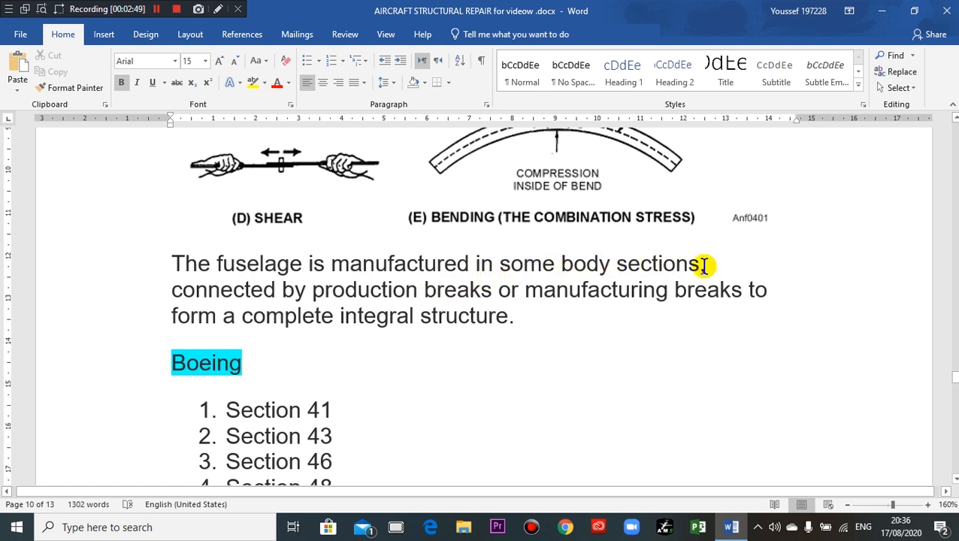
{"action": "mouse_move", "coordinate": [535, 254]}
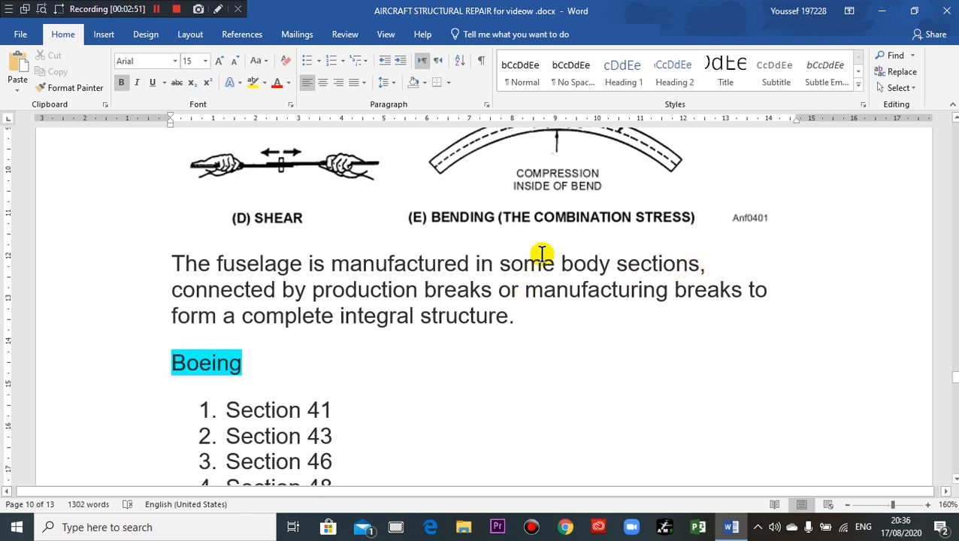
{"action": "mouse_move", "coordinate": [566, 250]}
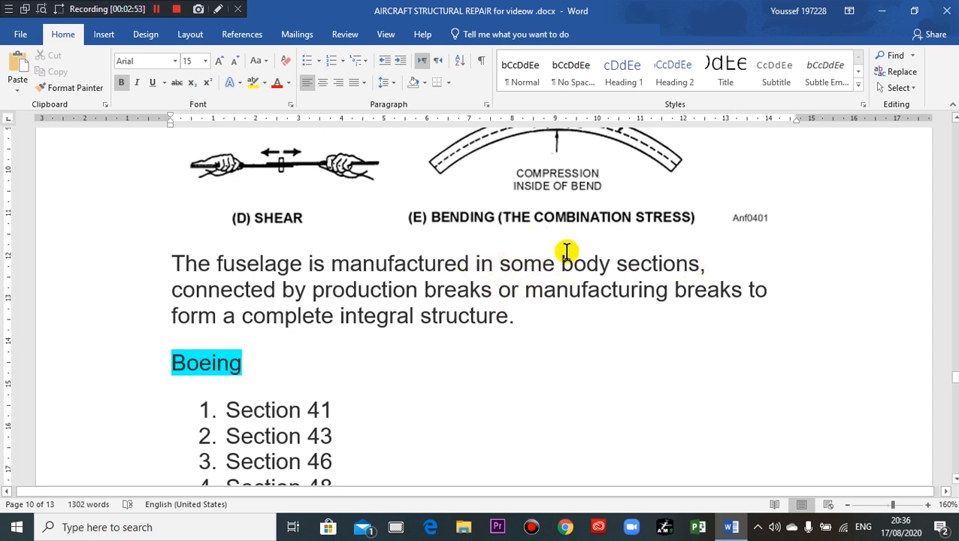
{"action": "mouse_move", "coordinate": [469, 277]}
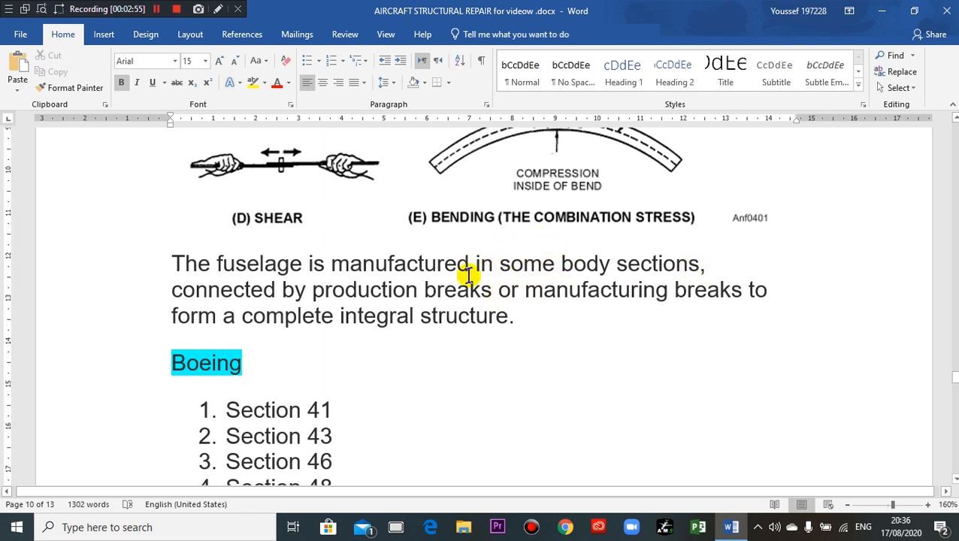
{"action": "mouse_move", "coordinate": [284, 310]}
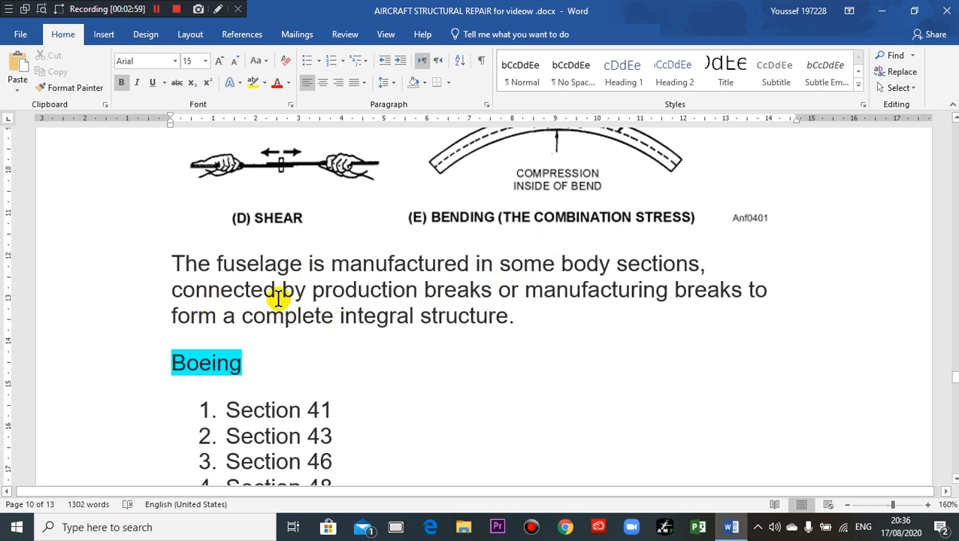
{"action": "mouse_move", "coordinate": [334, 295]}
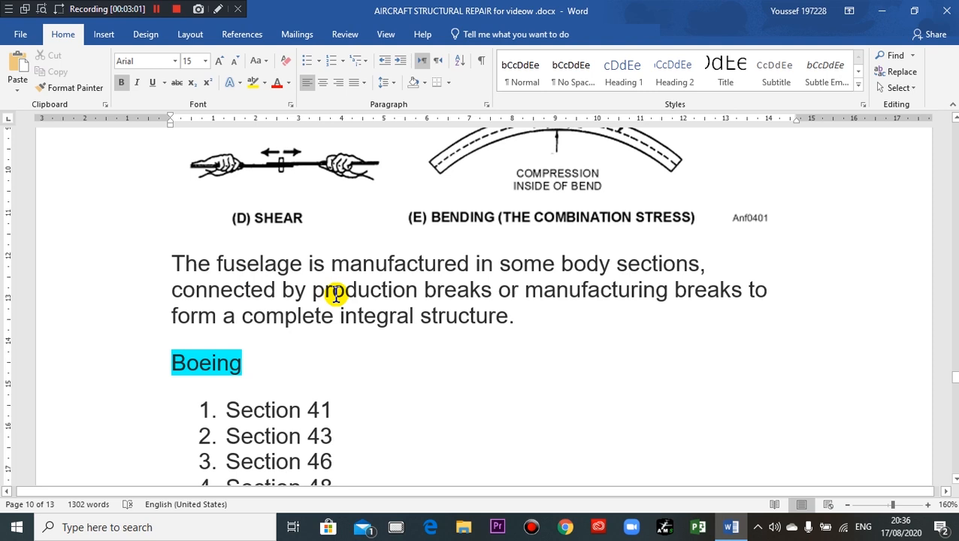
{"action": "mouse_move", "coordinate": [512, 298]}
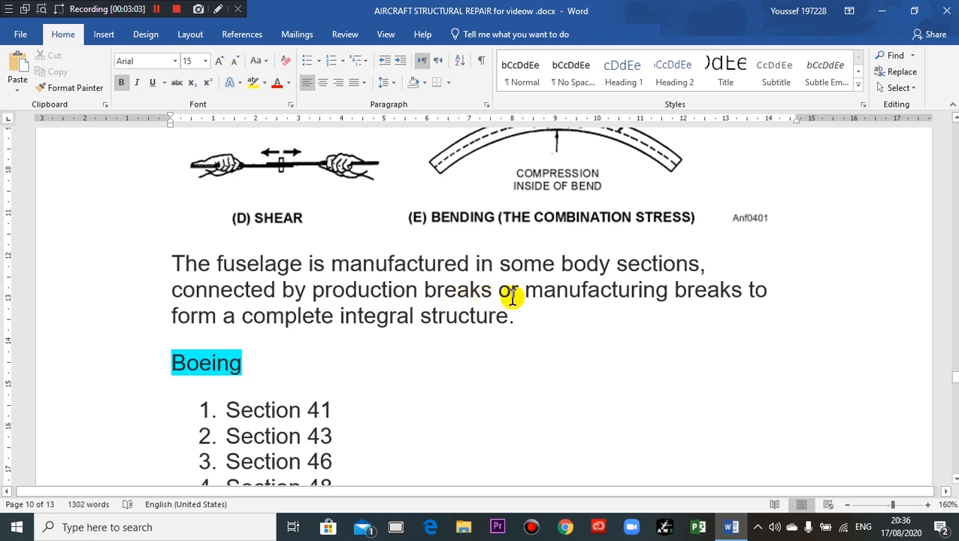
{"action": "mouse_move", "coordinate": [728, 295]}
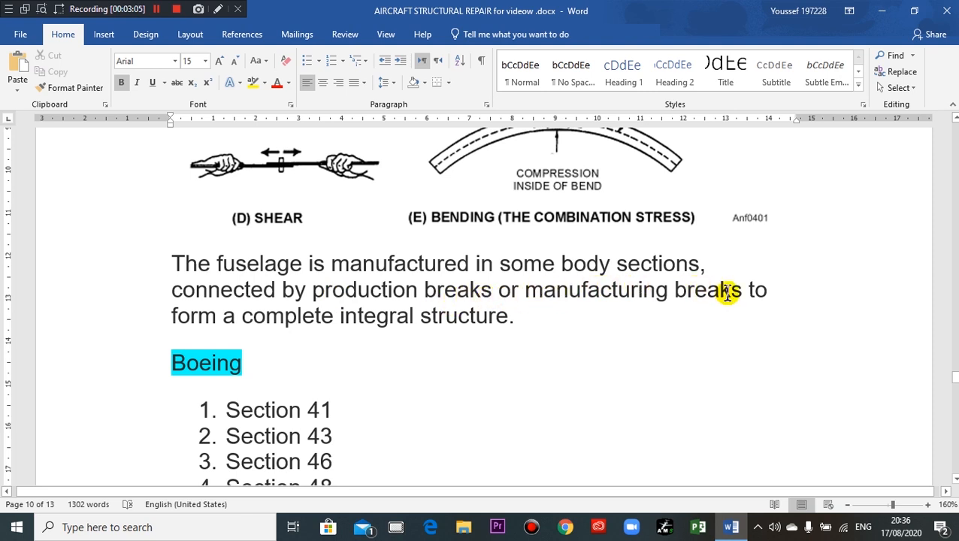
{"action": "mouse_move", "coordinate": [712, 302]}
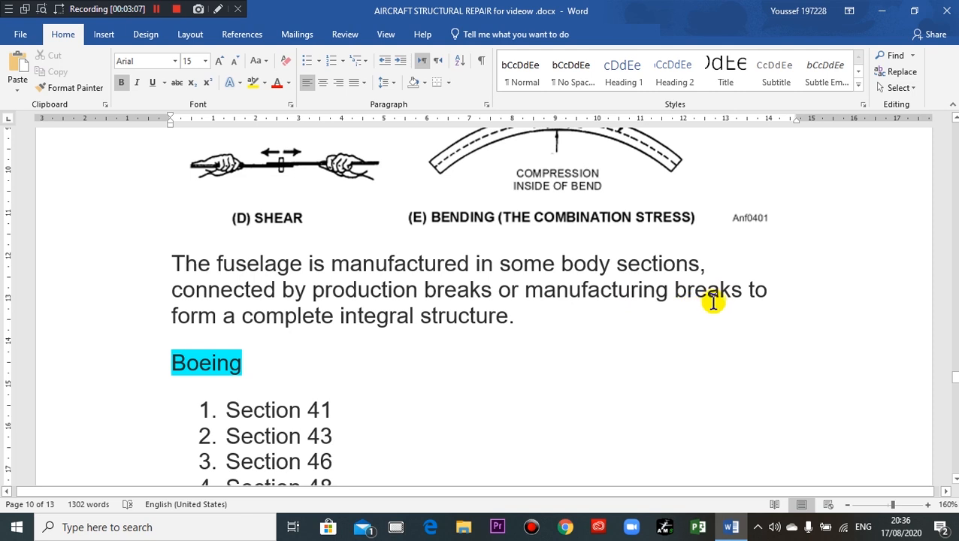
{"action": "mouse_move", "coordinate": [339, 317]}
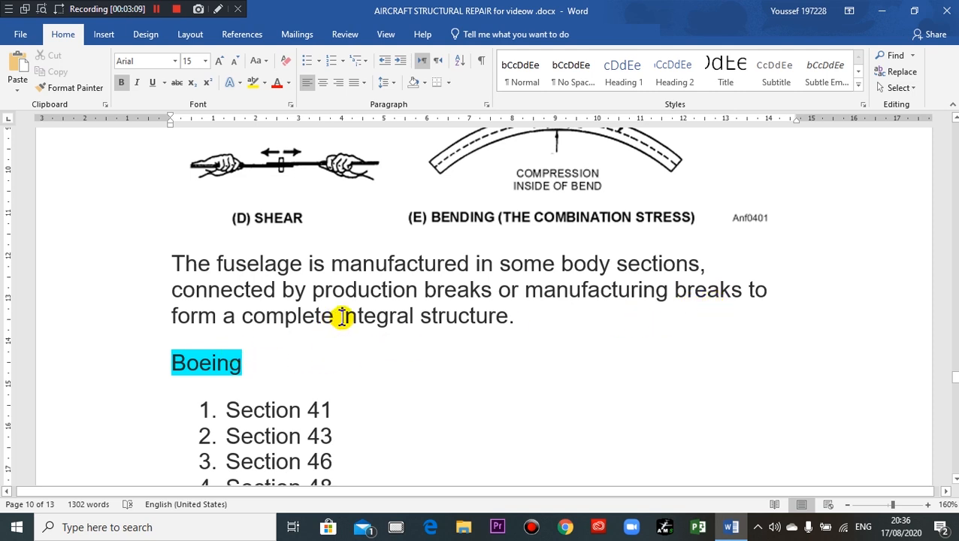
{"action": "scroll", "scroll_direction": "down", "scroll_amount": 3}
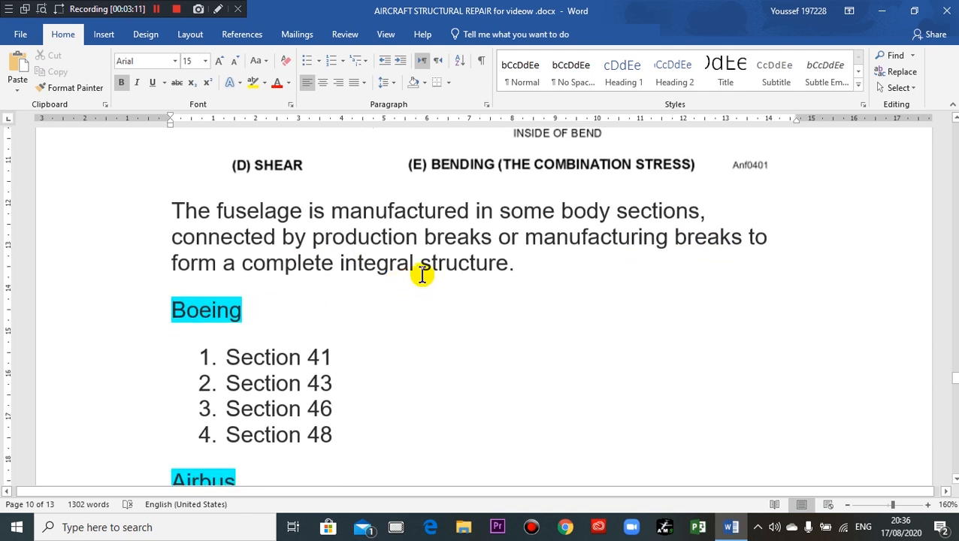
{"action": "scroll", "scroll_direction": "down", "scroll_amount": 3}
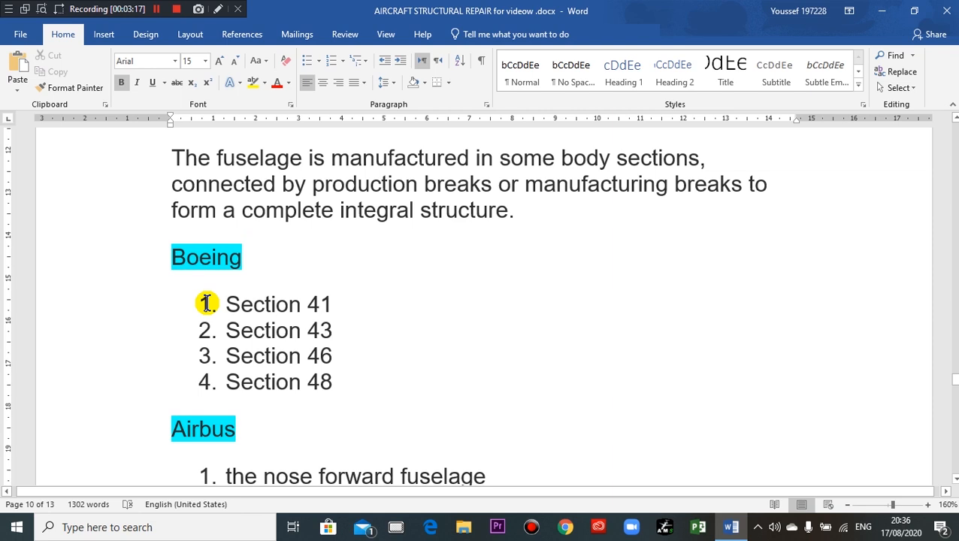
{"action": "mouse_move", "coordinate": [261, 323]}
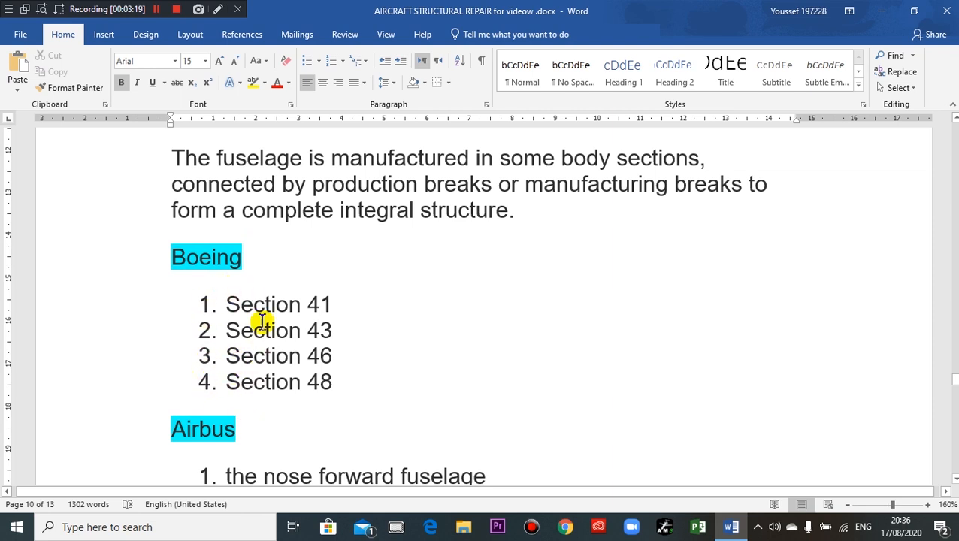
{"action": "scroll", "scroll_direction": "down", "scroll_amount": 3}
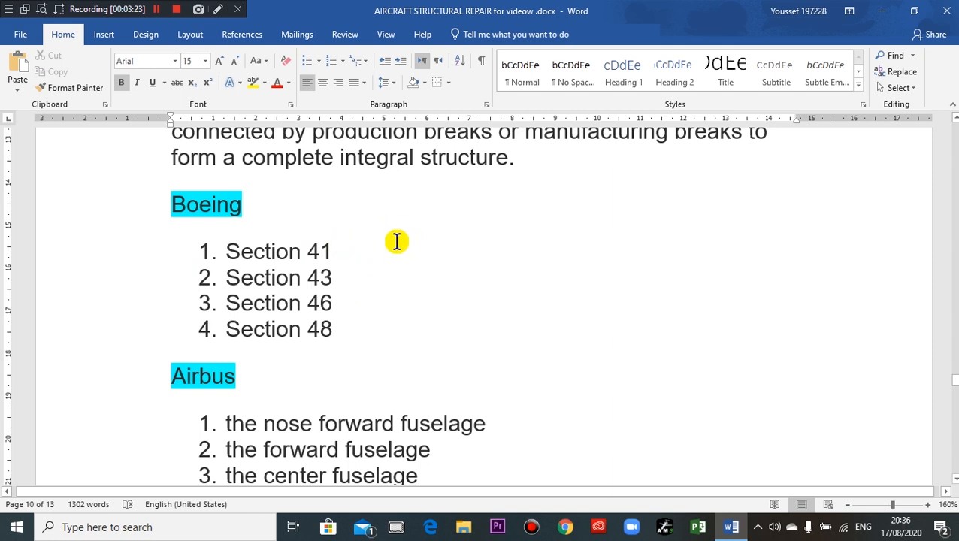
{"action": "mouse_move", "coordinate": [272, 340]}
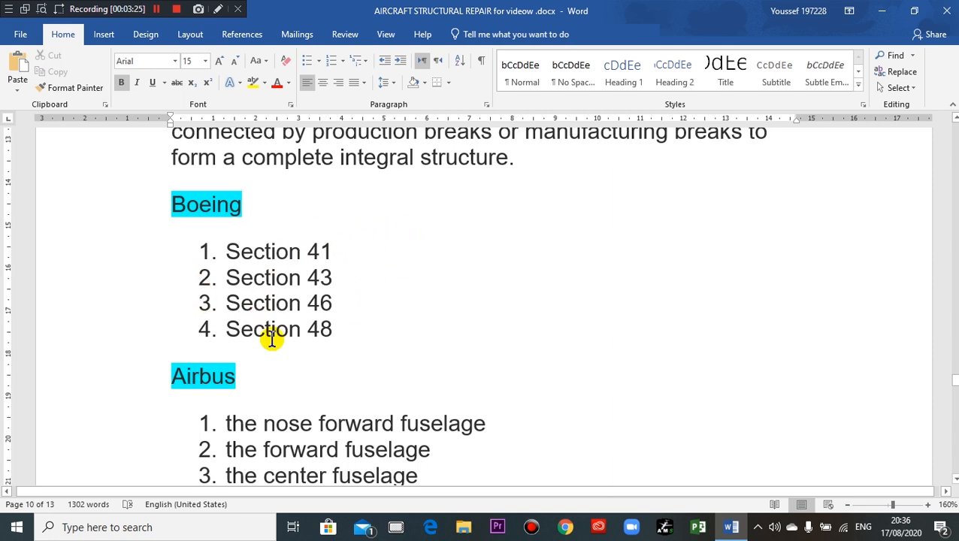
{"action": "scroll", "scroll_direction": "down", "scroll_amount": 3}
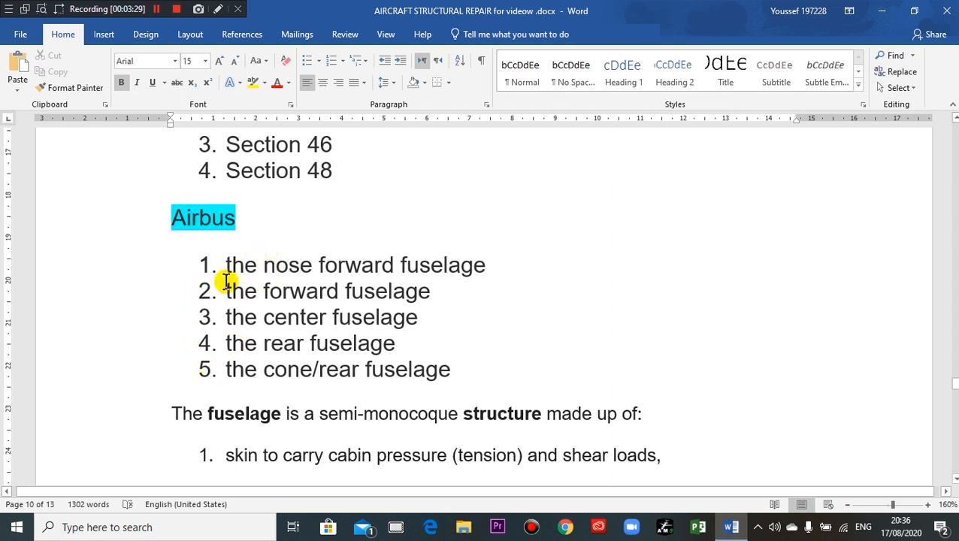
{"action": "mouse_move", "coordinate": [343, 282]}
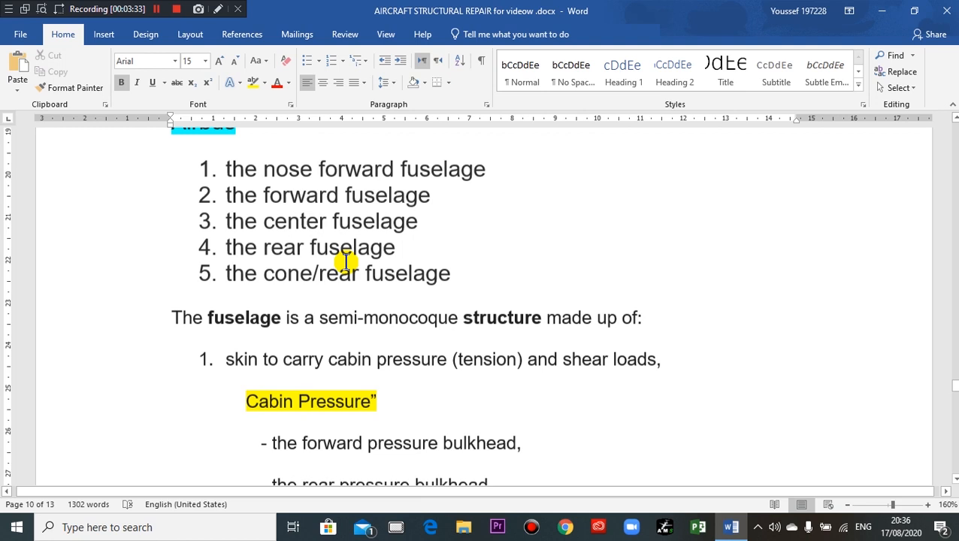
Scroll down to the paragraph 'The fuselage is a semi-monocoque structure made up of:'.
{"action": "scroll", "scroll_direction": "down", "scroll_amount": 3}
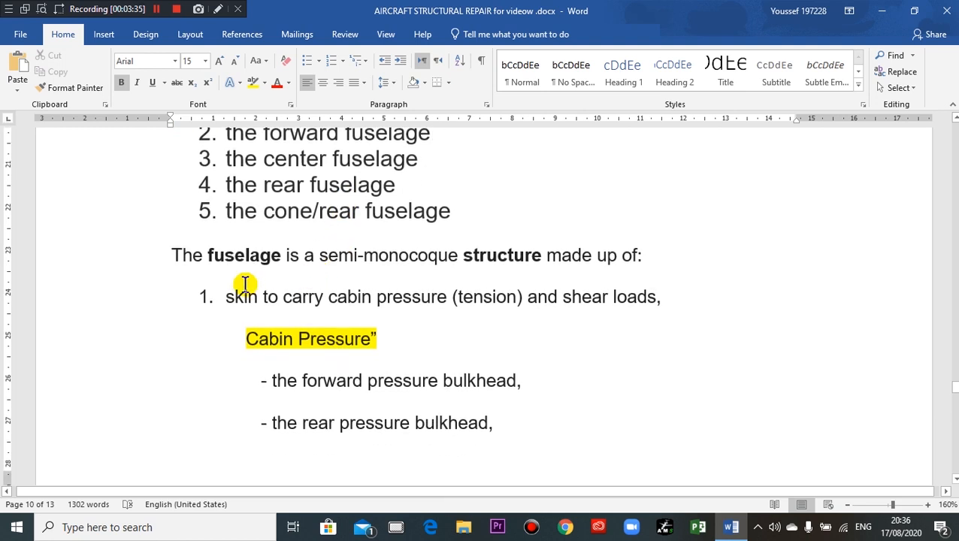
{"action": "mouse_move", "coordinate": [196, 275]}
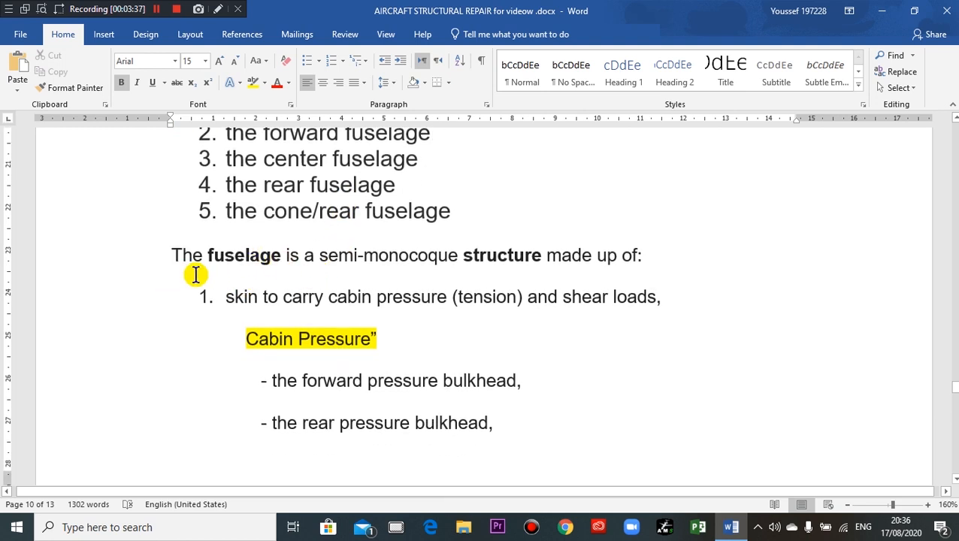
{"action": "mouse_move", "coordinate": [248, 255]}
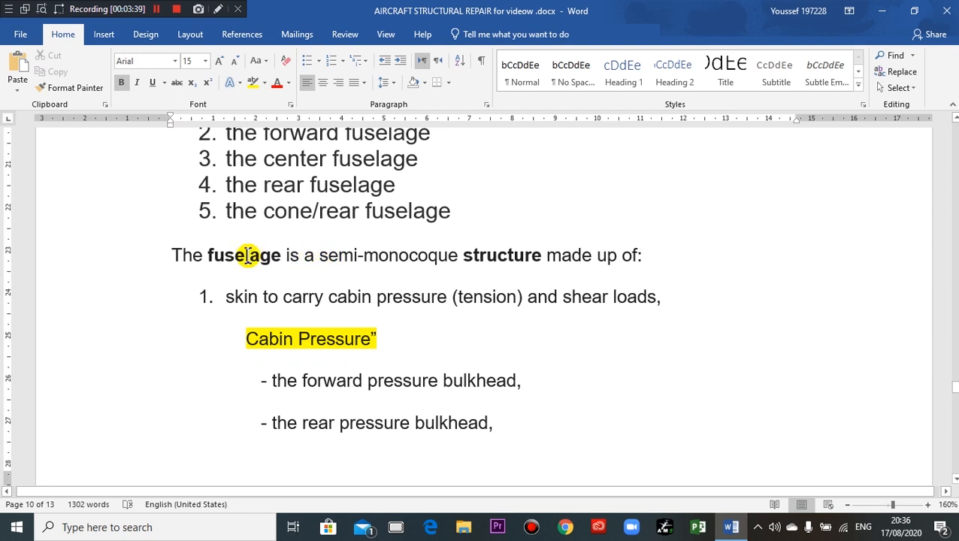
{"action": "mouse_move", "coordinate": [390, 261]}
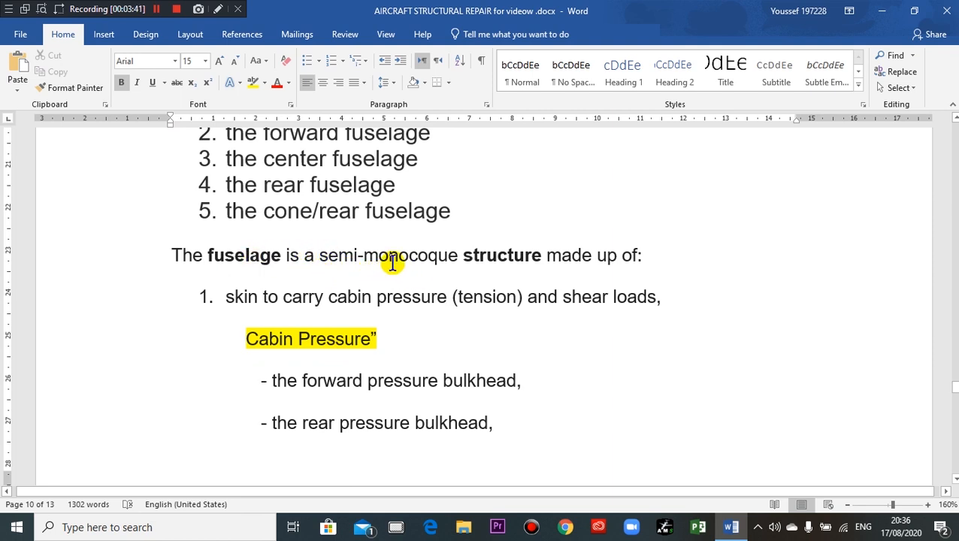
{"action": "mouse_move", "coordinate": [342, 231]}
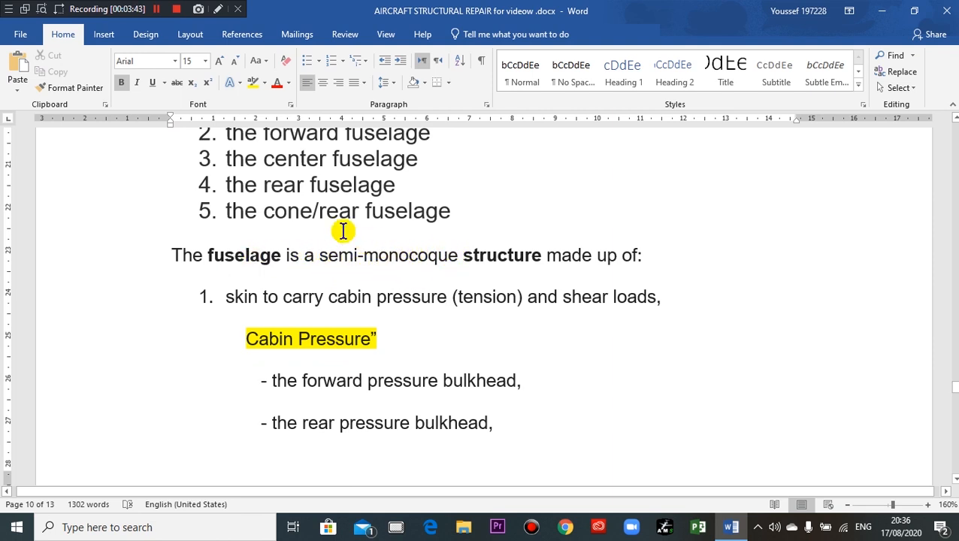
{"action": "mouse_move", "coordinate": [465, 255]}
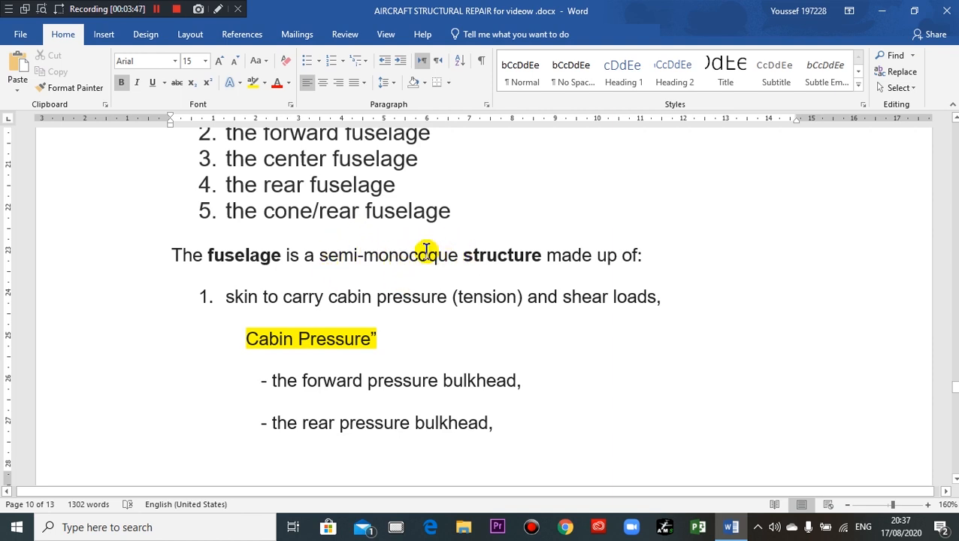
{"action": "mouse_move", "coordinate": [490, 273]}
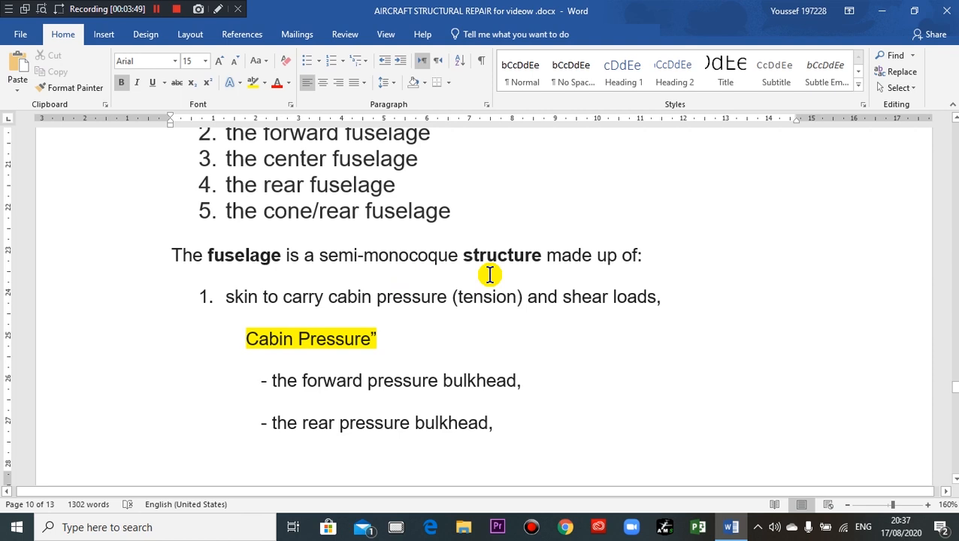
{"action": "mouse_move", "coordinate": [346, 279]}
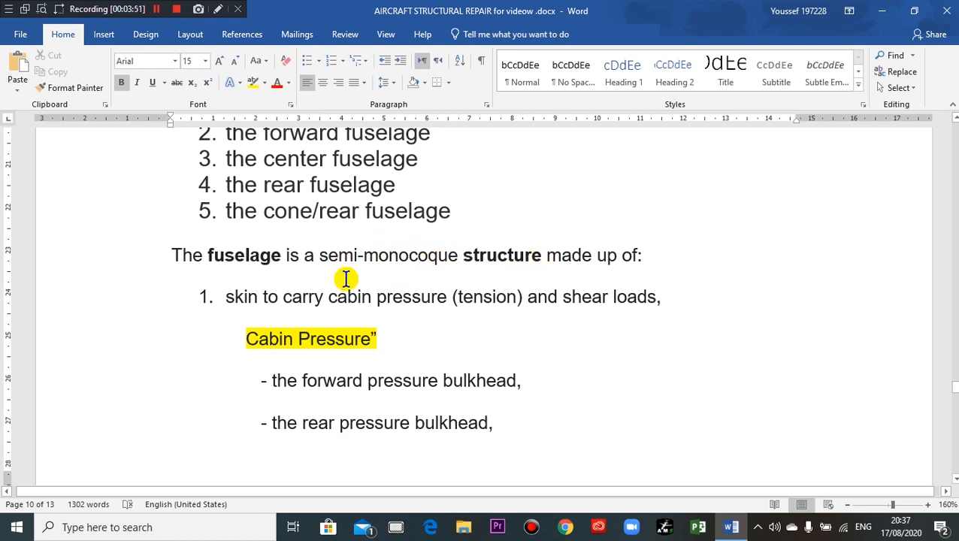
{"action": "mouse_move", "coordinate": [439, 267]}
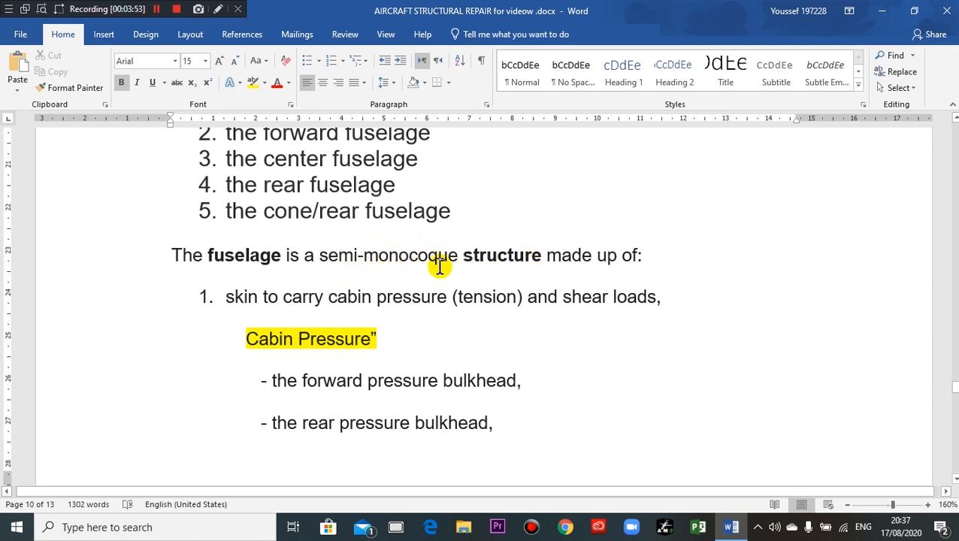
{"action": "mouse_move", "coordinate": [367, 274]}
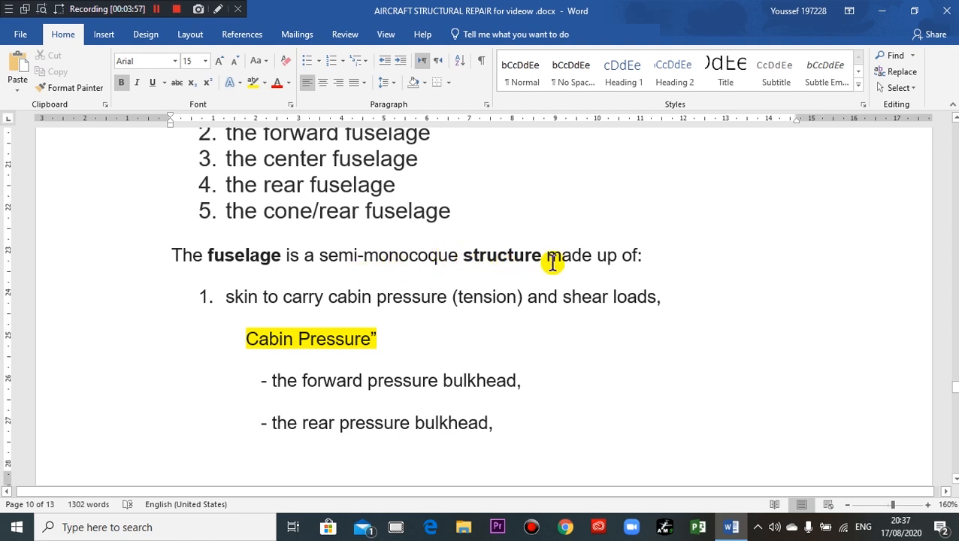
{"action": "mouse_move", "coordinate": [593, 271]}
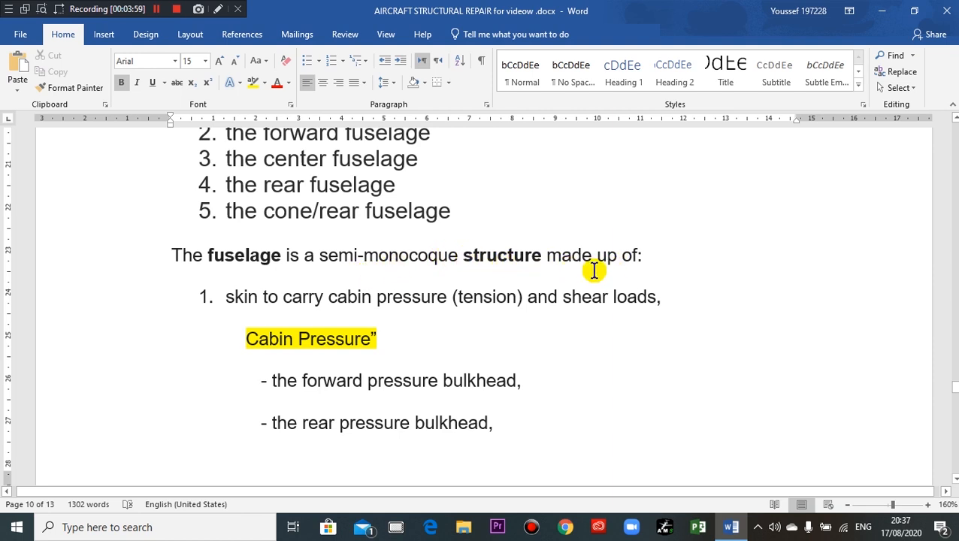
{"action": "scroll", "scroll_direction": "down", "scroll_amount": 3}
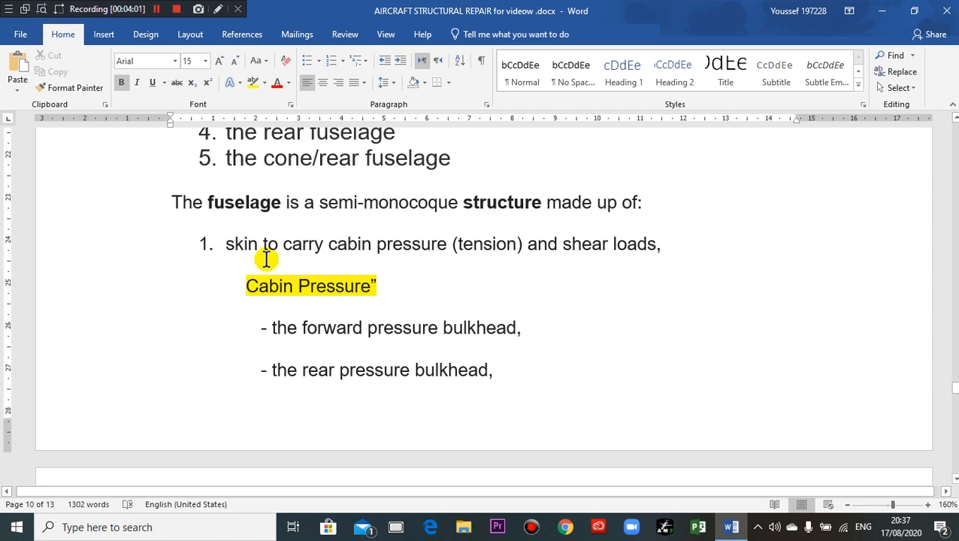
{"action": "mouse_move", "coordinate": [292, 261]}
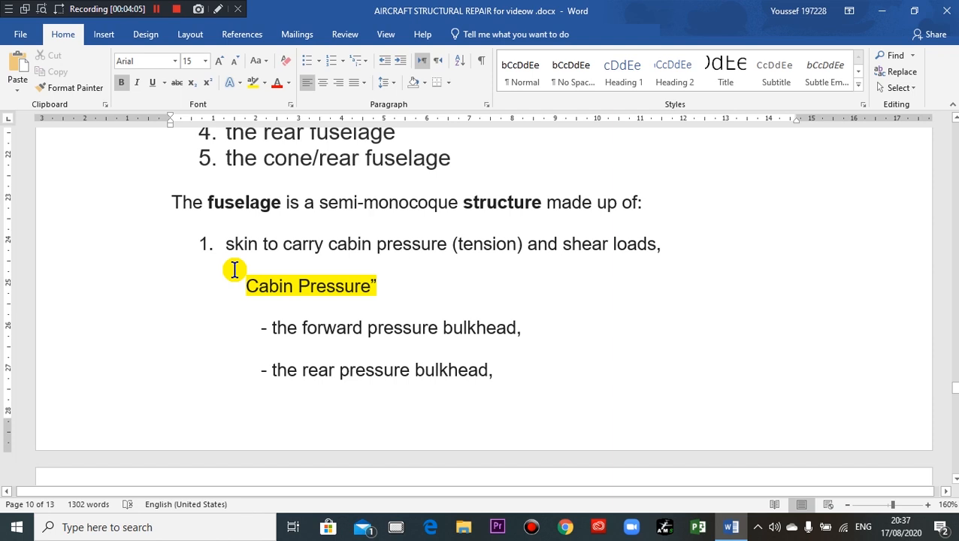
{"action": "mouse_move", "coordinate": [252, 259]}
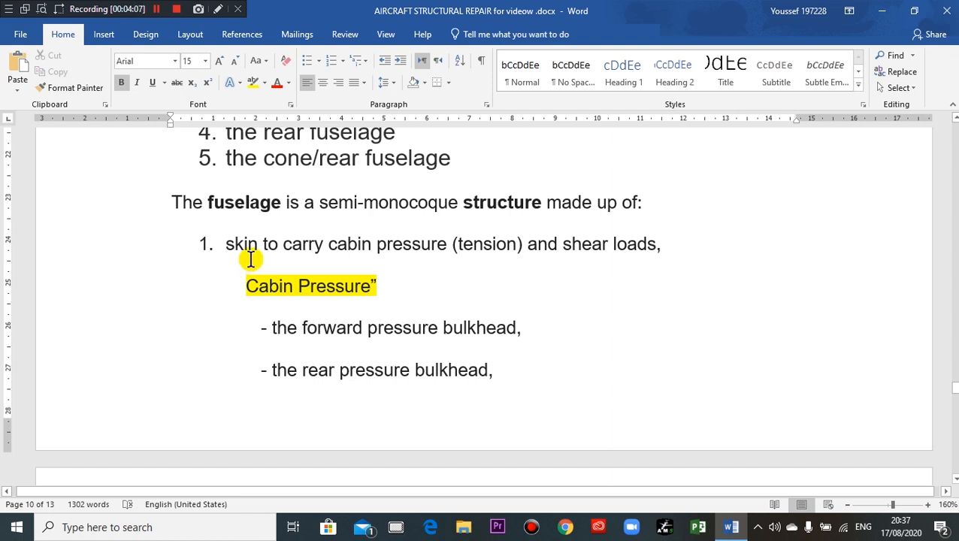
{"action": "mouse_move", "coordinate": [375, 248]}
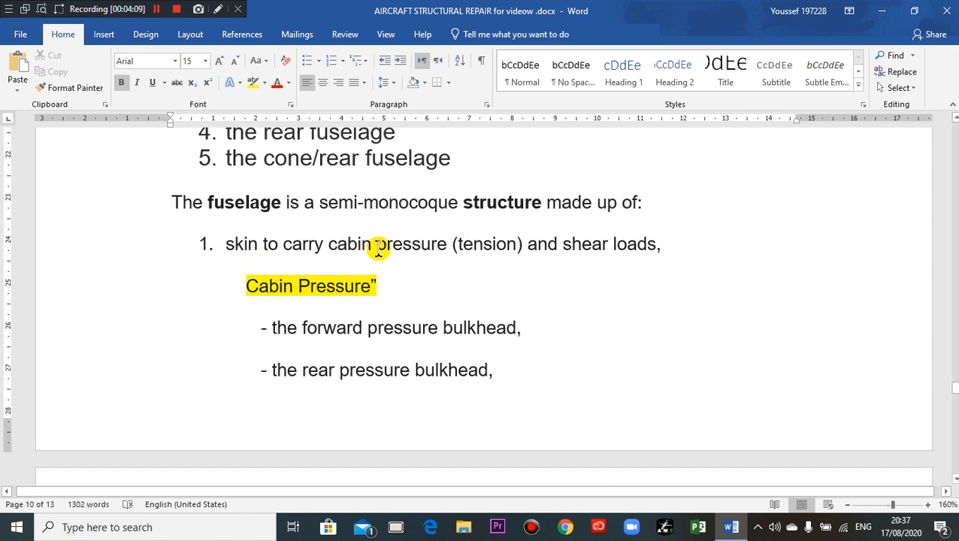
{"action": "mouse_move", "coordinate": [514, 254]}
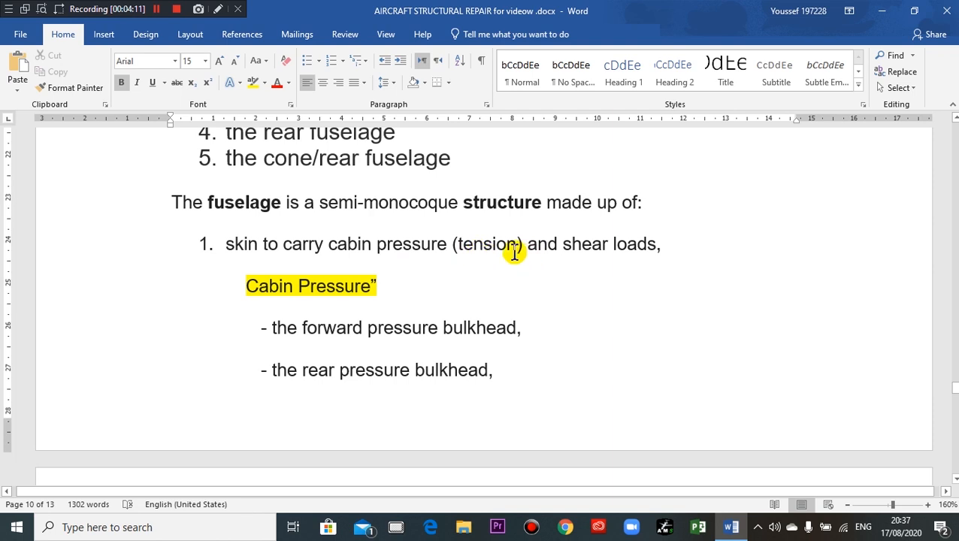
{"action": "mouse_move", "coordinate": [571, 262]}
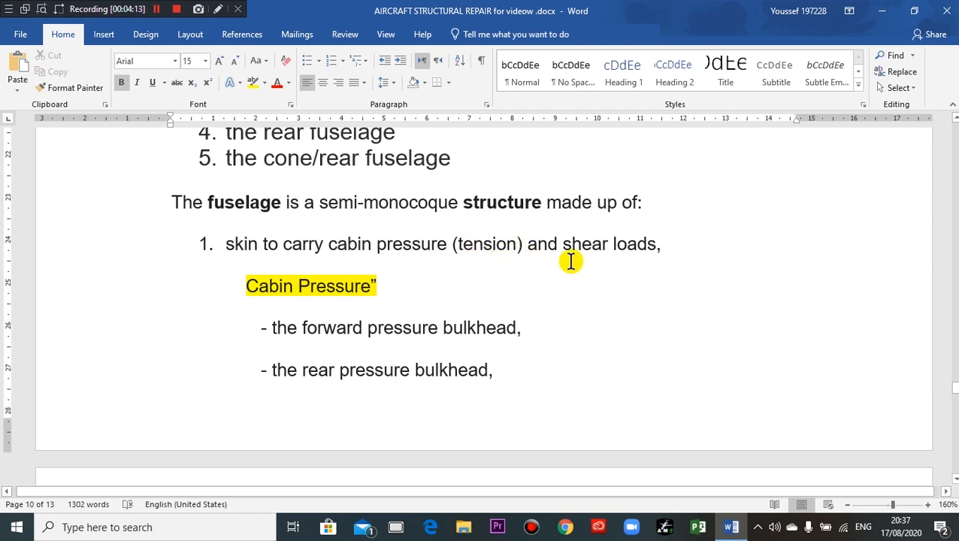
{"action": "mouse_move", "coordinate": [267, 302]}
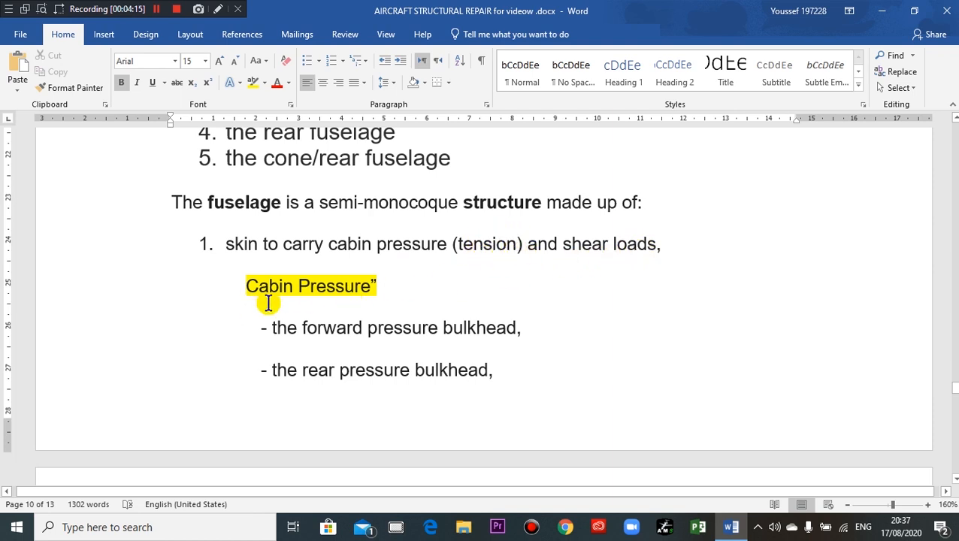
{"action": "scroll", "scroll_direction": "down", "scroll_amount": 3}
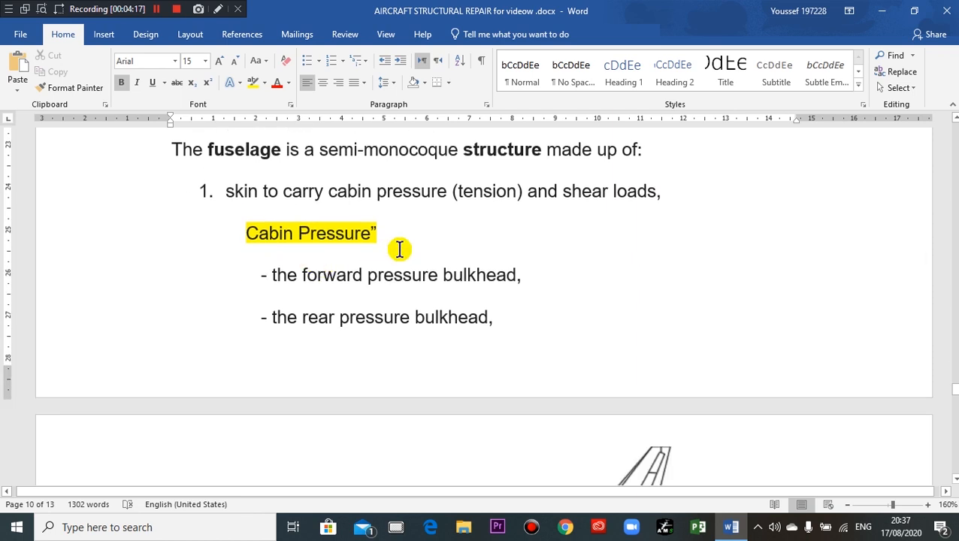
{"action": "mouse_move", "coordinate": [306, 289]}
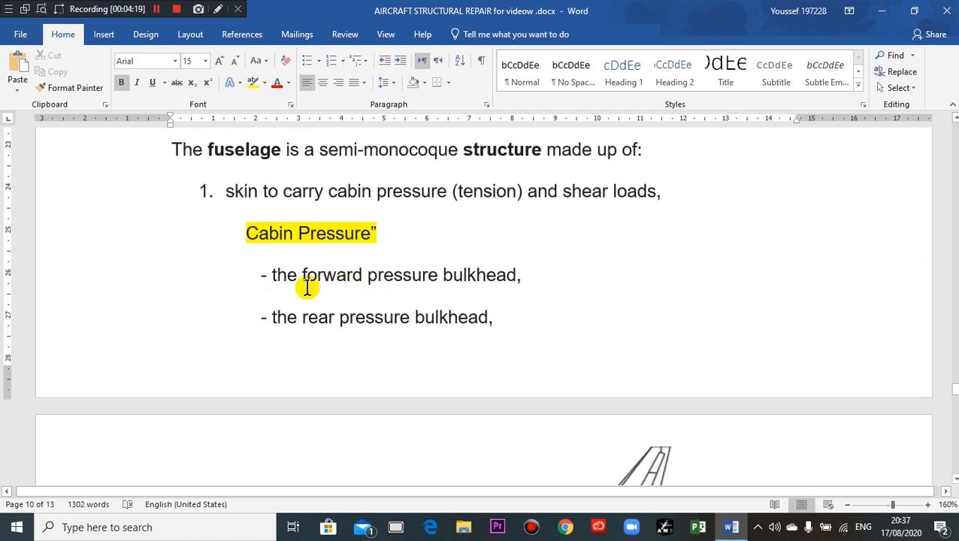
{"action": "mouse_move", "coordinate": [243, 302]}
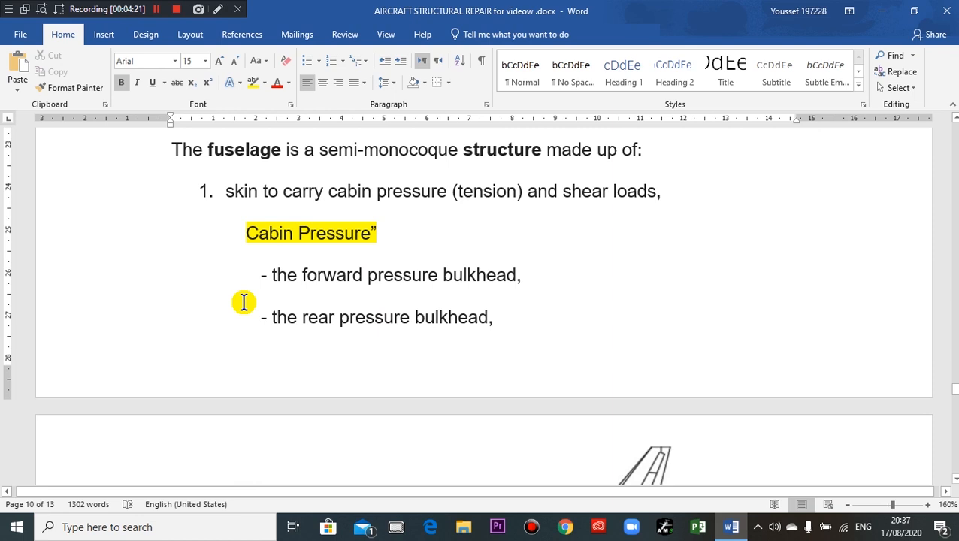
{"action": "mouse_move", "coordinate": [301, 288]}
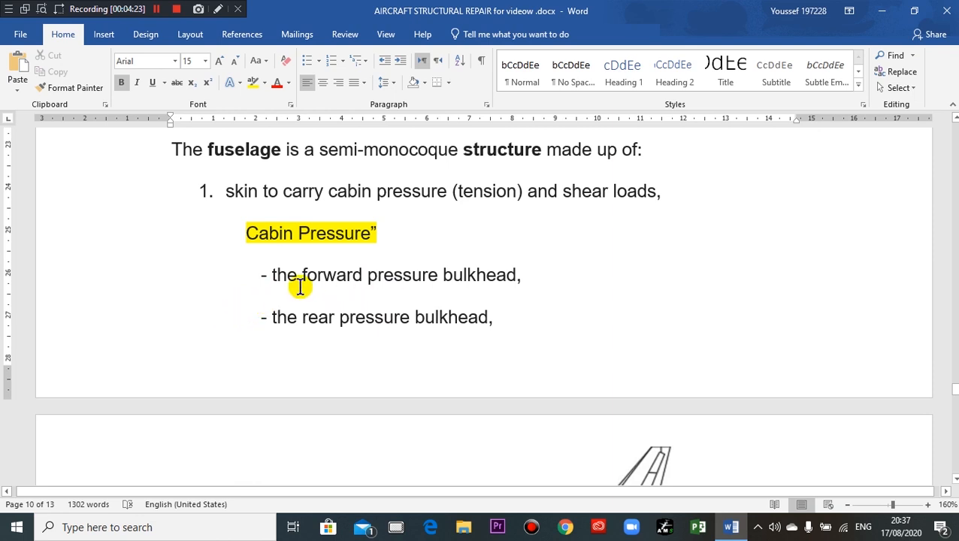
{"action": "mouse_move", "coordinate": [347, 270]}
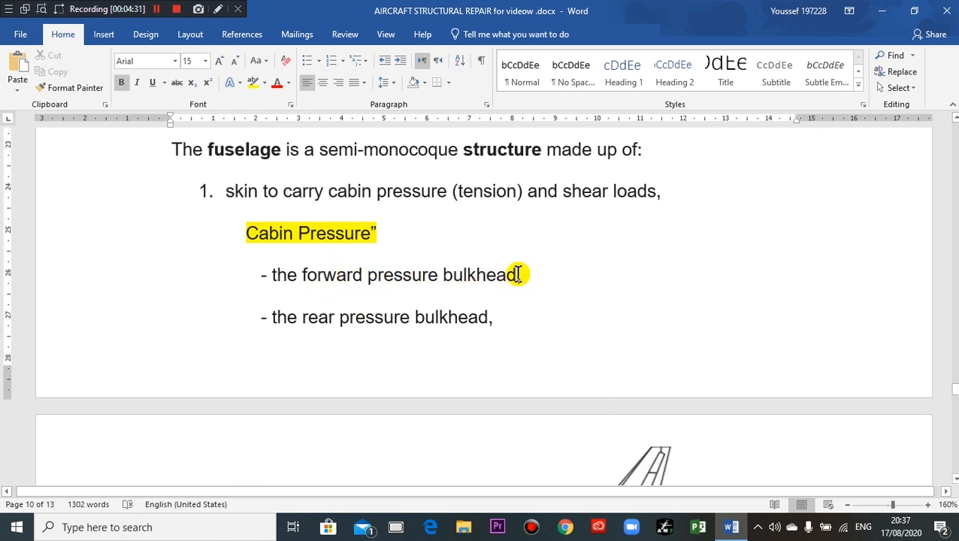
{"action": "scroll", "scroll_direction": "down", "scroll_amount": 3}
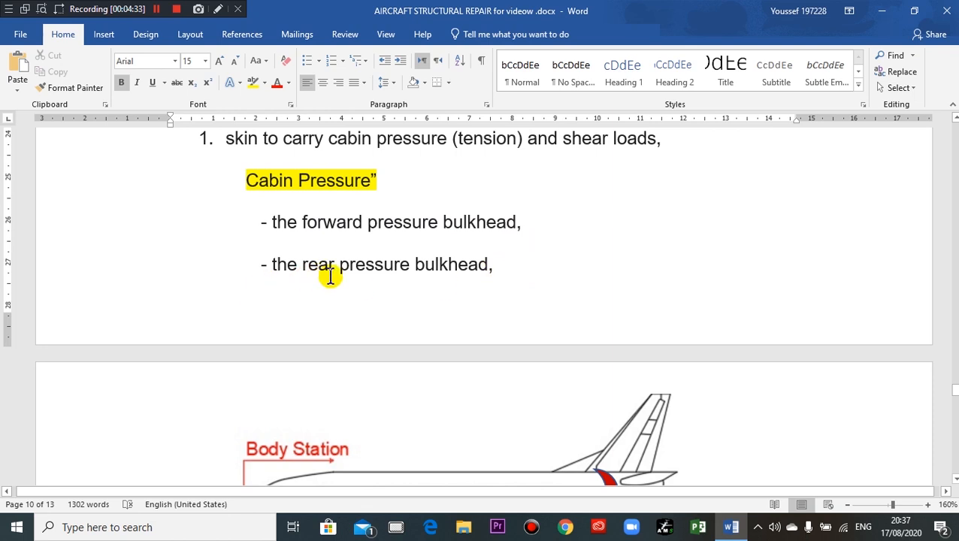
{"action": "mouse_move", "coordinate": [238, 303]}
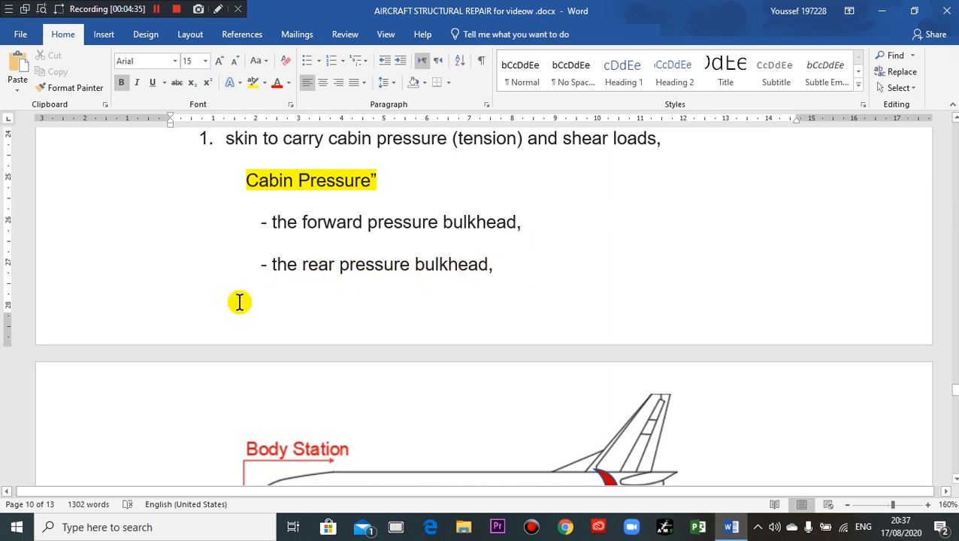
{"action": "mouse_move", "coordinate": [350, 283]}
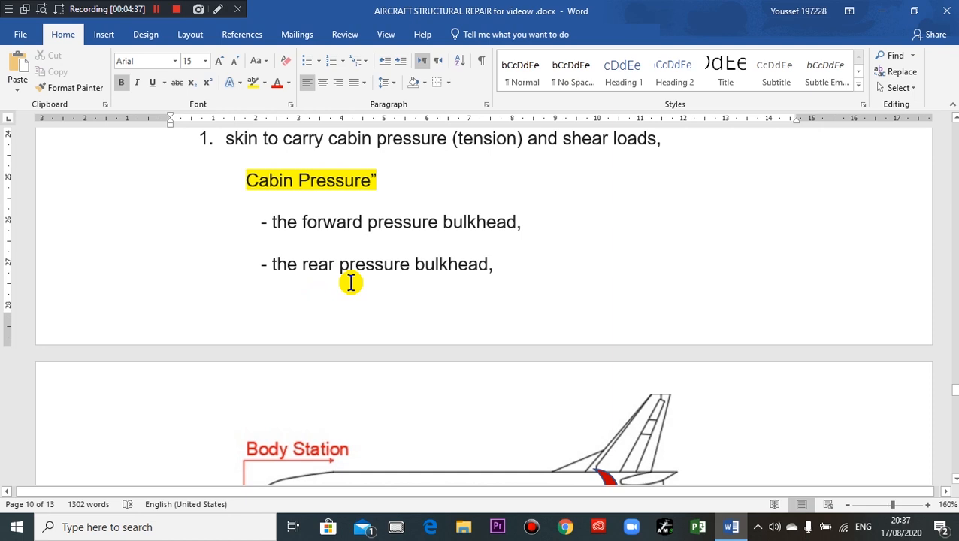
Scroll down to page 11 showing the Body Station aircraft diagram above the altitude pressure chart.
{"action": "scroll", "scroll_direction": "down", "scroll_amount": 3}
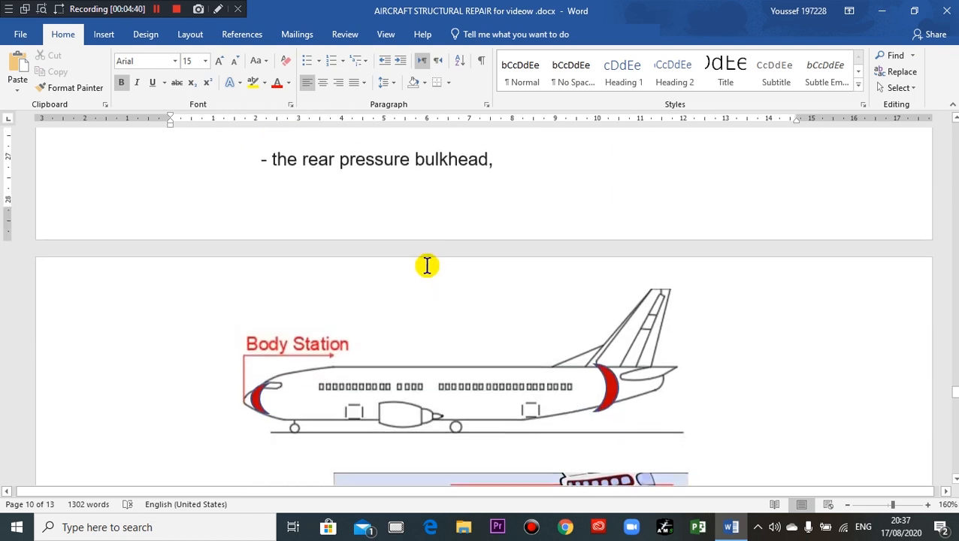
{"action": "scroll", "scroll_direction": "down", "scroll_amount": 3}
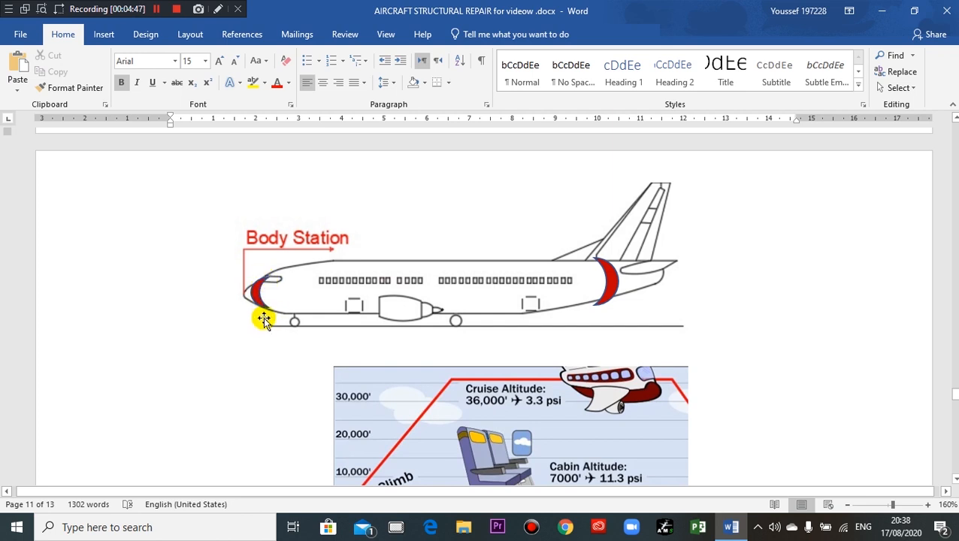
{"action": "mouse_move", "coordinate": [596, 271]}
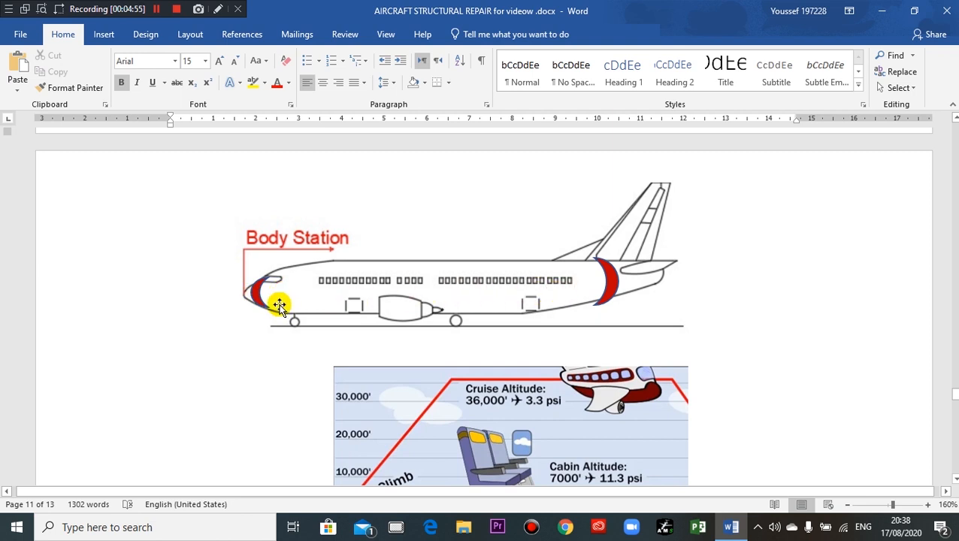
{"action": "mouse_move", "coordinate": [369, 285]}
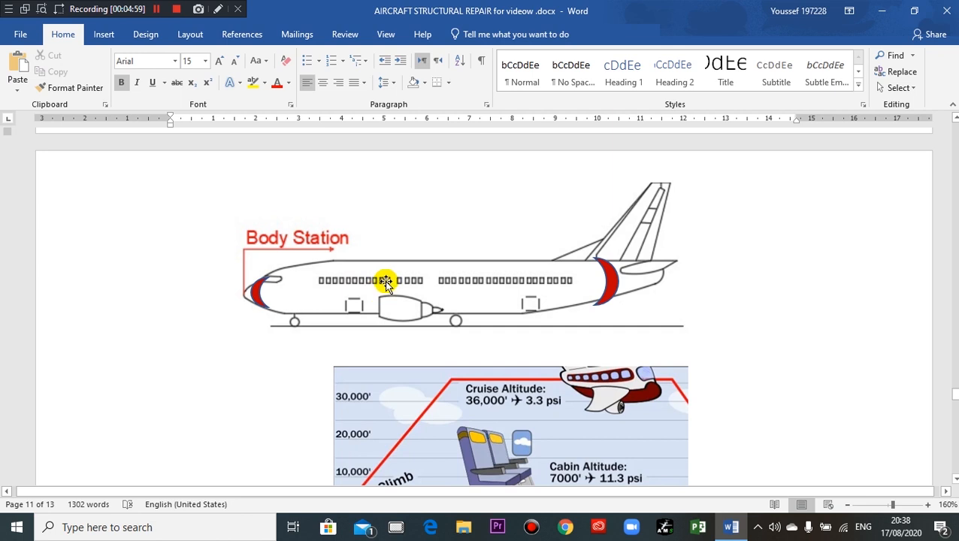
{"action": "scroll", "scroll_direction": "down", "scroll_amount": 3}
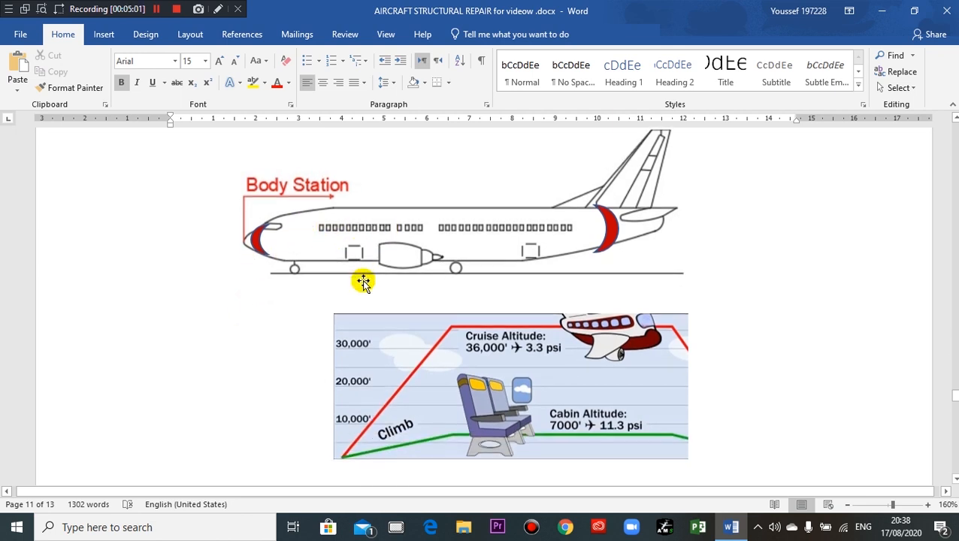
{"action": "scroll", "scroll_direction": "down", "scroll_amount": 3}
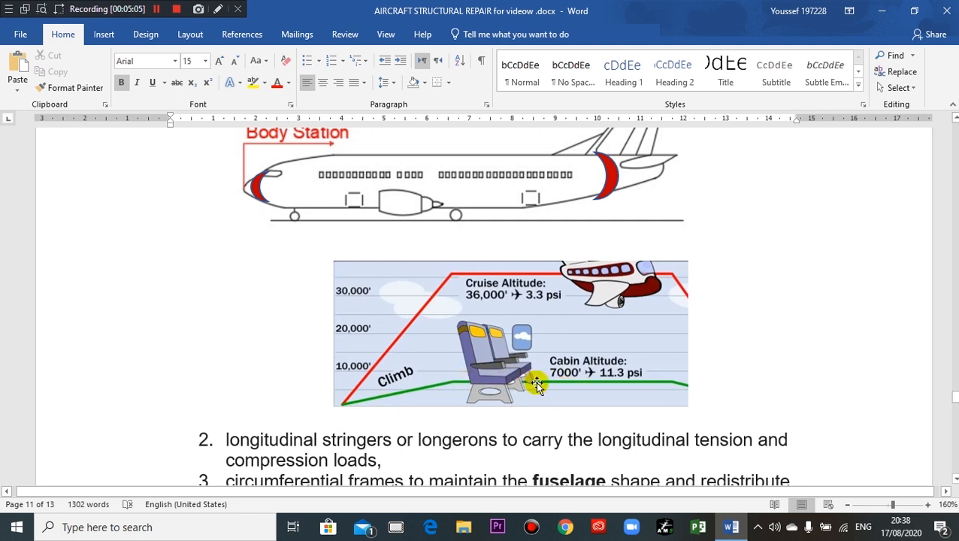
{"action": "mouse_move", "coordinate": [639, 385]}
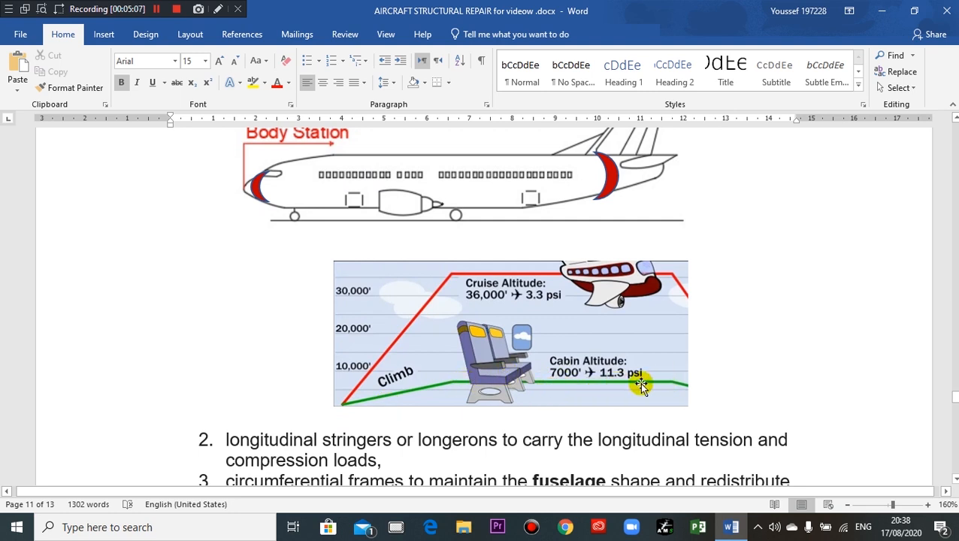
{"action": "mouse_move", "coordinate": [595, 377]}
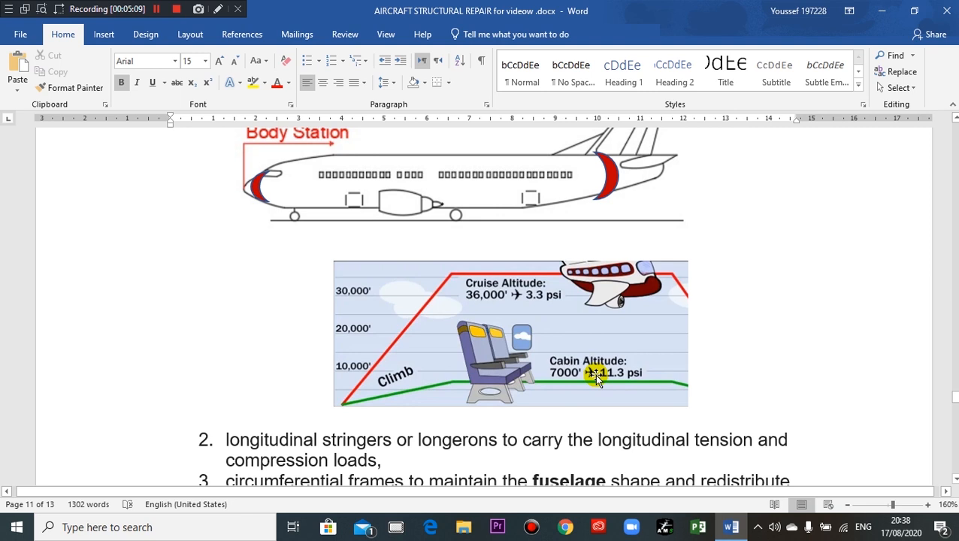
{"action": "mouse_move", "coordinate": [574, 389]}
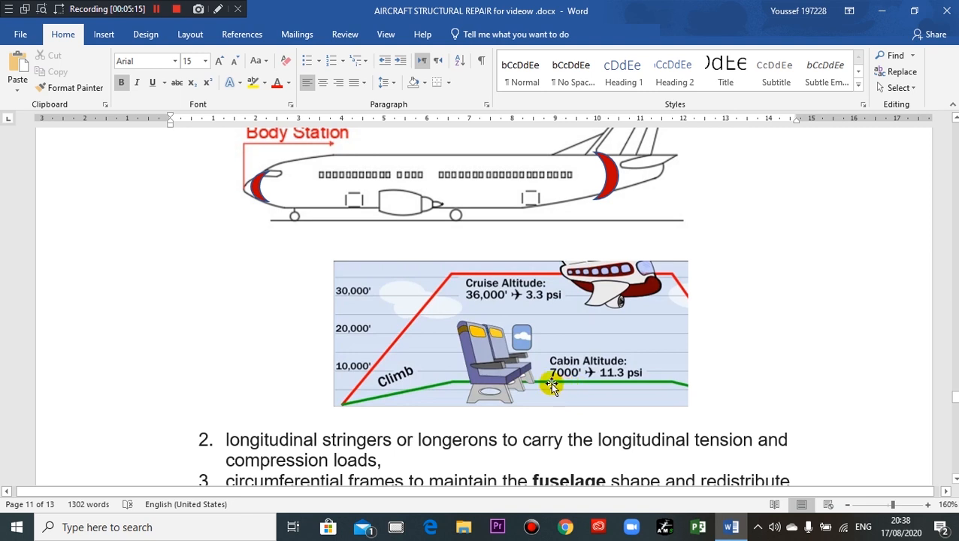
{"action": "mouse_move", "coordinate": [409, 351]}
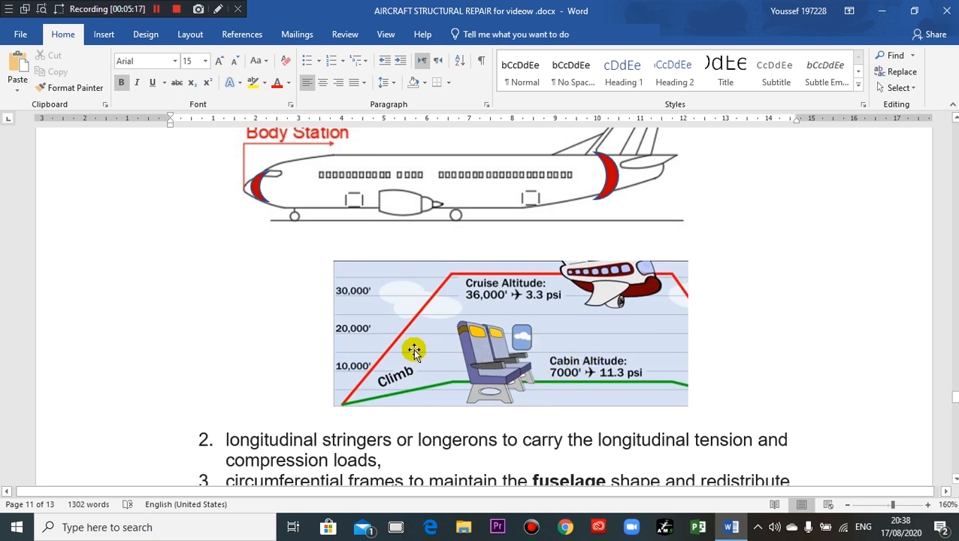
{"action": "mouse_move", "coordinate": [628, 390]}
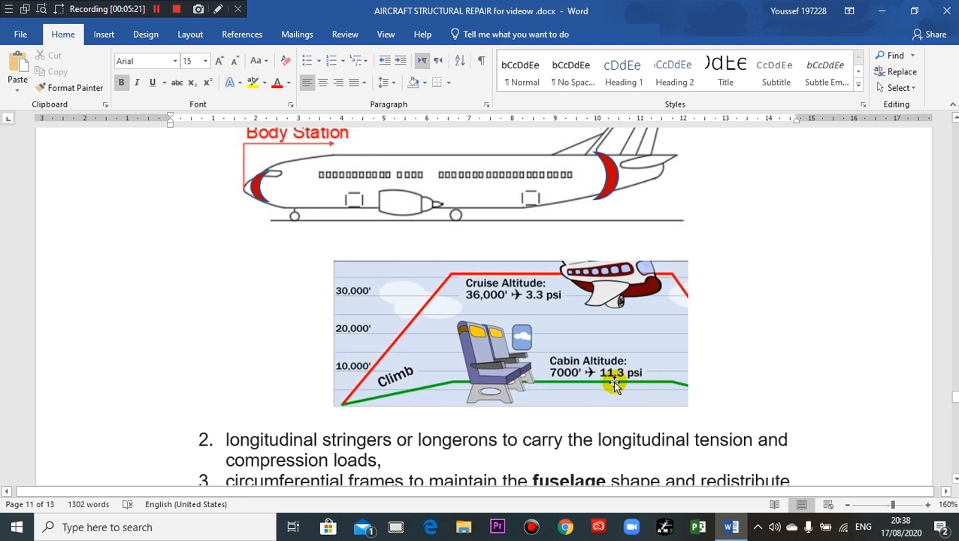
{"action": "mouse_move", "coordinate": [638, 389]}
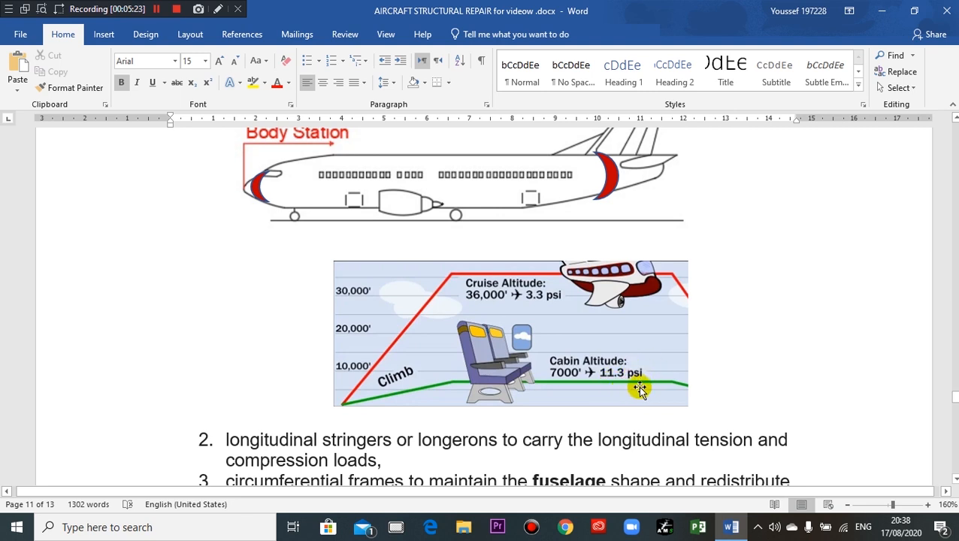
{"action": "mouse_move", "coordinate": [643, 380]}
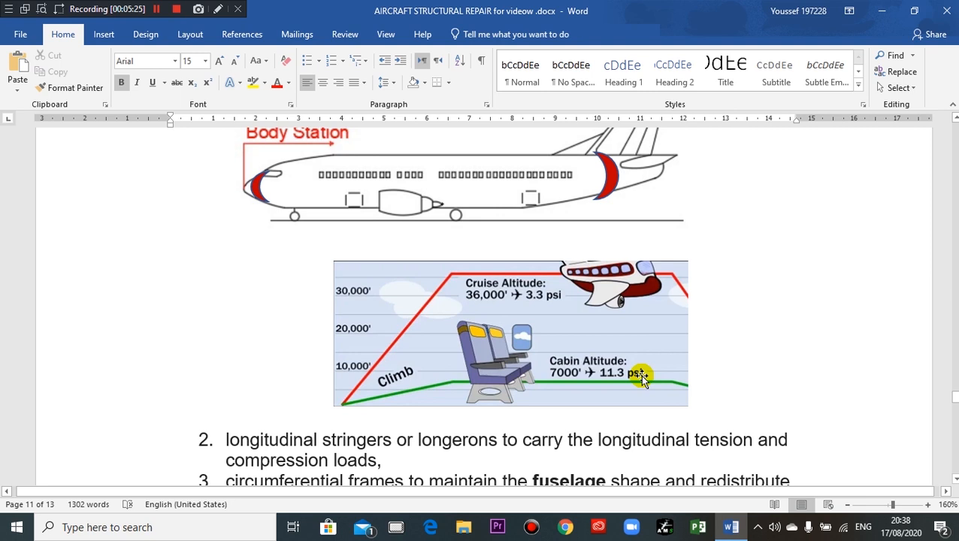
{"action": "mouse_move", "coordinate": [652, 372]}
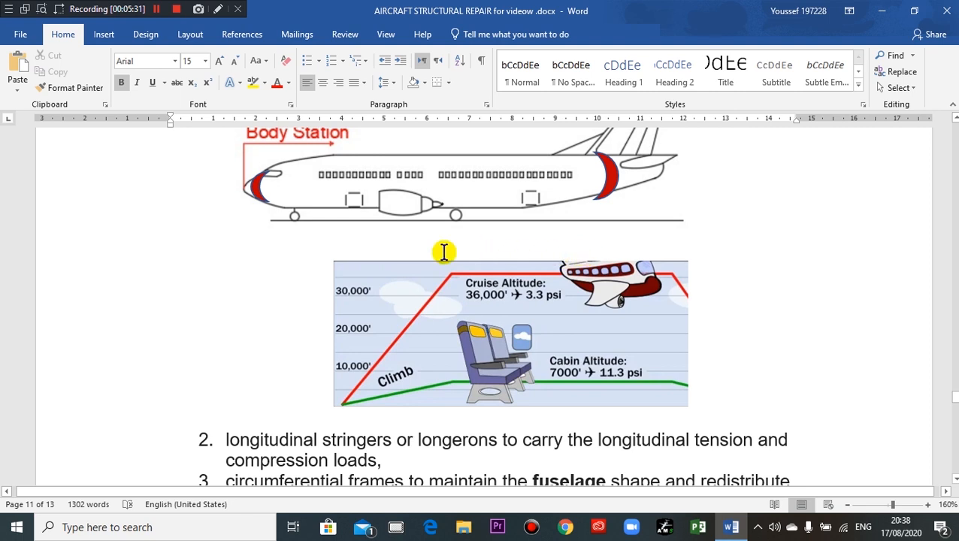
{"action": "mouse_move", "coordinate": [562, 302]}
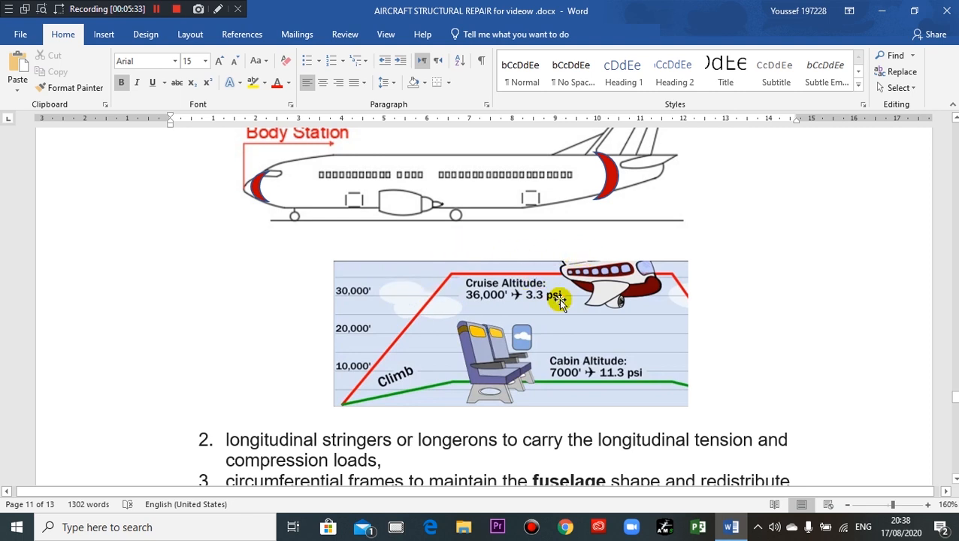
{"action": "mouse_move", "coordinate": [482, 309]}
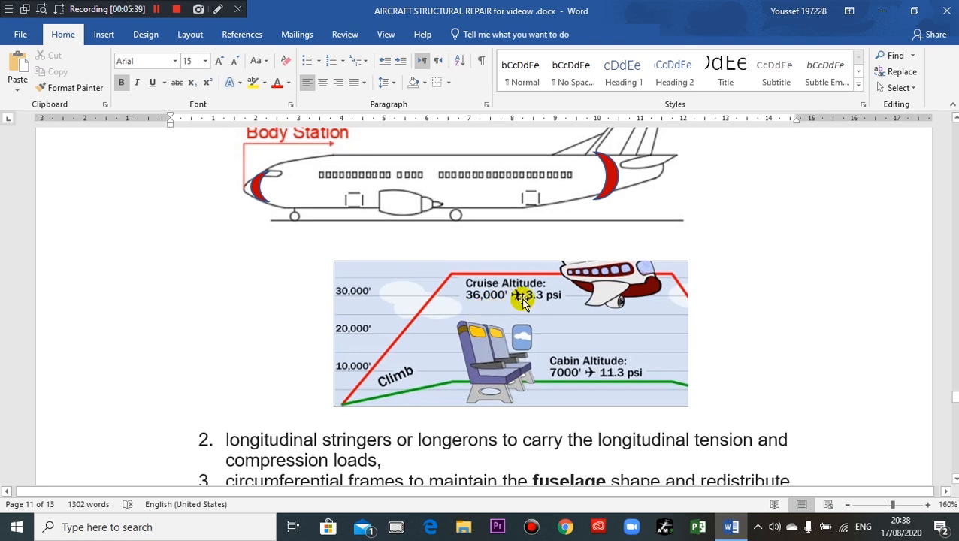
{"action": "mouse_move", "coordinate": [451, 307]}
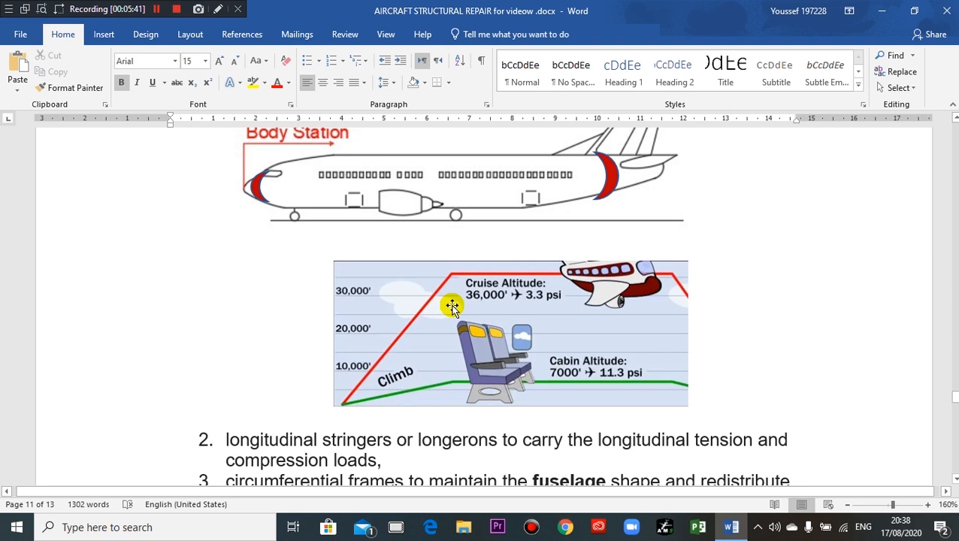
{"action": "mouse_move", "coordinate": [468, 306]}
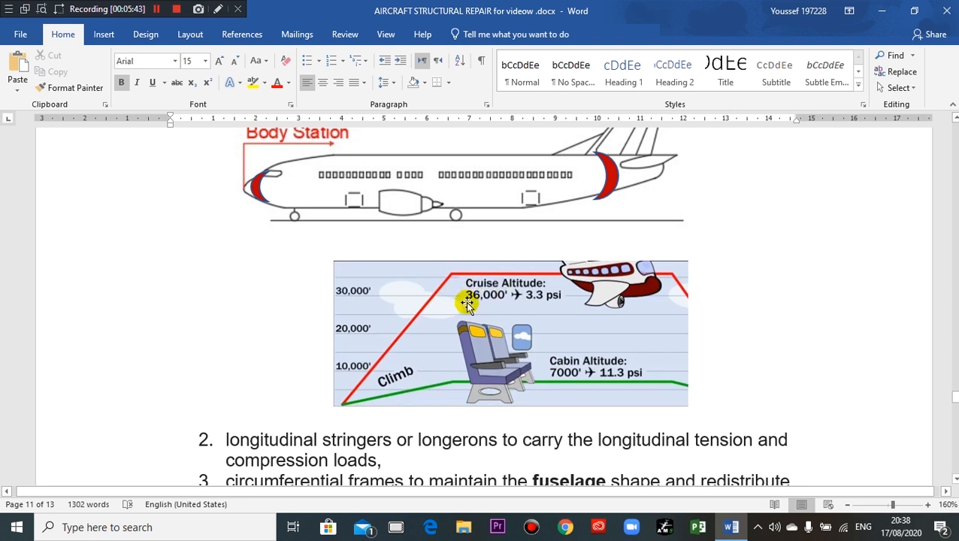
{"action": "mouse_move", "coordinate": [536, 314]}
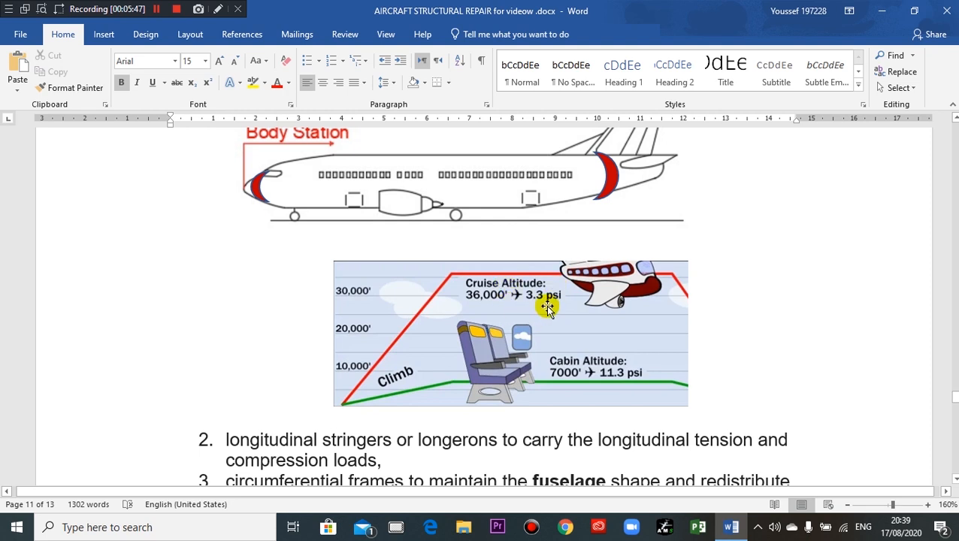
{"action": "mouse_move", "coordinate": [556, 311]}
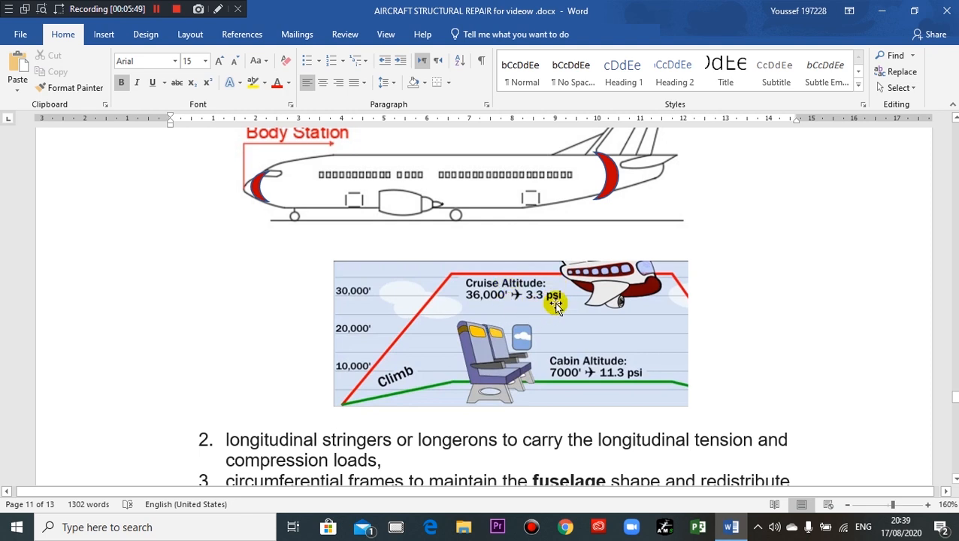
{"action": "mouse_move", "coordinate": [604, 394]}
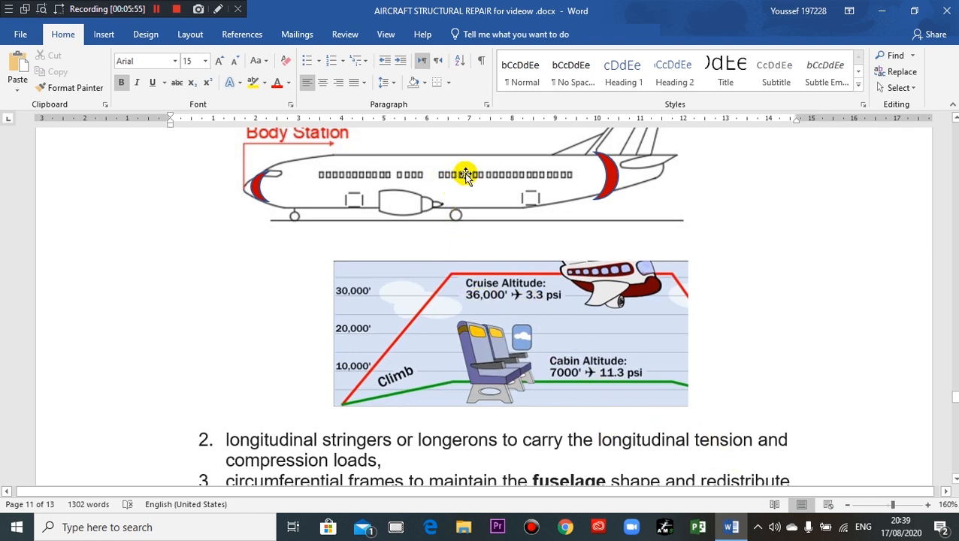
{"action": "mouse_move", "coordinate": [467, 162]}
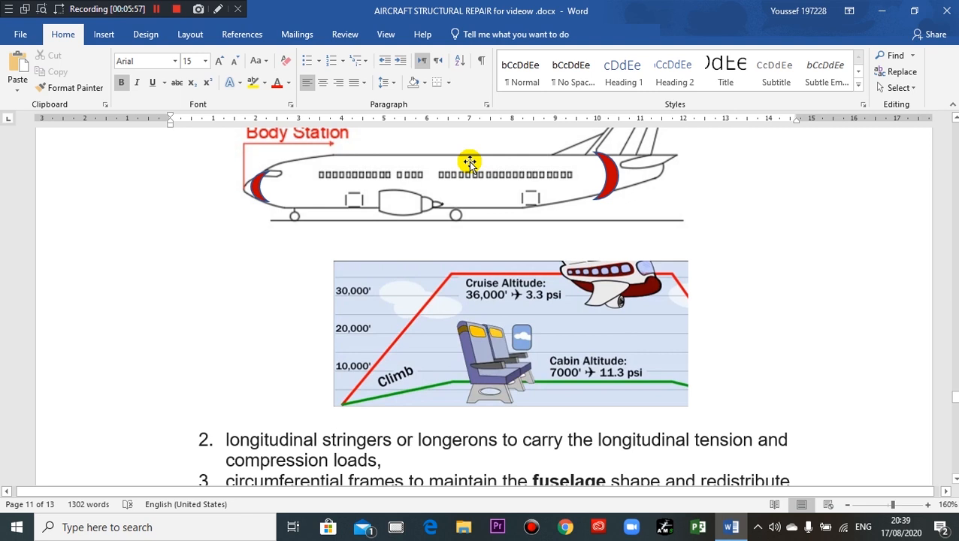
{"action": "mouse_move", "coordinate": [310, 184]}
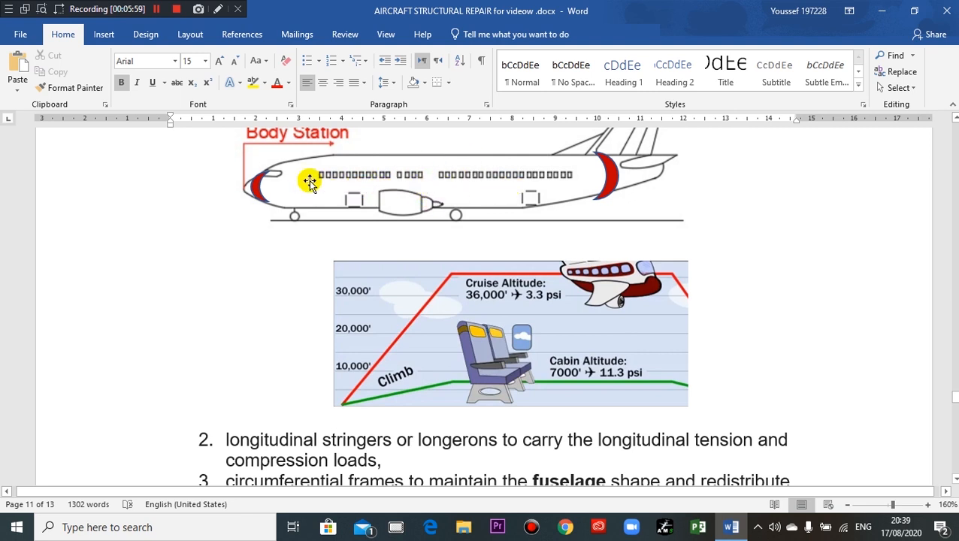
{"action": "mouse_move", "coordinate": [275, 194]}
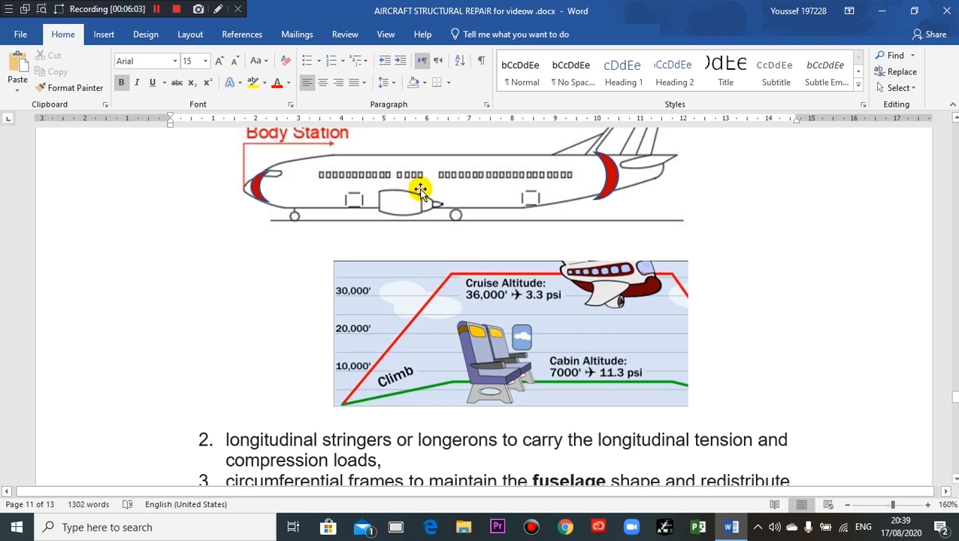
{"action": "mouse_move", "coordinate": [300, 183]}
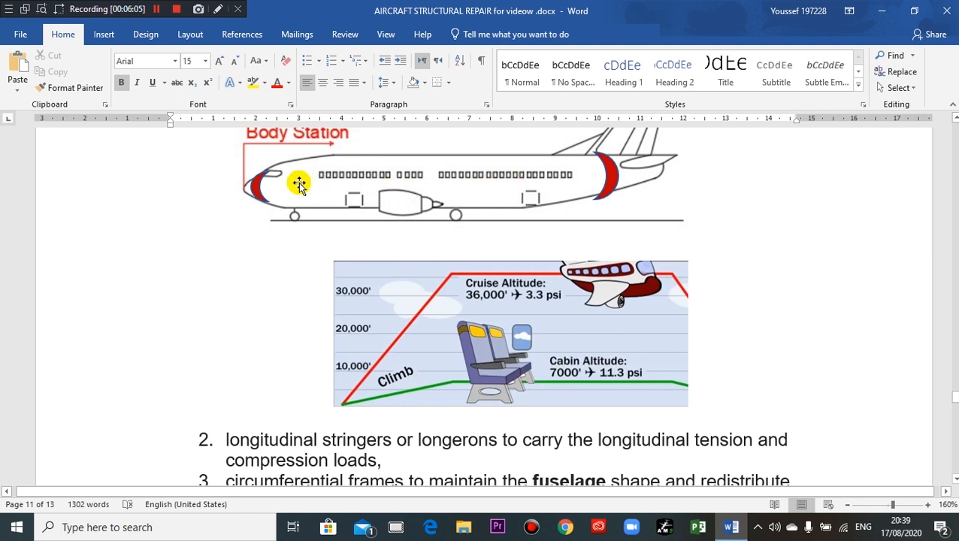
{"action": "mouse_move", "coordinate": [285, 195]}
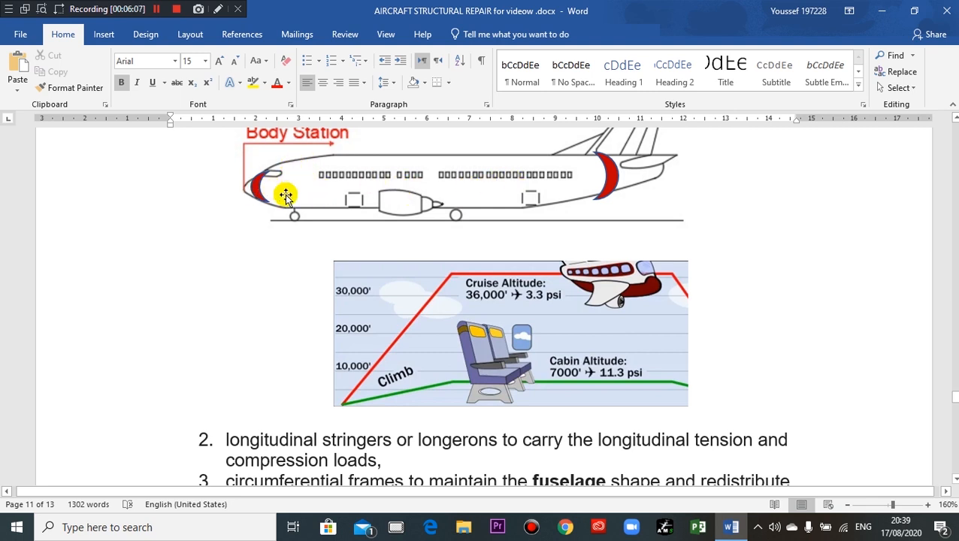
{"action": "mouse_move", "coordinate": [309, 160]}
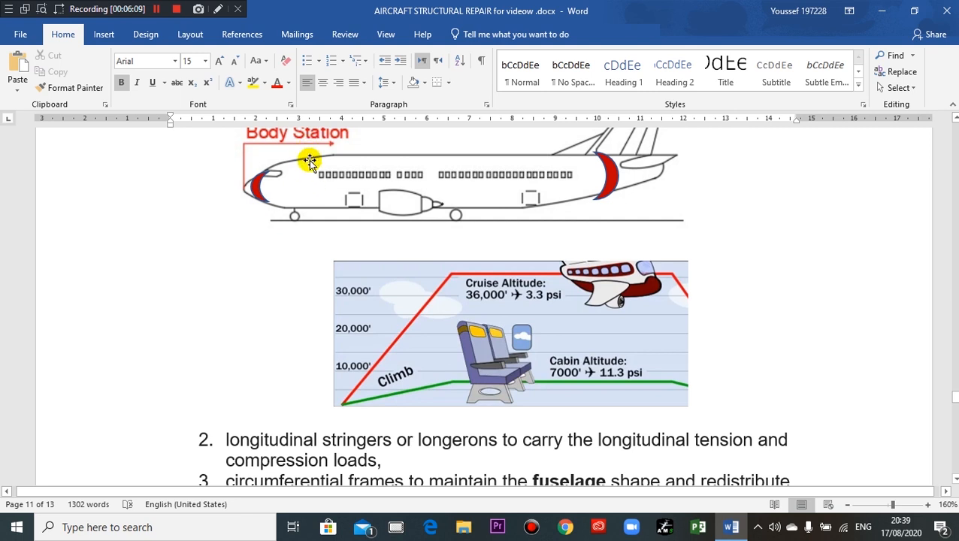
{"action": "mouse_move", "coordinate": [565, 222]}
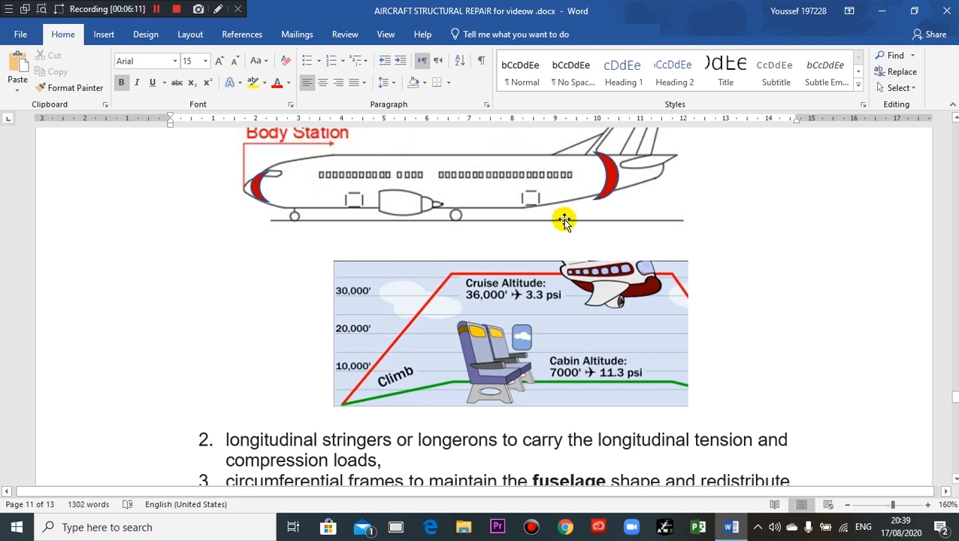
{"action": "mouse_move", "coordinate": [622, 194]}
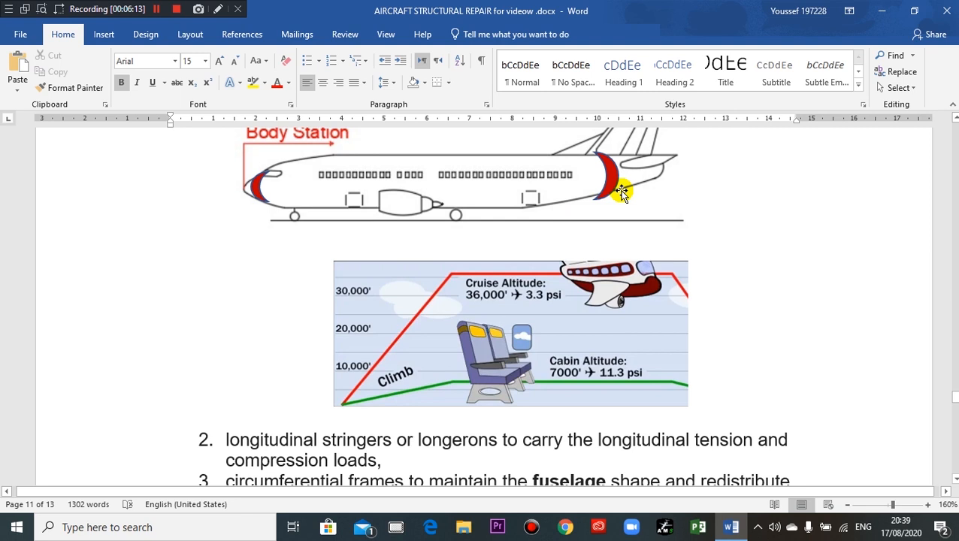
{"action": "mouse_move", "coordinate": [396, 178]}
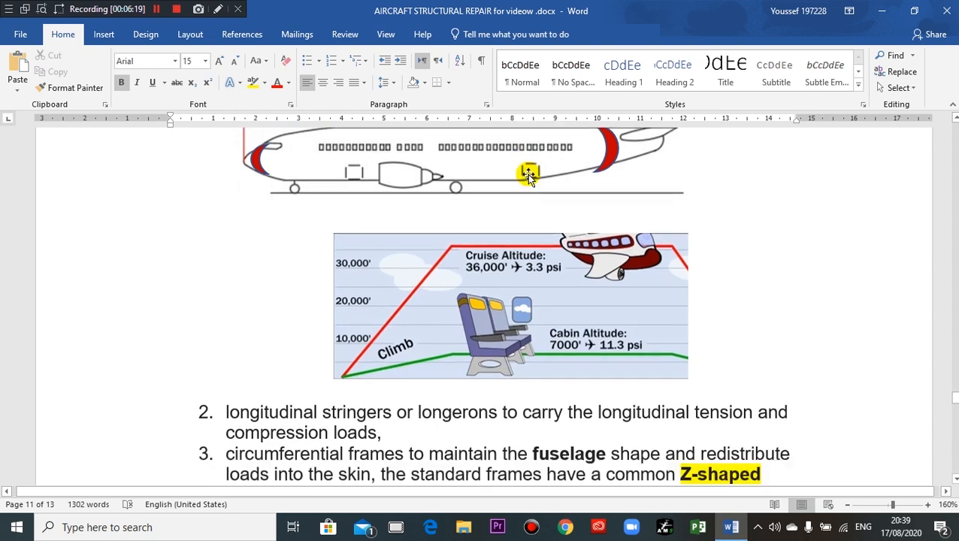
{"action": "scroll", "scroll_direction": "down", "scroll_amount": 3}
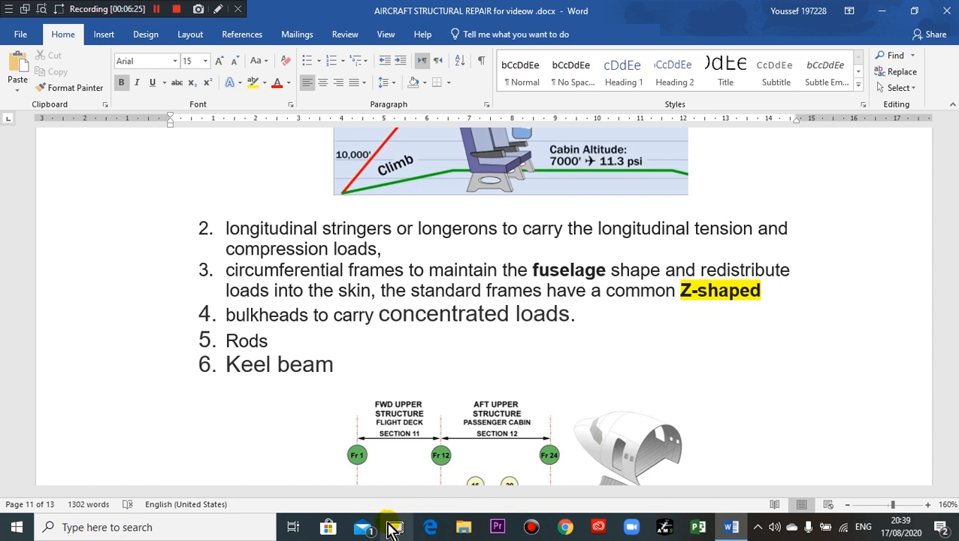
{"action": "mouse_move", "coordinate": [299, 349]}
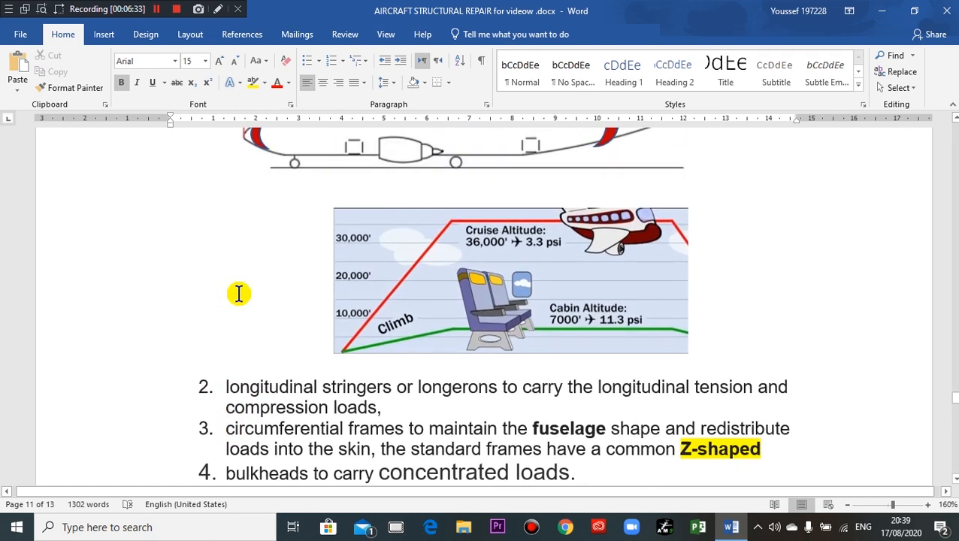
{"action": "scroll", "scroll_direction": "down", "scroll_amount": 3}
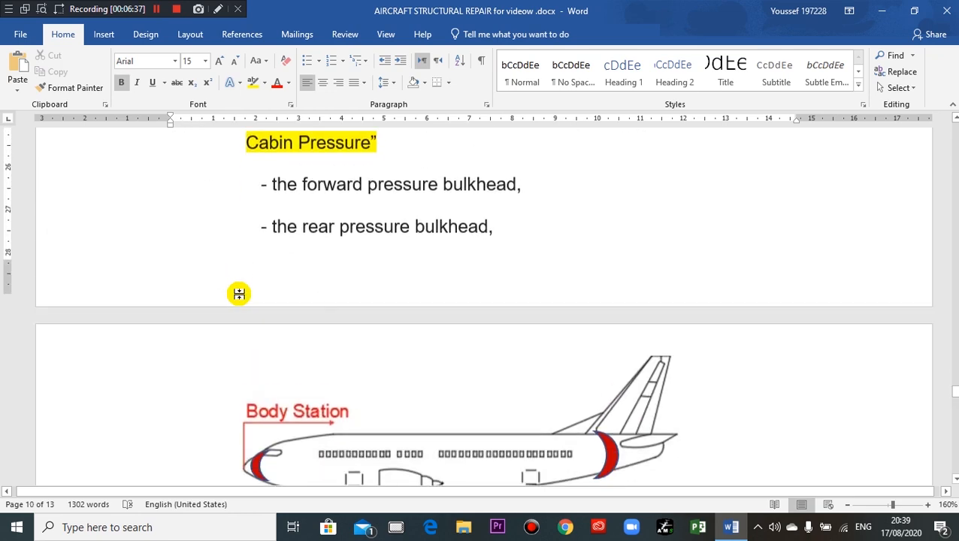
{"action": "scroll", "scroll_direction": "down", "scroll_amount": 3}
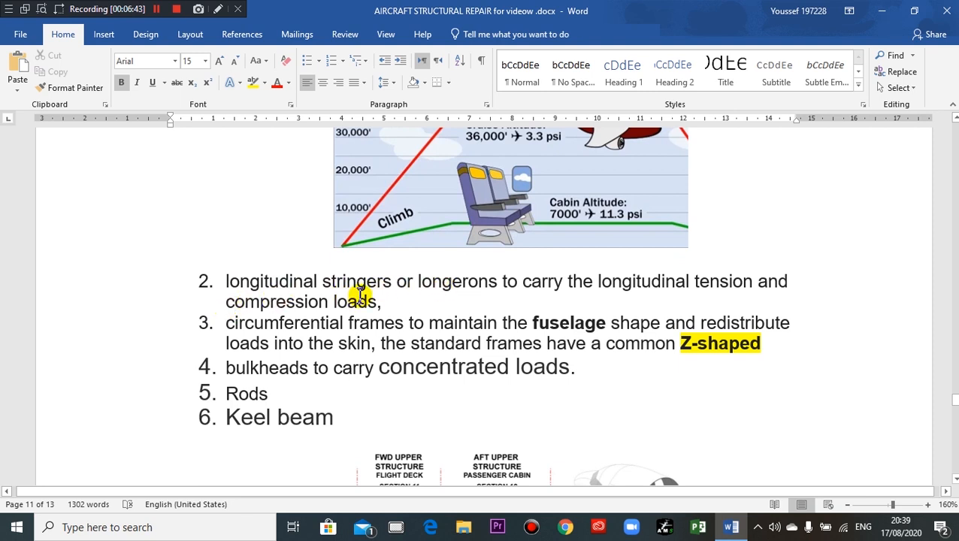
{"action": "mouse_move", "coordinate": [298, 301]}
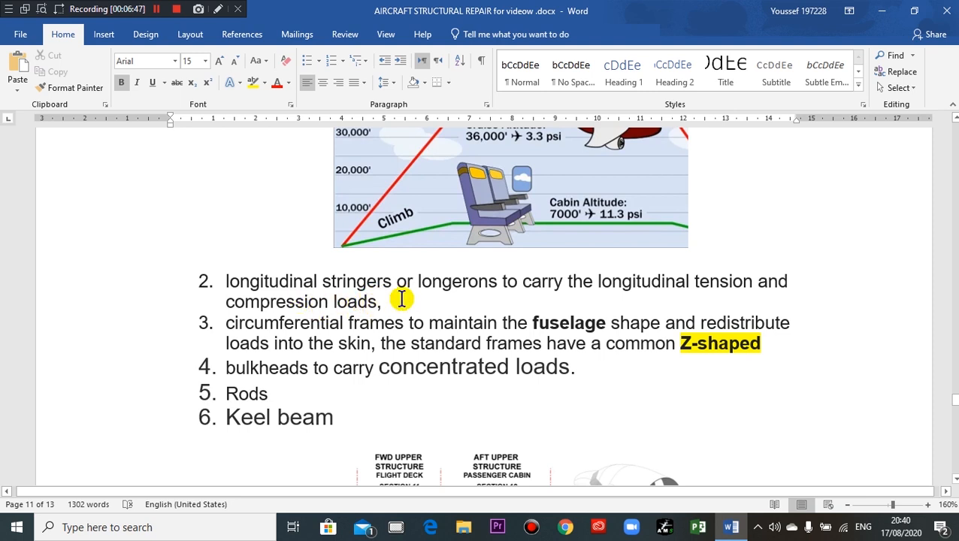
{"action": "mouse_move", "coordinate": [521, 294]}
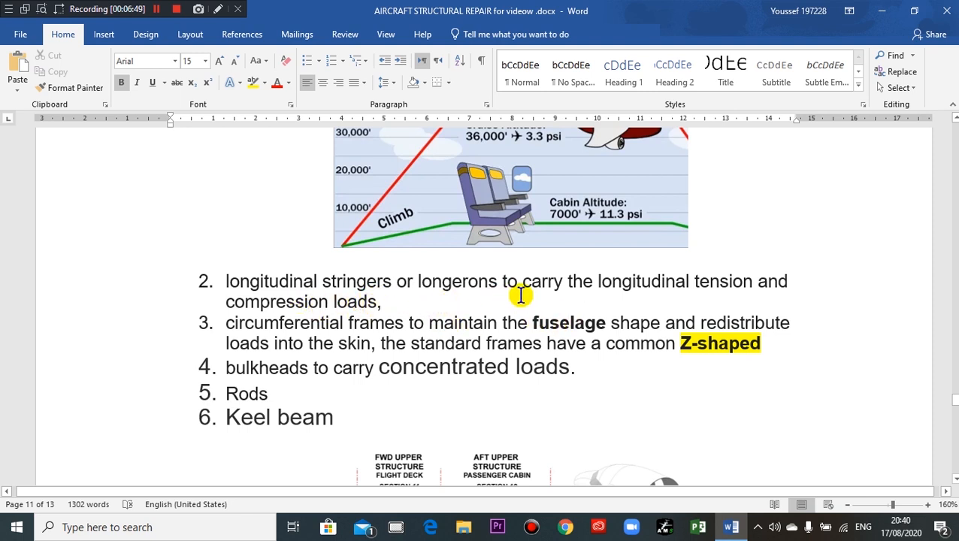
{"action": "mouse_move", "coordinate": [700, 293]}
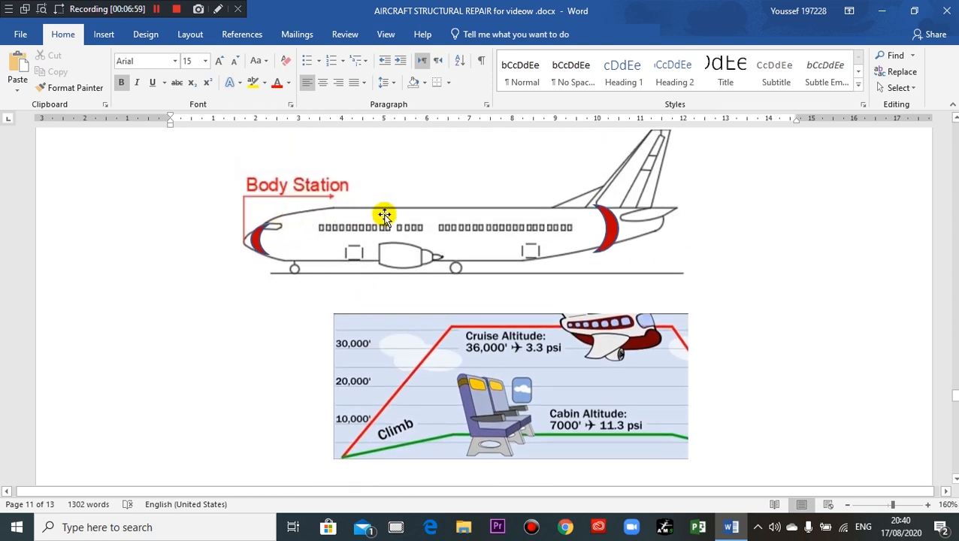
{"action": "mouse_move", "coordinate": [580, 243]}
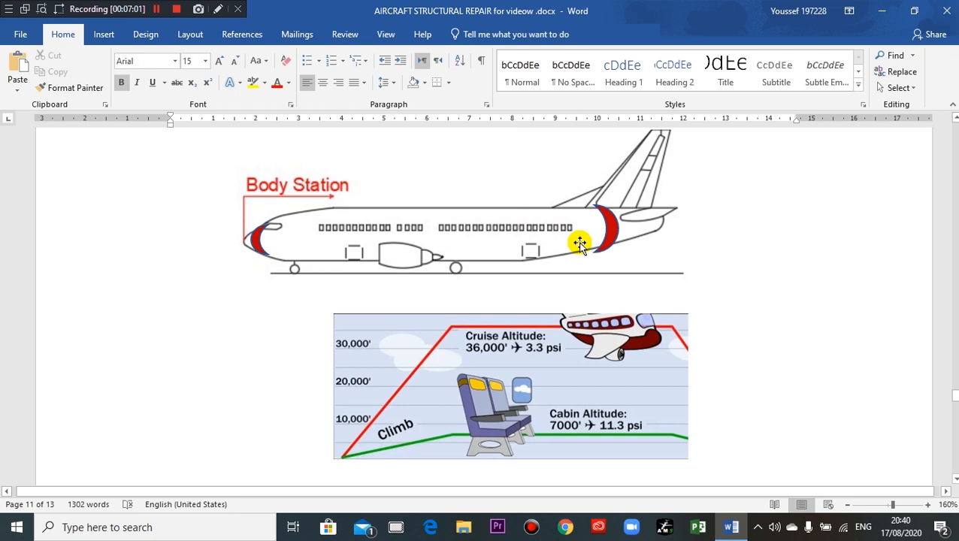
{"action": "scroll", "scroll_direction": "down", "scroll_amount": 3}
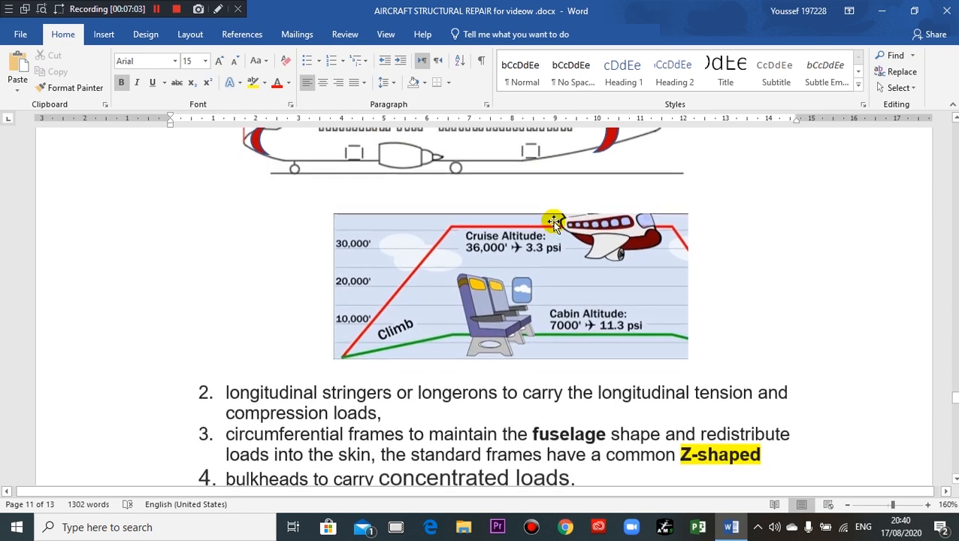
{"action": "scroll", "scroll_direction": "down", "scroll_amount": 3}
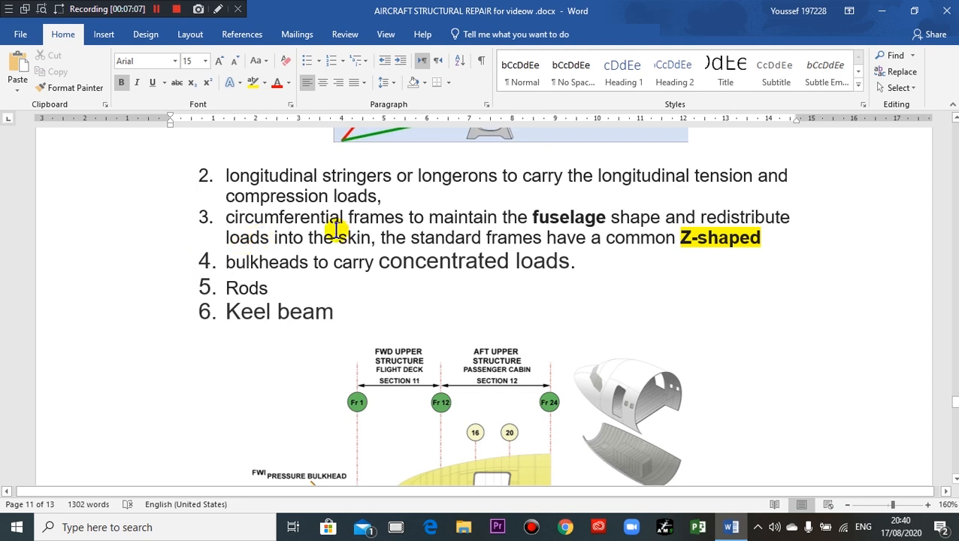
{"action": "mouse_move", "coordinate": [439, 229]}
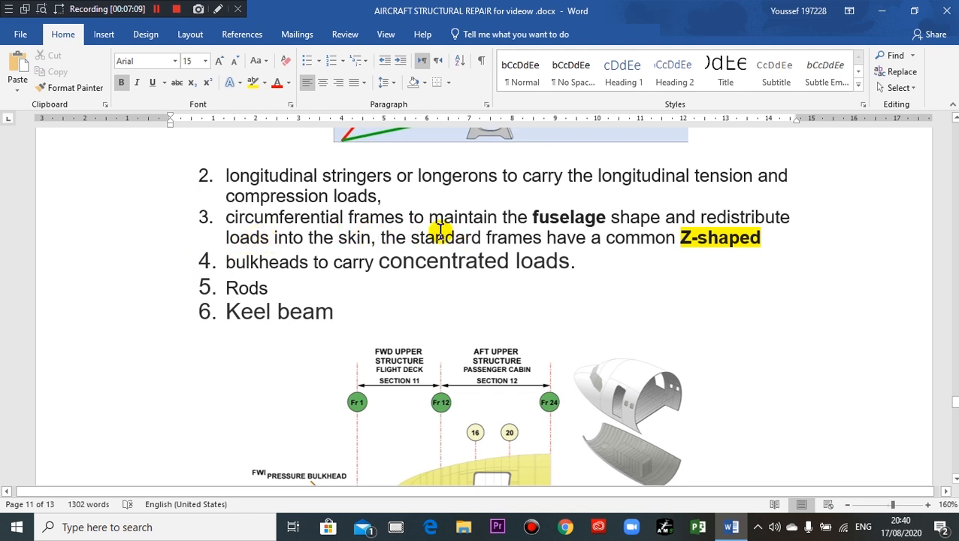
{"action": "mouse_move", "coordinate": [646, 227]}
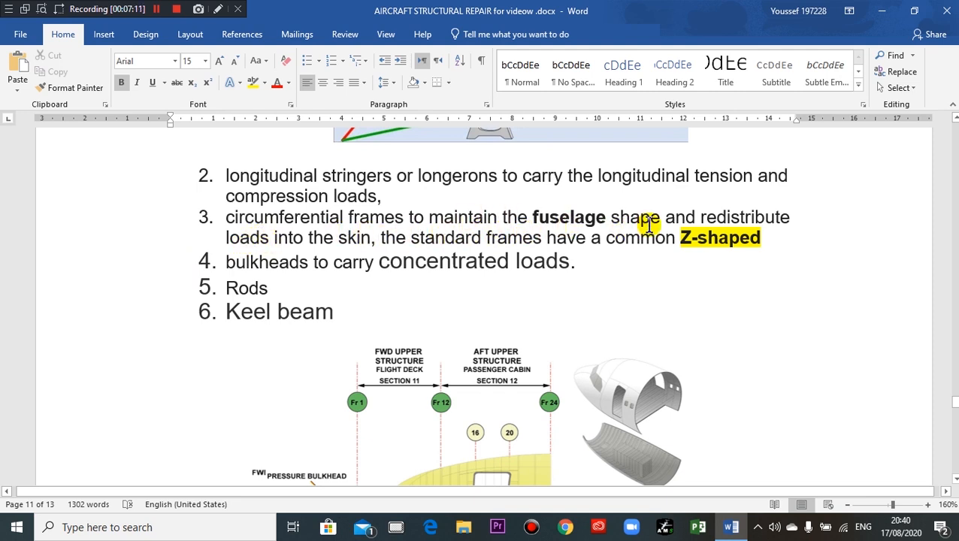
{"action": "mouse_move", "coordinate": [729, 228]}
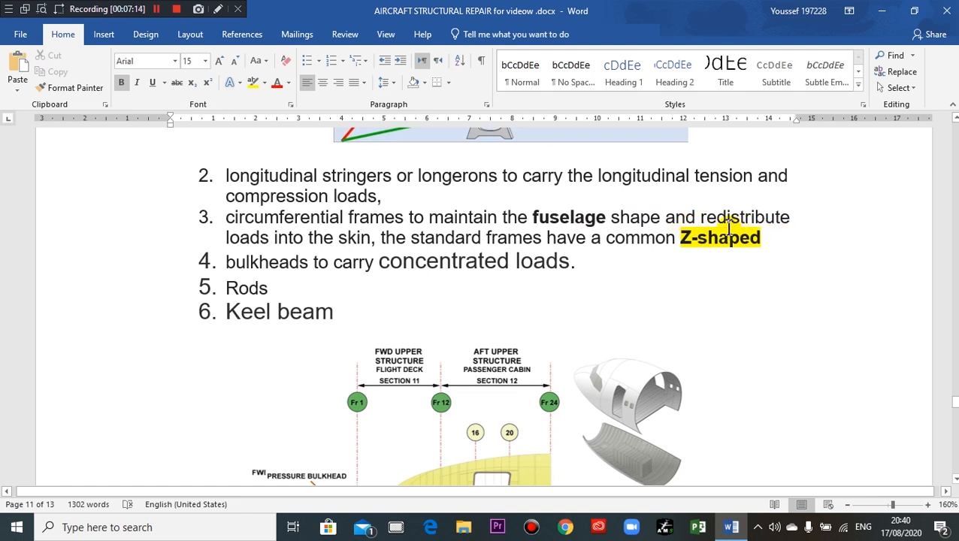
{"action": "mouse_move", "coordinate": [779, 229]}
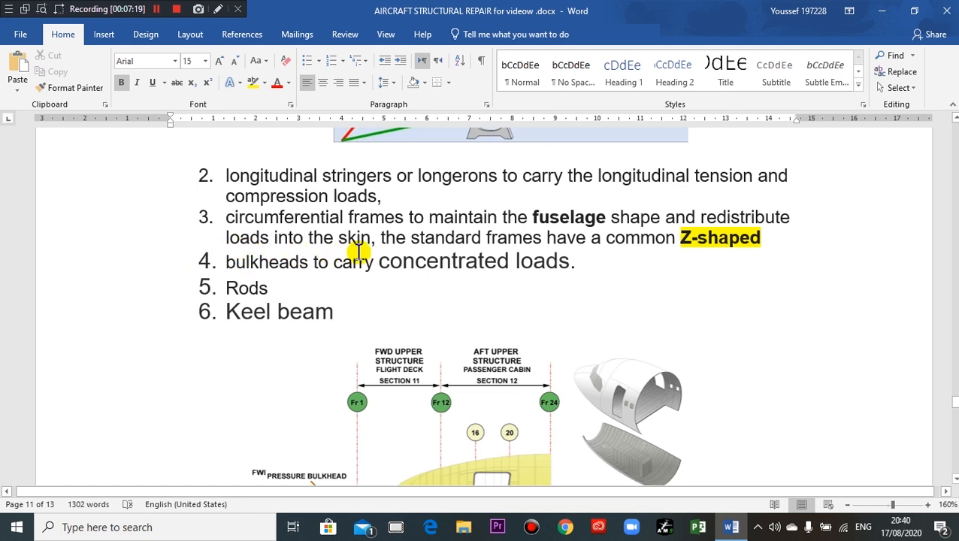
{"action": "mouse_move", "coordinate": [451, 246]}
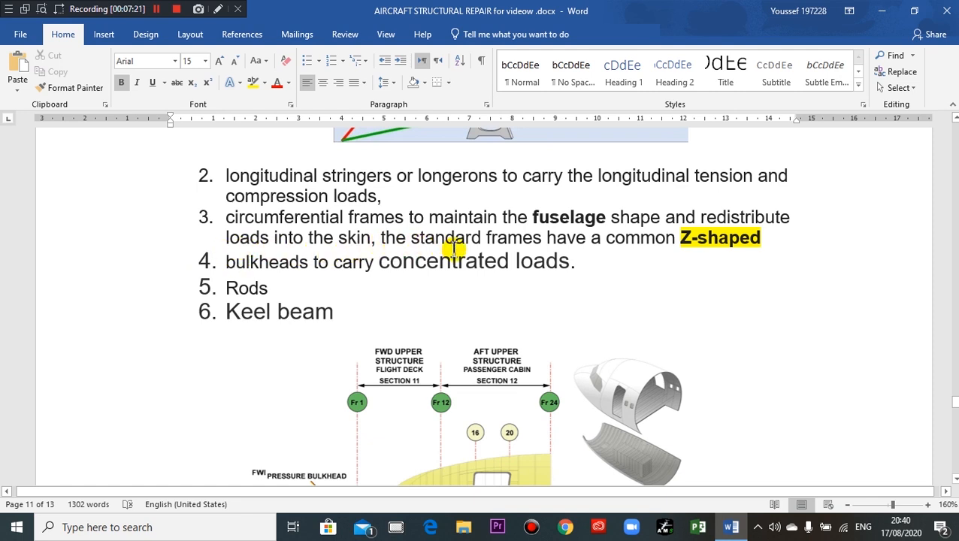
{"action": "mouse_move", "coordinate": [526, 238]}
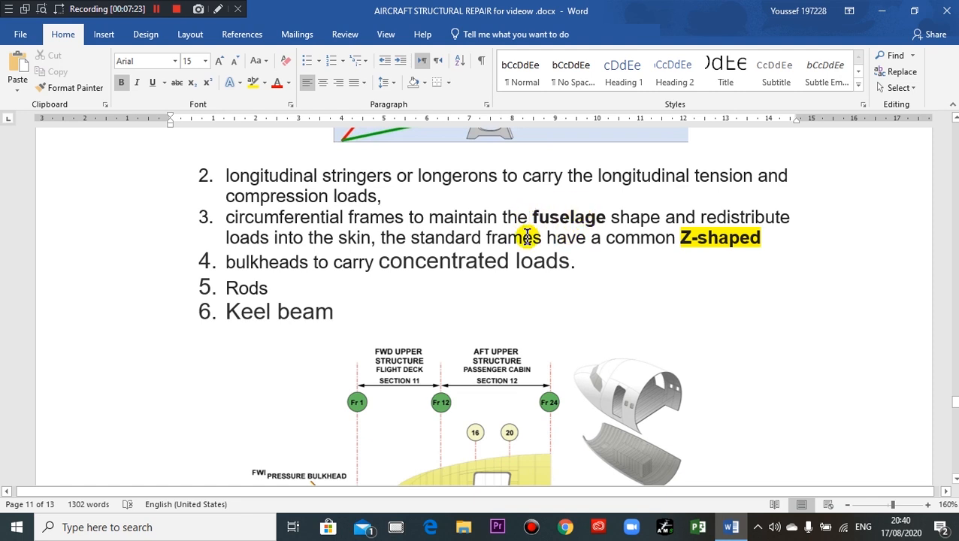
{"action": "mouse_move", "coordinate": [519, 247]}
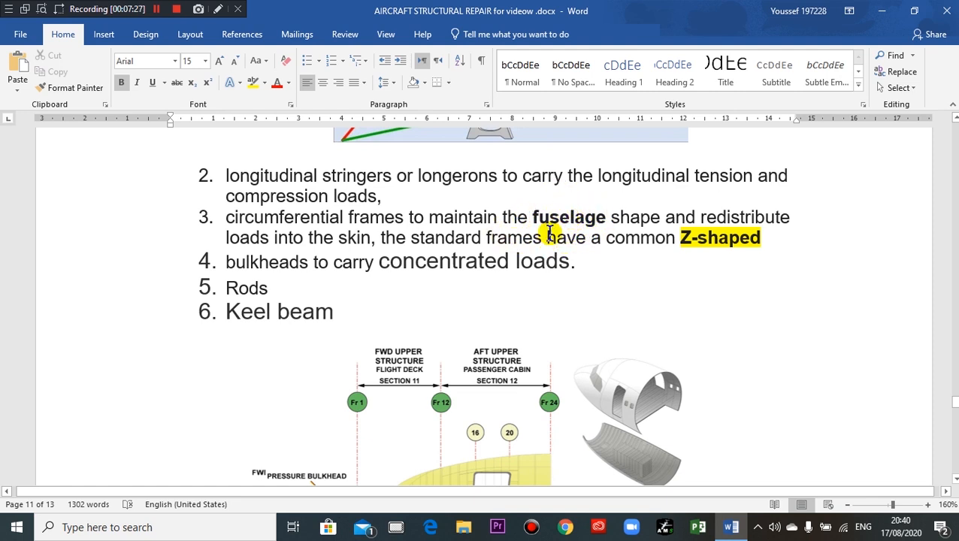
{"action": "mouse_move", "coordinate": [574, 232]}
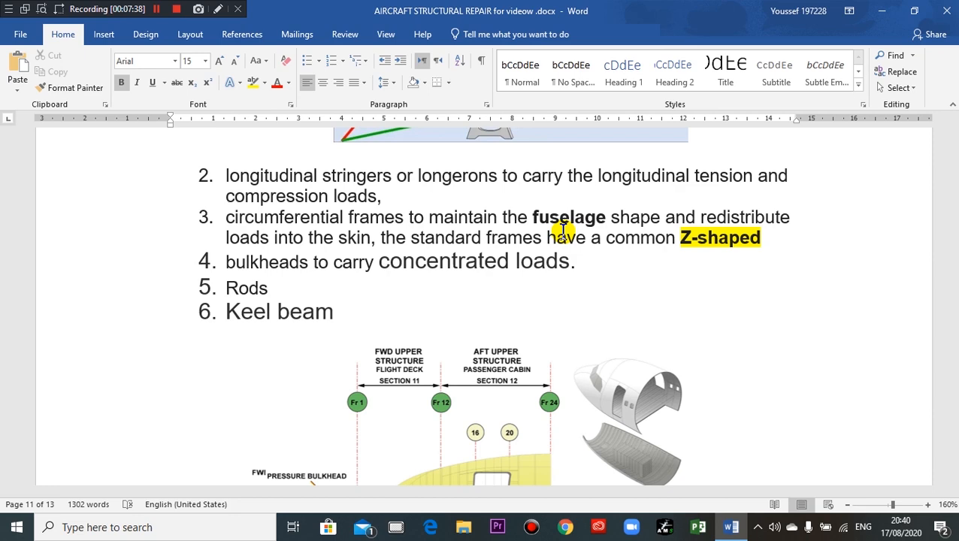
{"action": "mouse_move", "coordinate": [490, 243]}
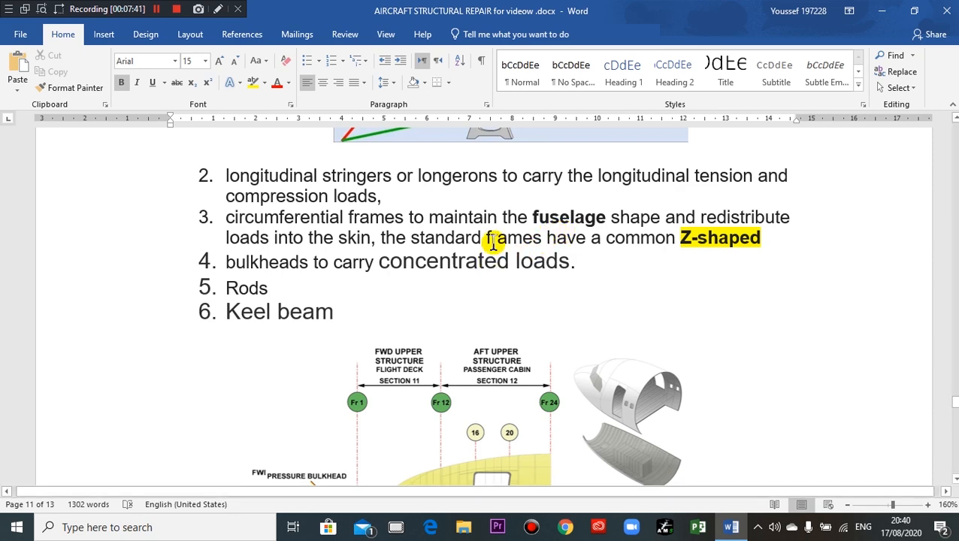
{"action": "scroll", "scroll_direction": "down", "scroll_amount": 3}
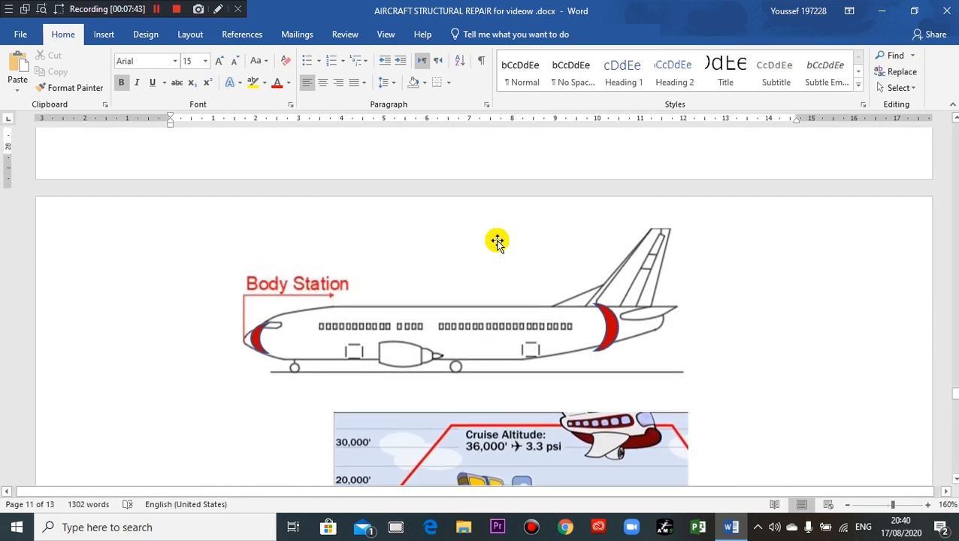
{"action": "scroll", "scroll_direction": "down", "scroll_amount": 3}
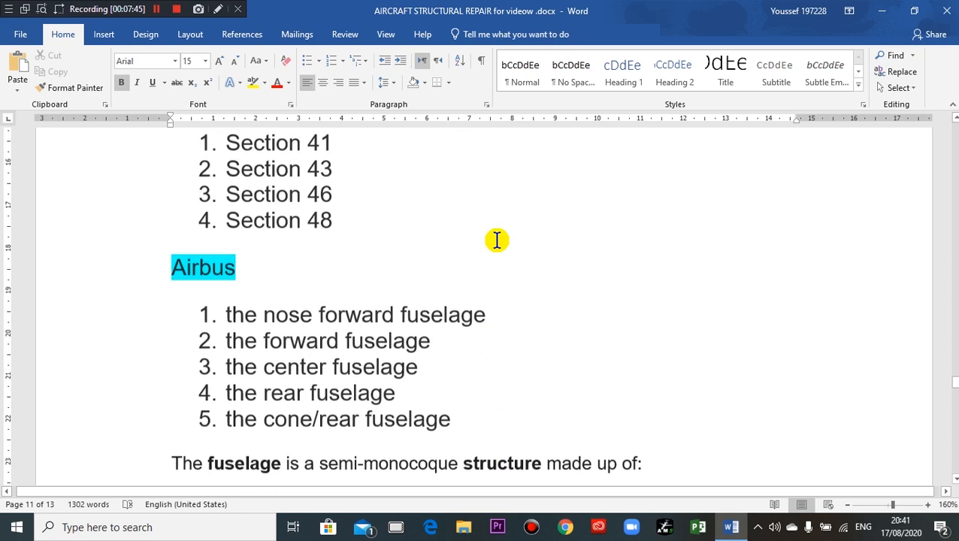
{"action": "scroll", "scroll_direction": "down", "scroll_amount": 3}
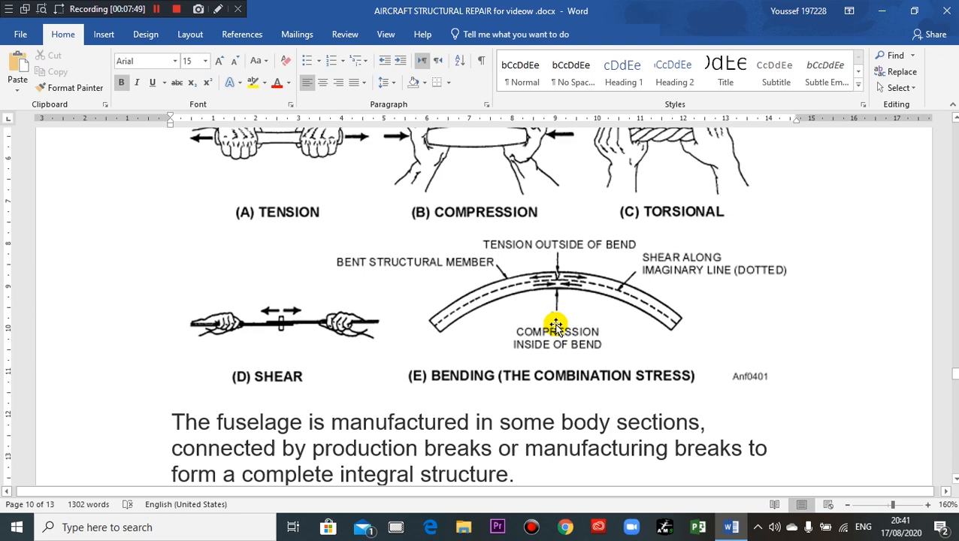
{"action": "mouse_move", "coordinate": [420, 314]}
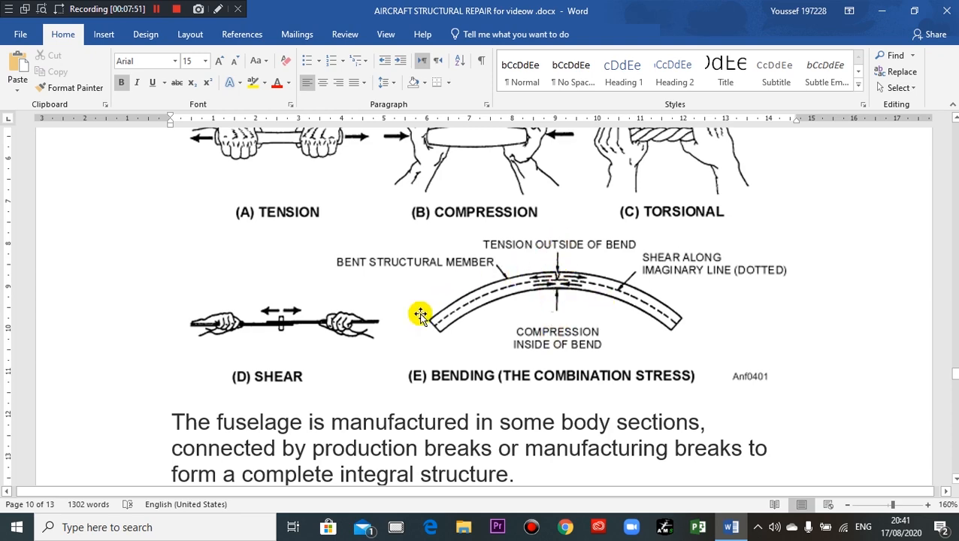
{"action": "scroll", "scroll_direction": "down", "scroll_amount": 3}
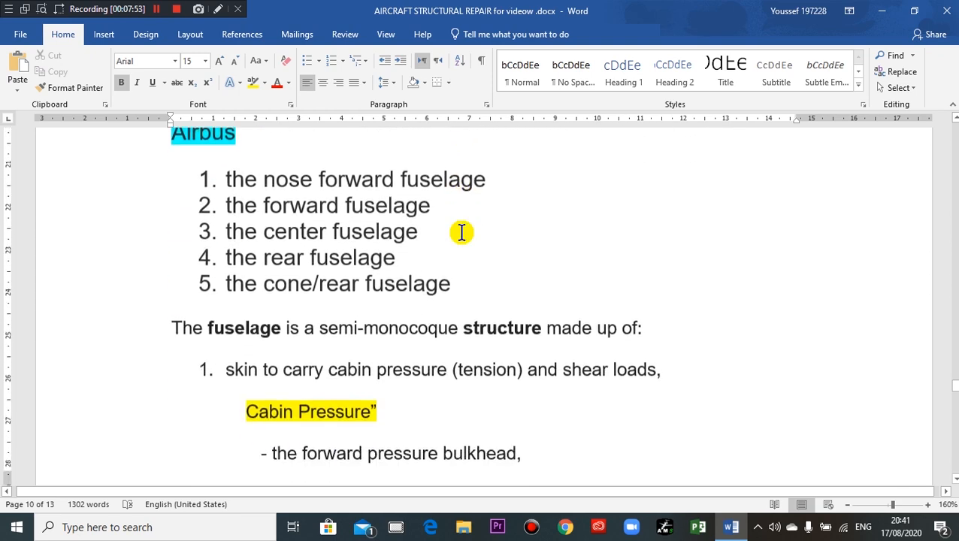
{"action": "scroll", "scroll_direction": "down", "scroll_amount": 3}
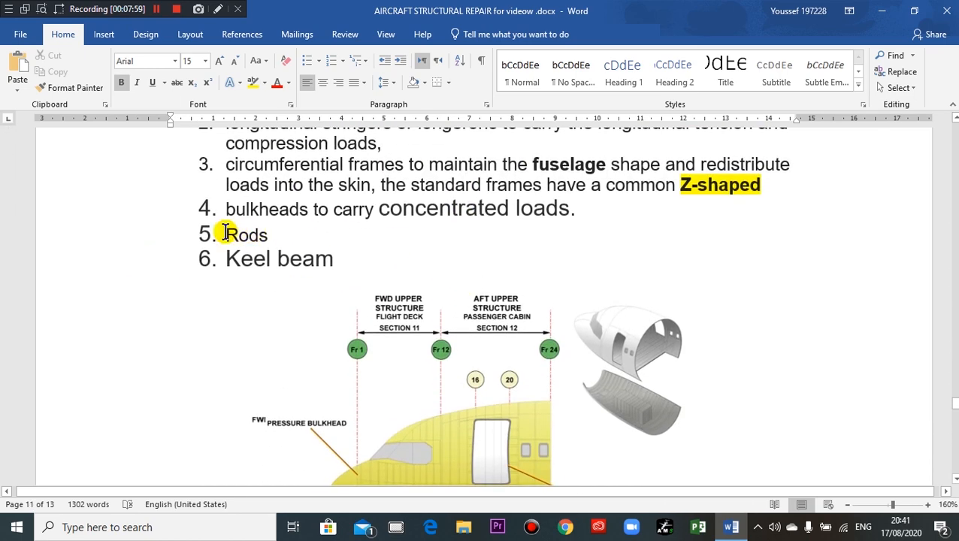
{"action": "mouse_move", "coordinate": [331, 220]}
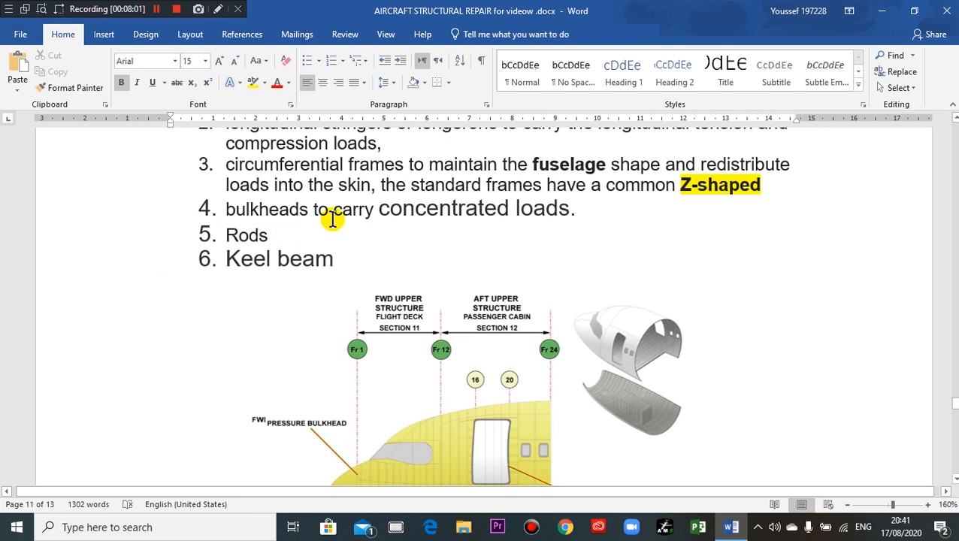
{"action": "mouse_move", "coordinate": [339, 224]}
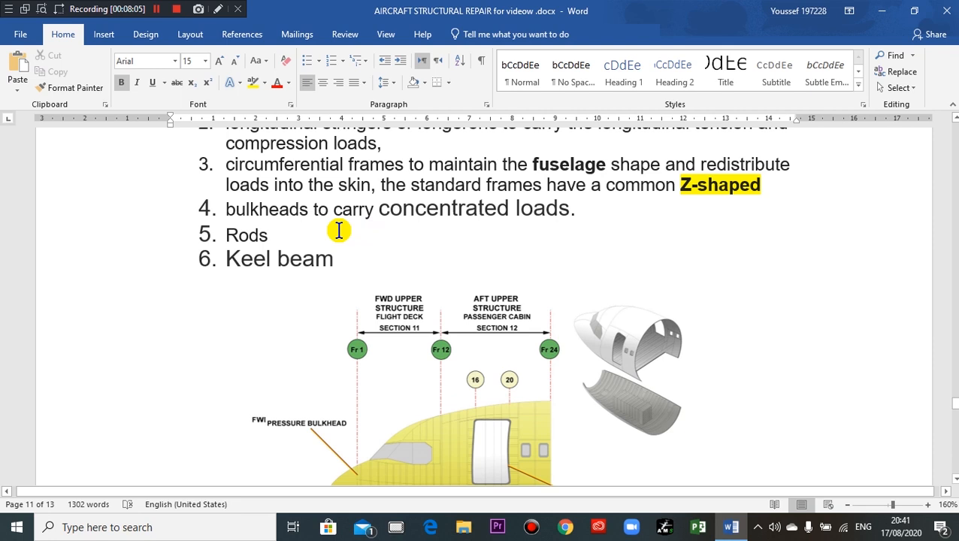
{"action": "mouse_move", "coordinate": [425, 226]}
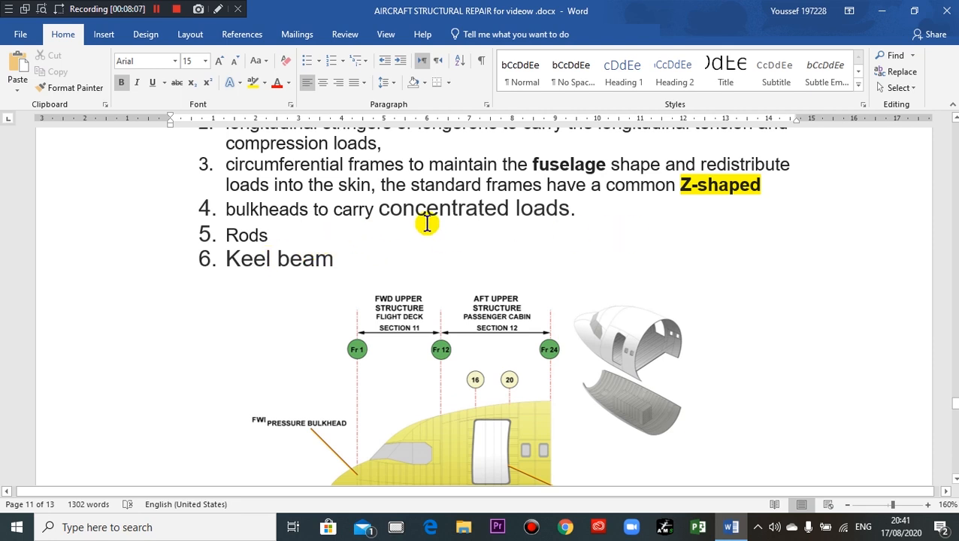
{"action": "mouse_move", "coordinate": [594, 213]}
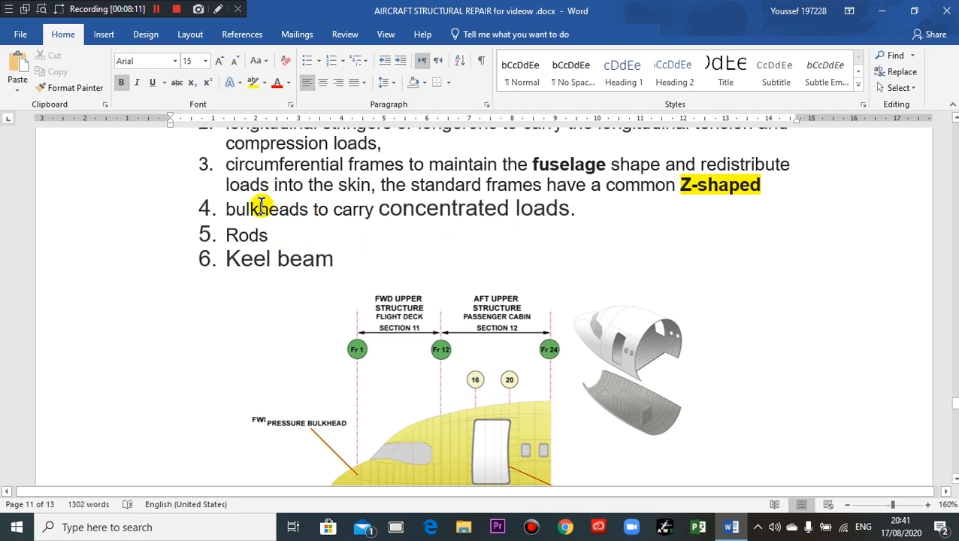
{"action": "mouse_move", "coordinate": [389, 228]}
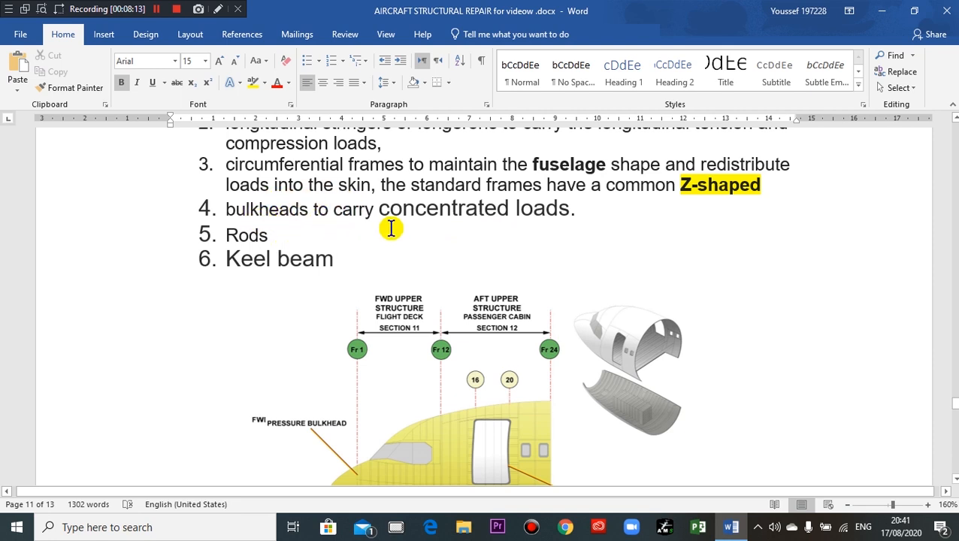
{"action": "mouse_move", "coordinate": [370, 231]}
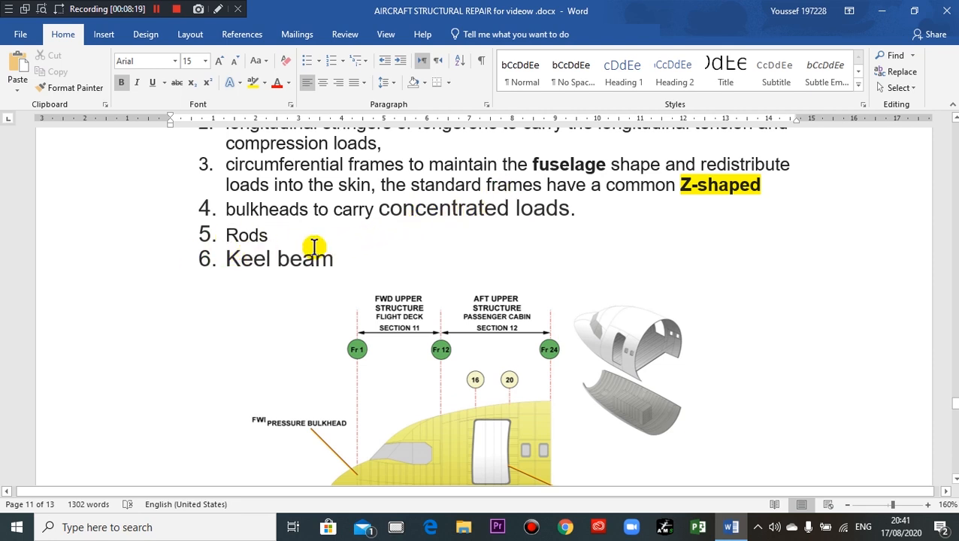
{"action": "mouse_move", "coordinate": [233, 281]}
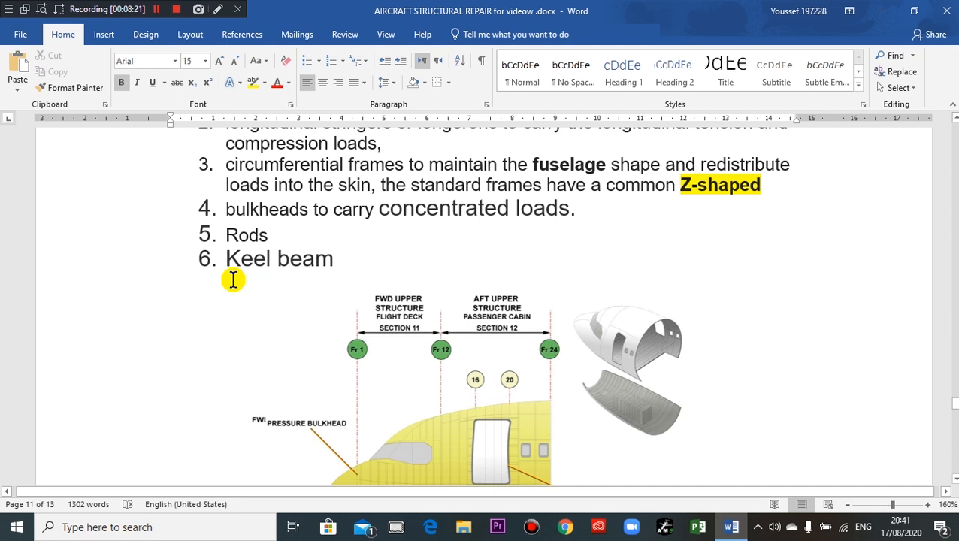
{"action": "mouse_move", "coordinate": [250, 275]}
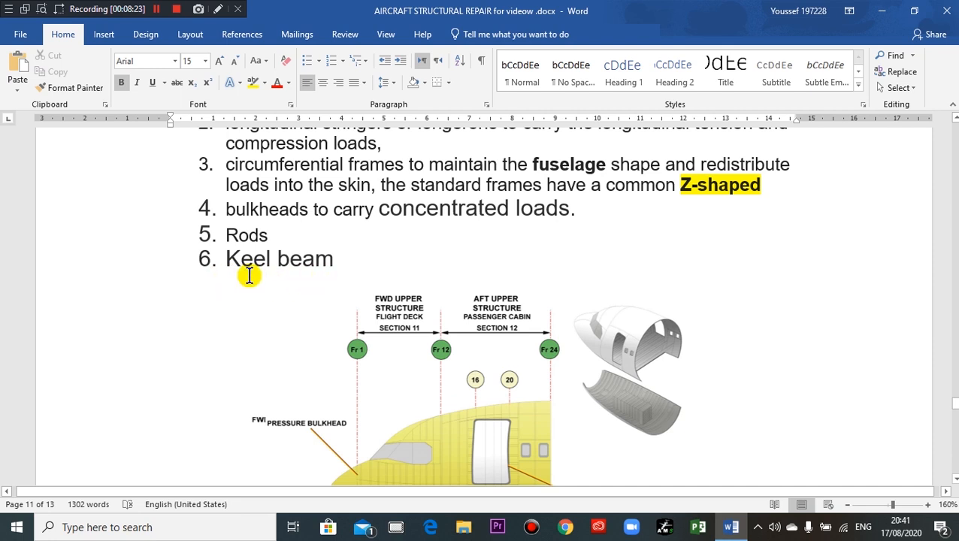
{"action": "mouse_move", "coordinate": [369, 268]}
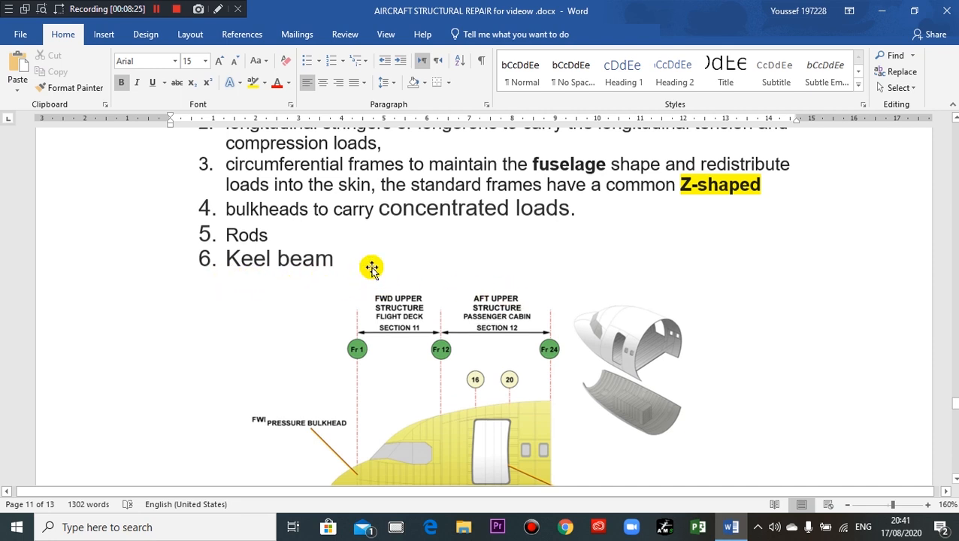
{"action": "scroll", "scroll_direction": "down", "scroll_amount": 3}
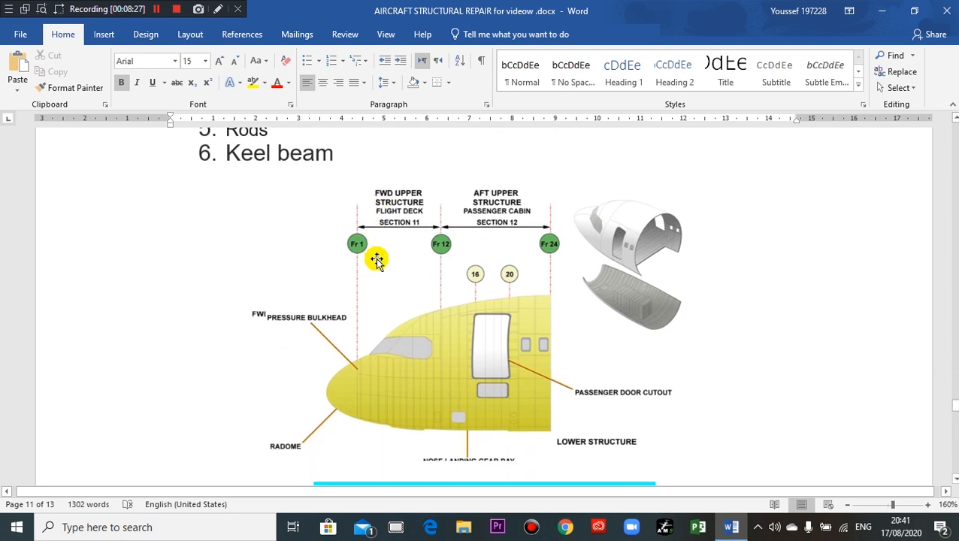
Scroll past the forward fuselage diagram to the 'Skin to stringer attachment' heading.
{"action": "scroll", "scroll_direction": "down", "scroll_amount": 3}
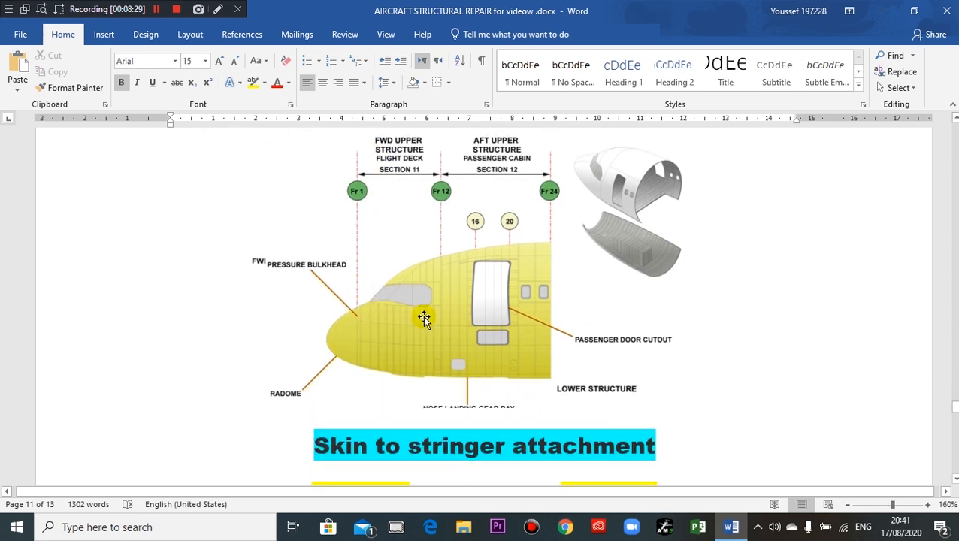
{"action": "mouse_move", "coordinate": [414, 282]}
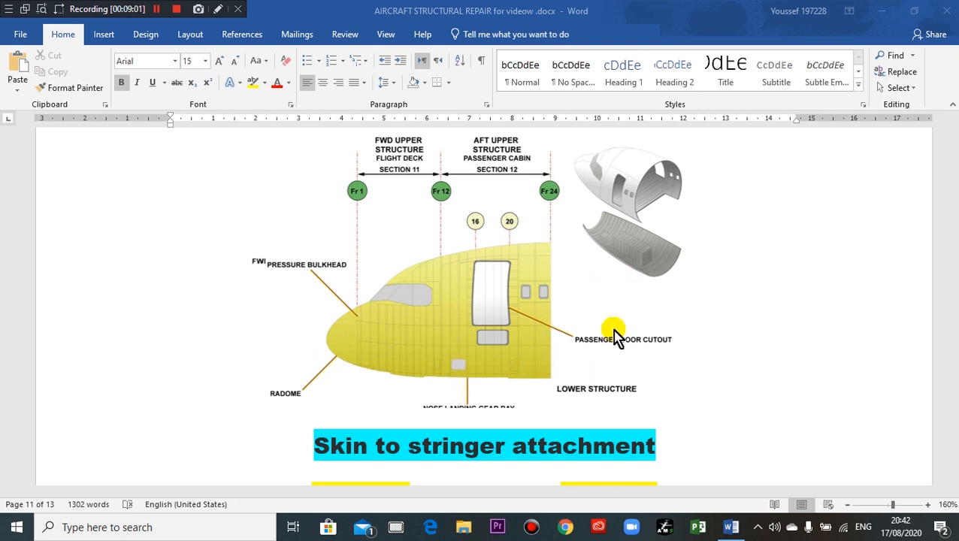
{"action": "scroll", "scroll_direction": "down", "scroll_amount": 3}
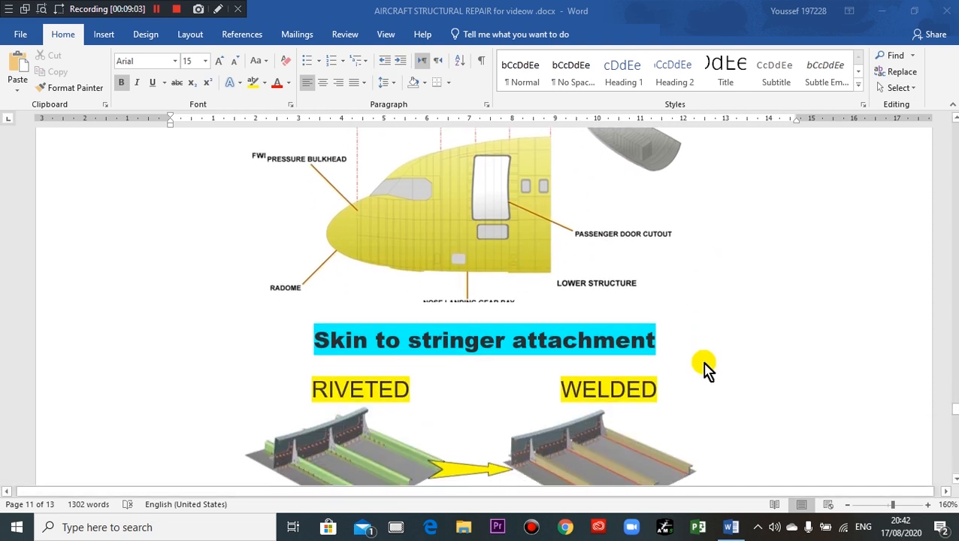
Scroll through the RIVETED and WELDED panels down to the welded stringer weld cross-section.
{"action": "scroll", "scroll_direction": "down", "scroll_amount": 3}
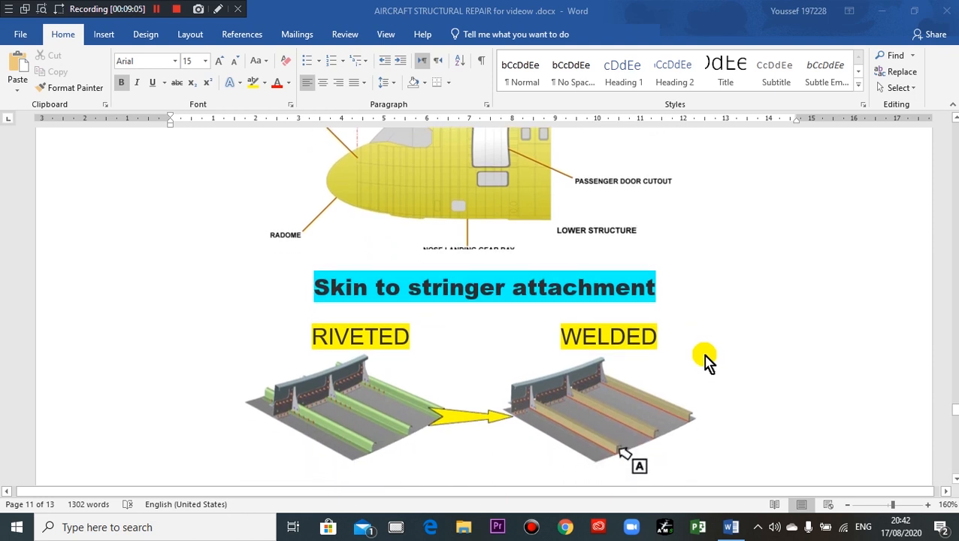
{"action": "mouse_move", "coordinate": [314, 311]}
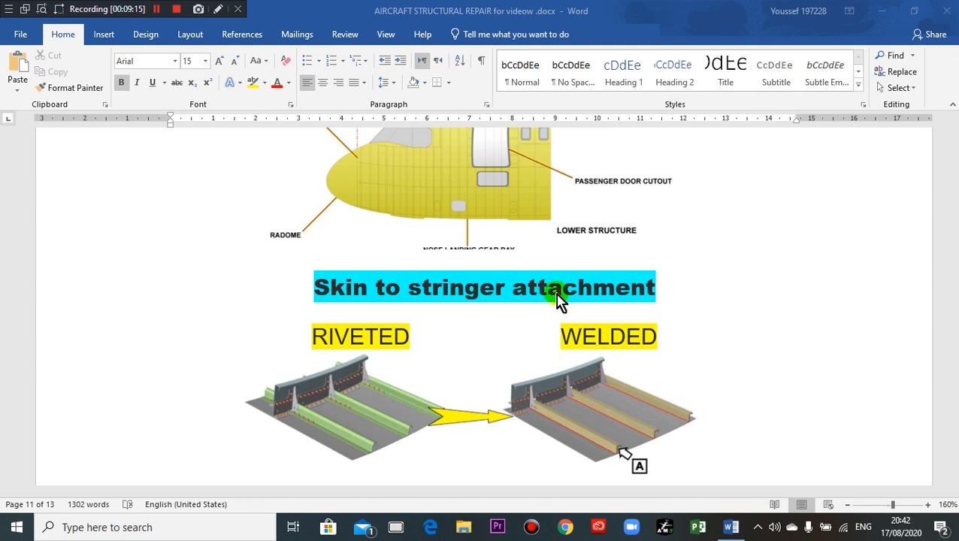
{"action": "scroll", "scroll_direction": "down", "scroll_amount": 3}
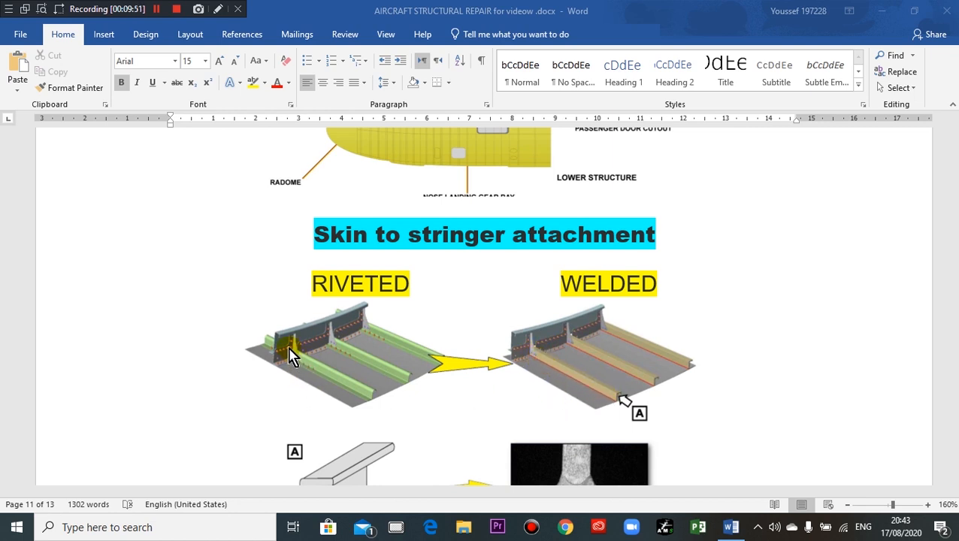
{"action": "mouse_move", "coordinate": [352, 365]}
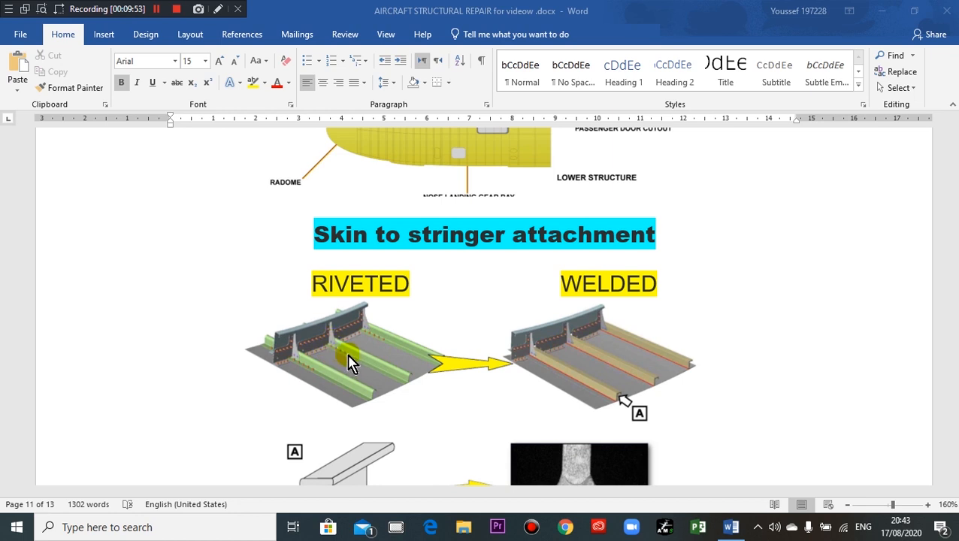
{"action": "mouse_move", "coordinate": [310, 391]}
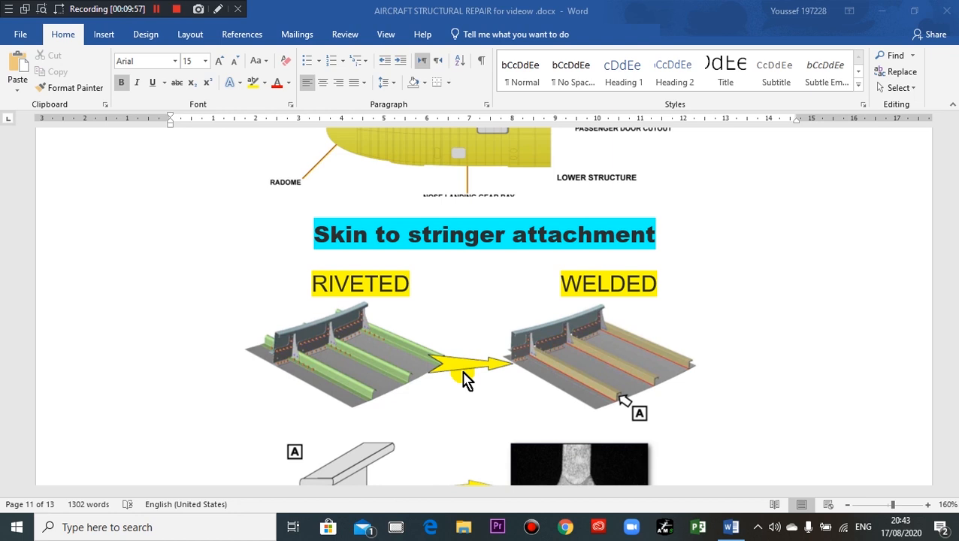
{"action": "scroll", "scroll_direction": "down", "scroll_amount": 3}
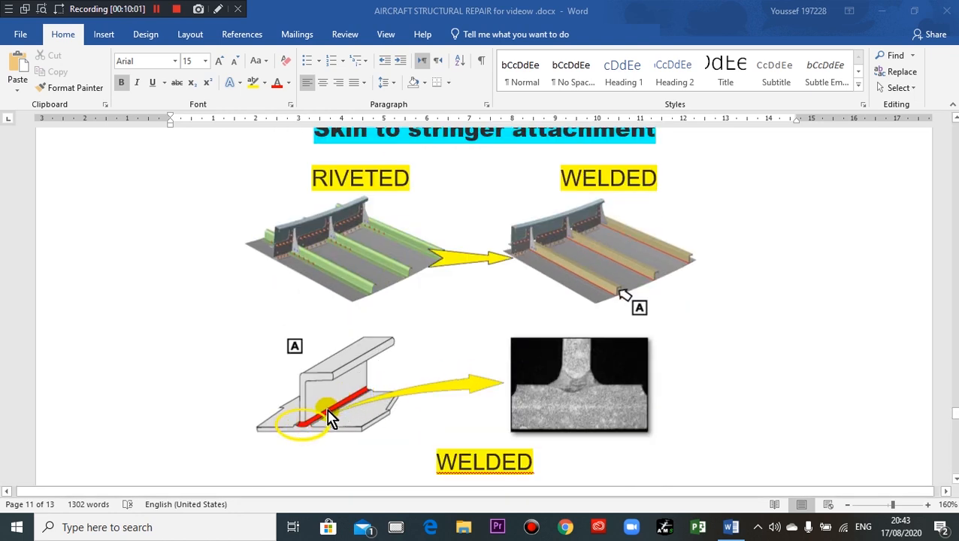
{"action": "mouse_move", "coordinate": [317, 436]}
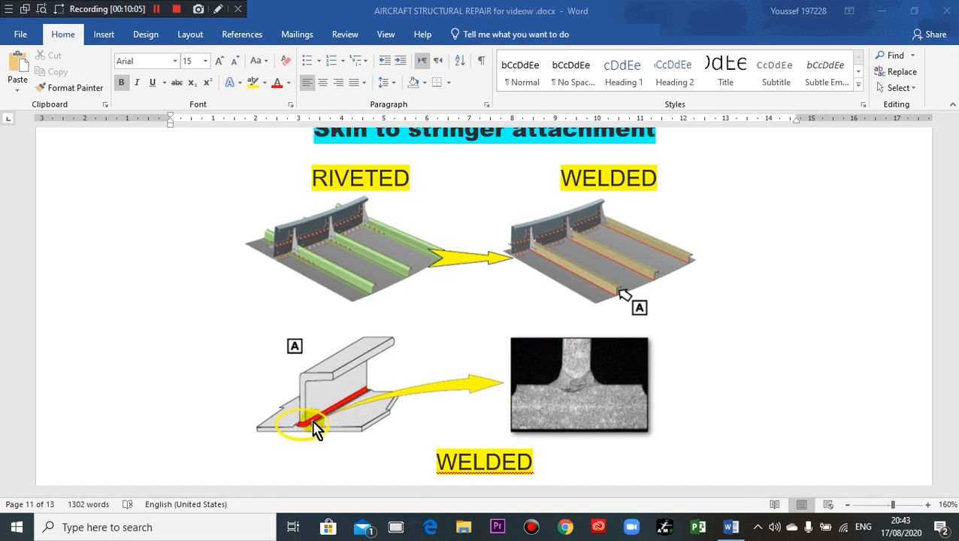
{"action": "mouse_move", "coordinate": [604, 379]}
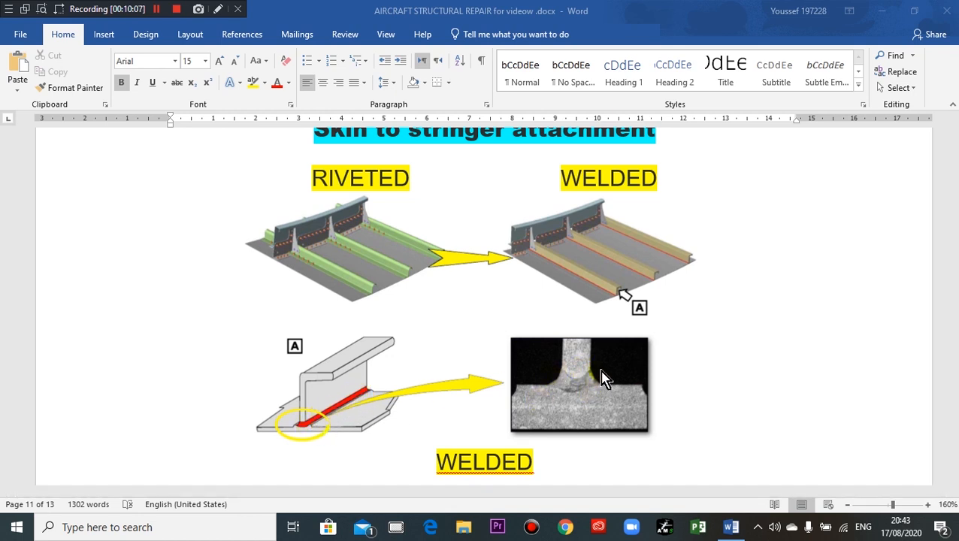
{"action": "scroll", "scroll_direction": "down", "scroll_amount": 3}
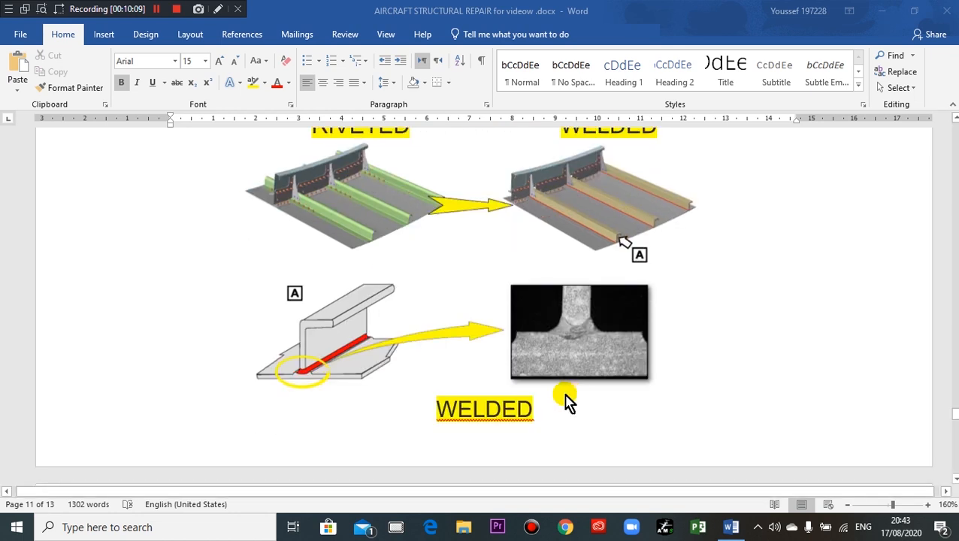
{"action": "mouse_move", "coordinate": [364, 360]}
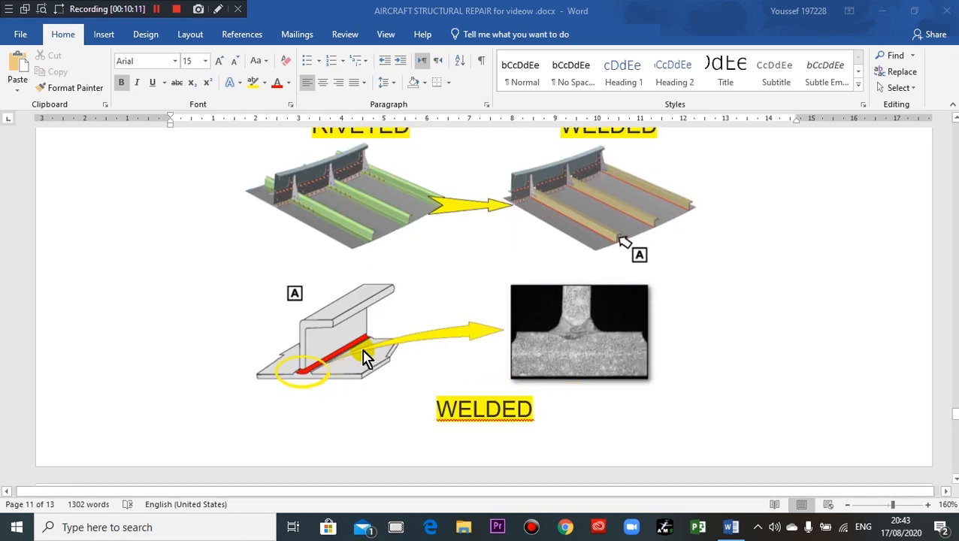
{"action": "mouse_move", "coordinate": [300, 387]}
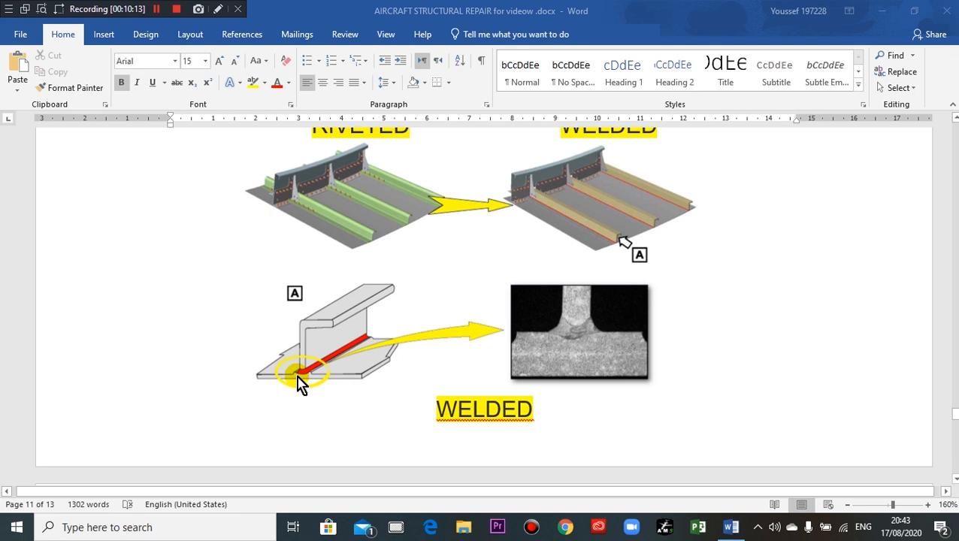
Scroll past the WELDED detail to the text on thicker skin panels and the cabin floor structure heading.
{"action": "scroll", "scroll_direction": "down", "scroll_amount": 3}
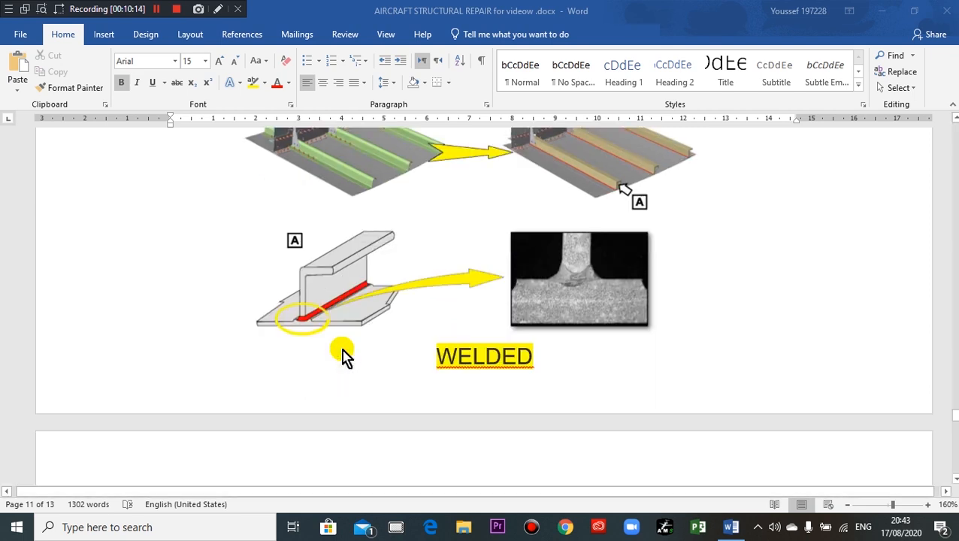
{"action": "scroll", "scroll_direction": "down", "scroll_amount": 3}
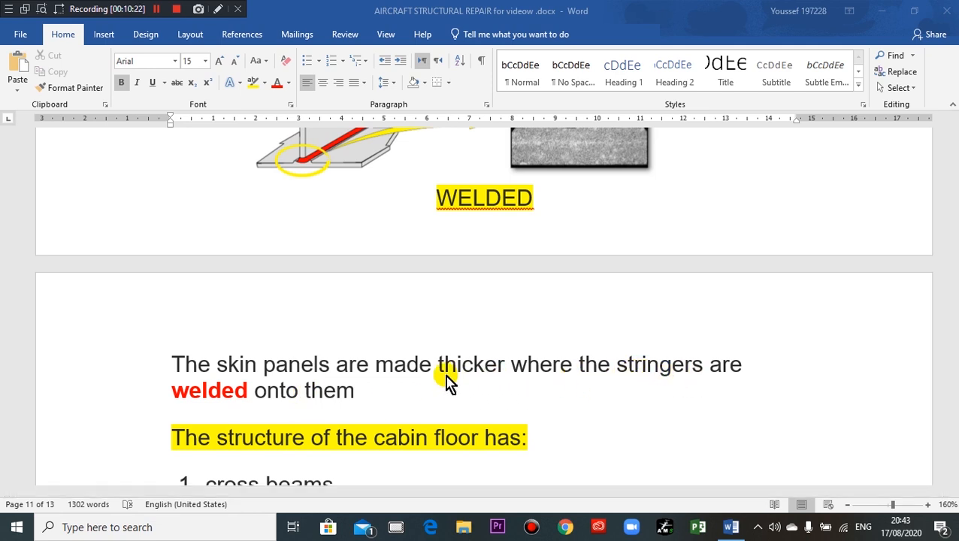
{"action": "mouse_move", "coordinate": [453, 382]}
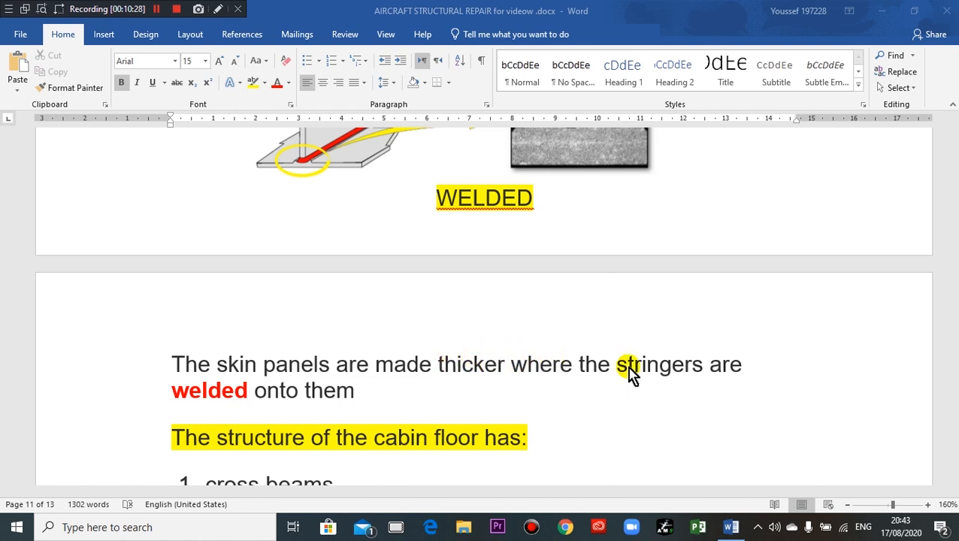
Scroll through the six-item cabin floor structure list, from seat rails to support struts.
{"action": "scroll", "scroll_direction": "down", "scroll_amount": 3}
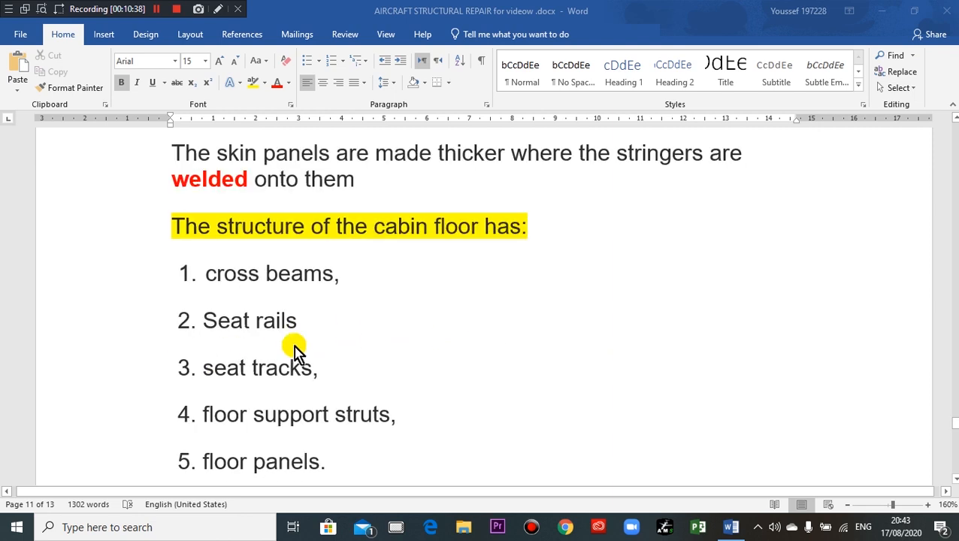
{"action": "mouse_move", "coordinate": [198, 351]}
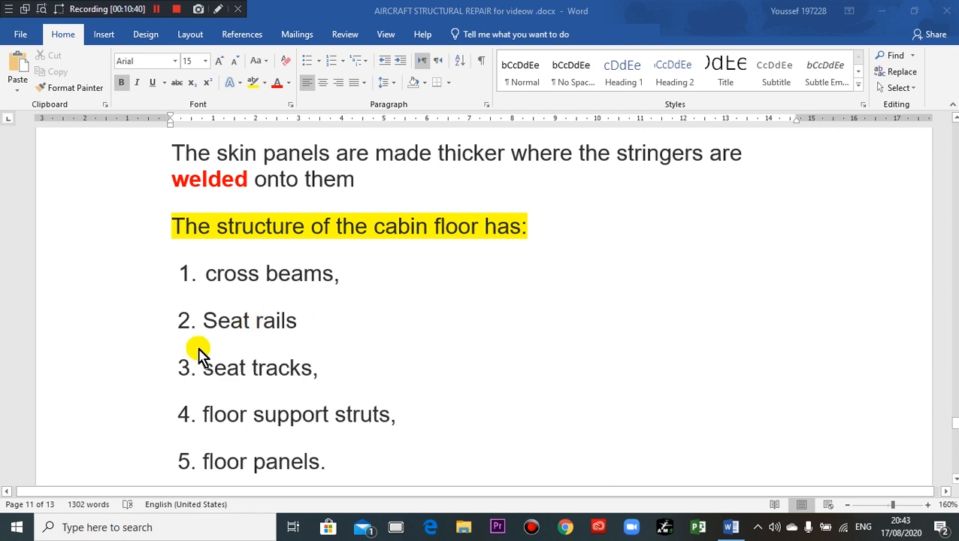
{"action": "mouse_move", "coordinate": [296, 349]}
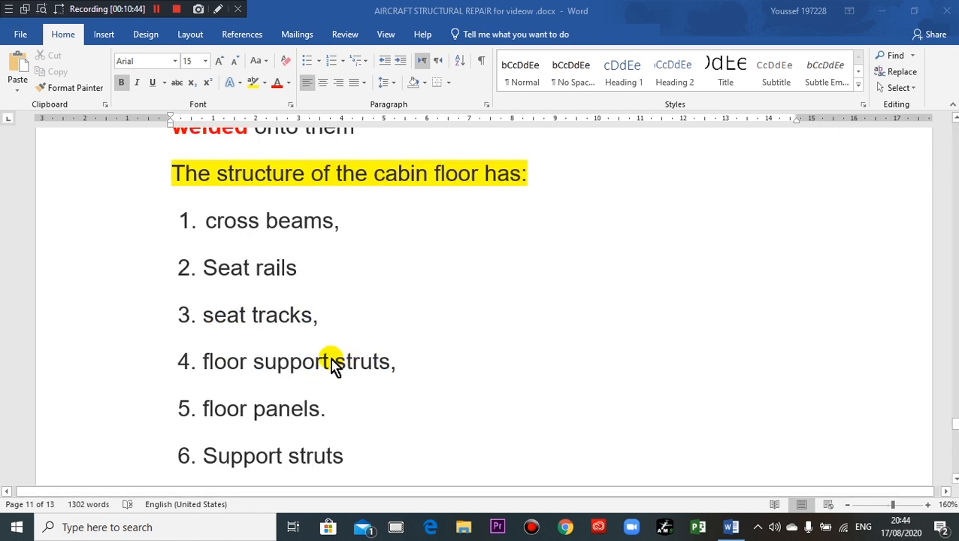
{"action": "mouse_move", "coordinate": [385, 369]}
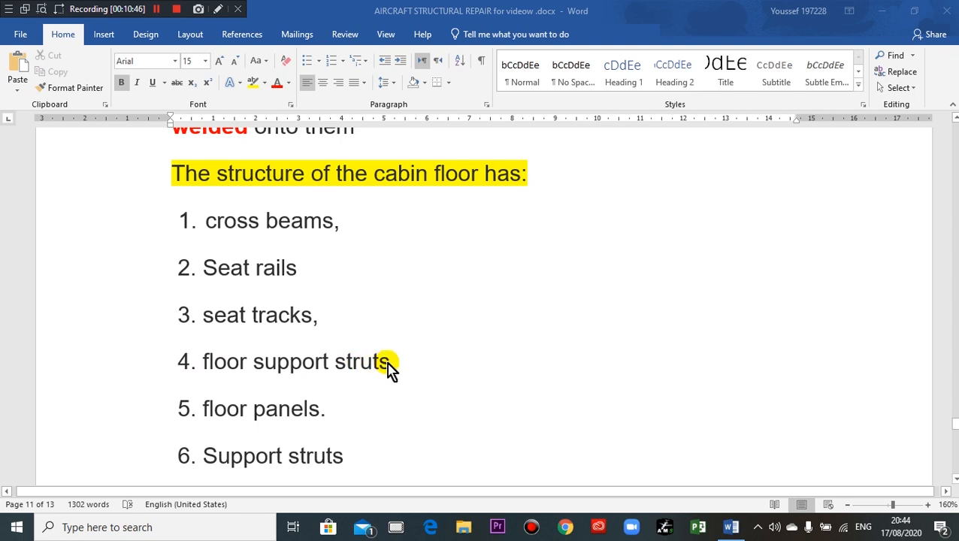
{"action": "scroll", "scroll_direction": "down", "scroll_amount": 3}
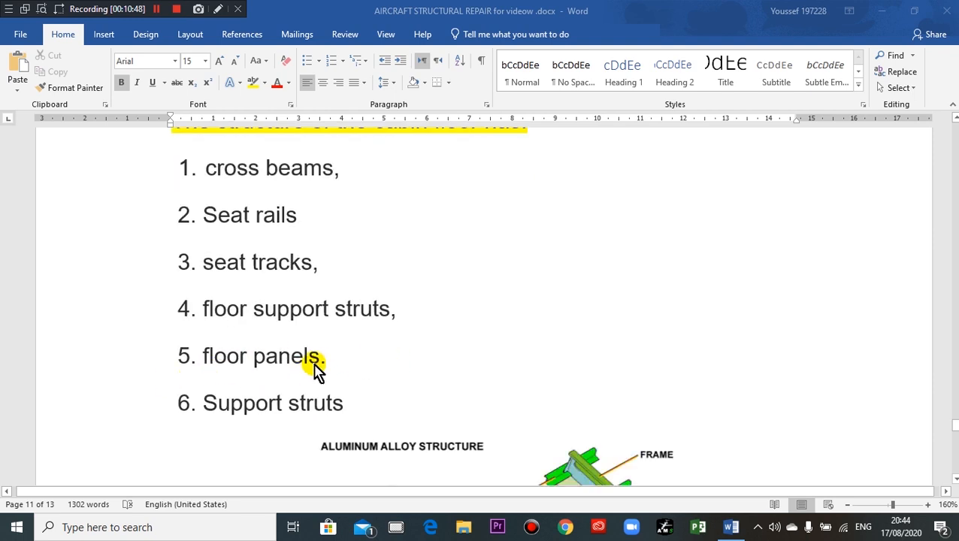
{"action": "scroll", "scroll_direction": "down", "scroll_amount": 3}
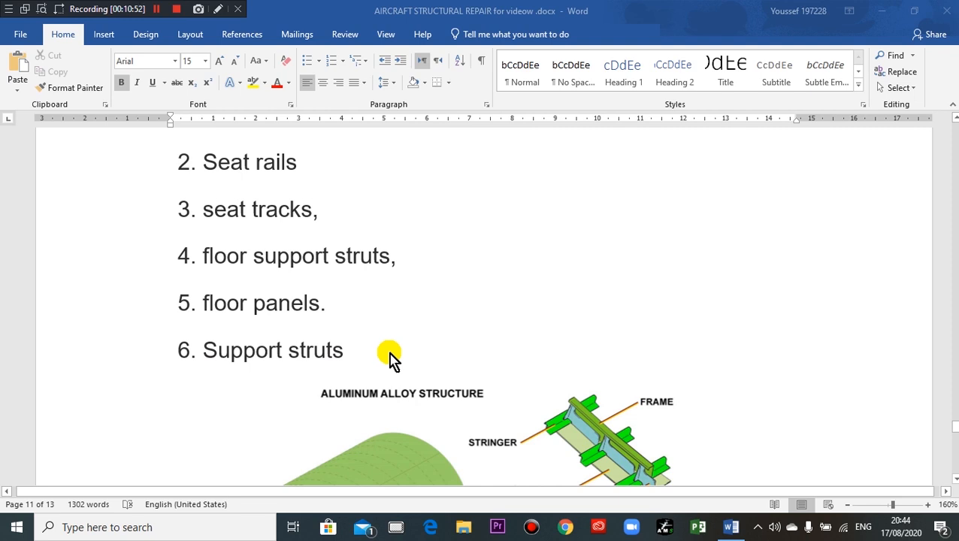
Scroll through the ALUMINUM ALLOY STRUCTURE diagram until the 'Fuselage mating' heading appears.
{"action": "scroll", "scroll_direction": "down", "scroll_amount": 3}
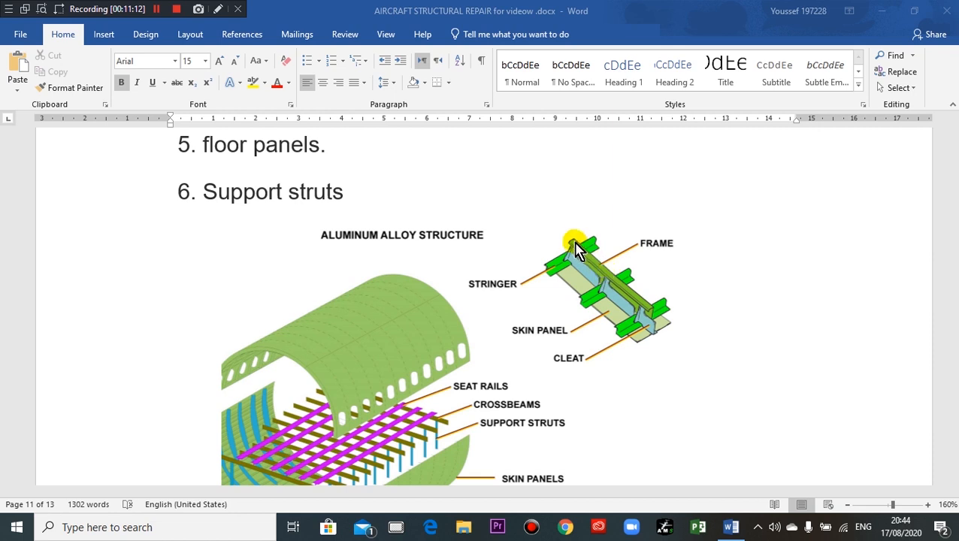
{"action": "mouse_move", "coordinate": [566, 239]}
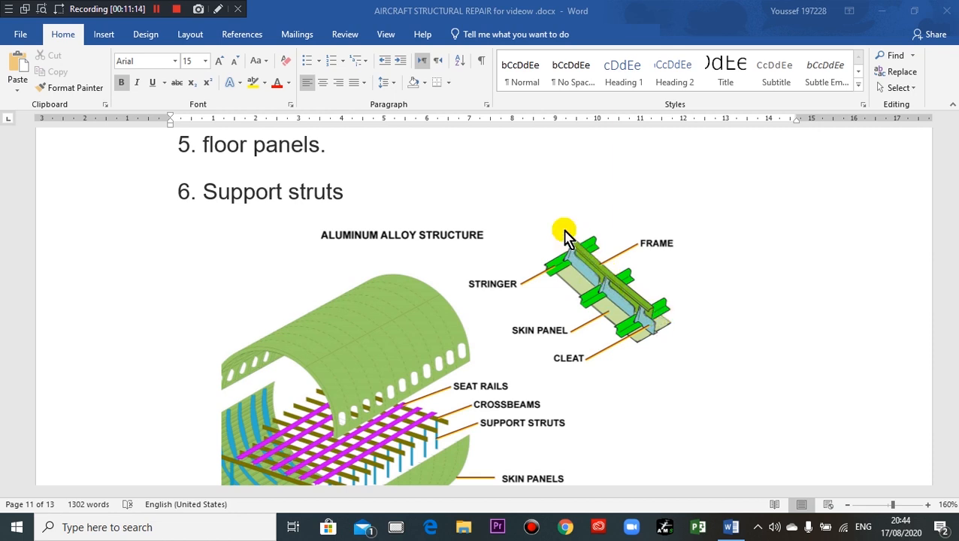
{"action": "mouse_move", "coordinate": [626, 166]}
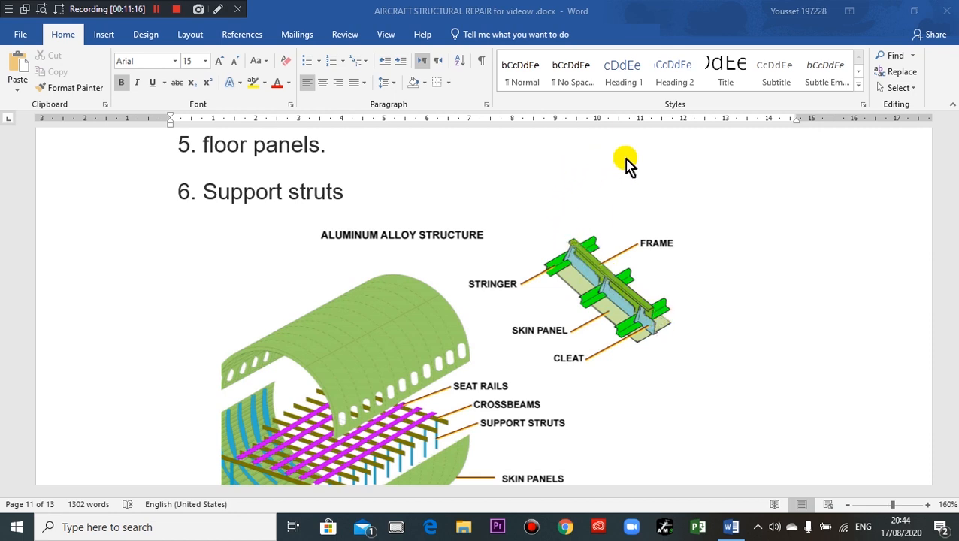
{"action": "mouse_move", "coordinate": [626, 177]}
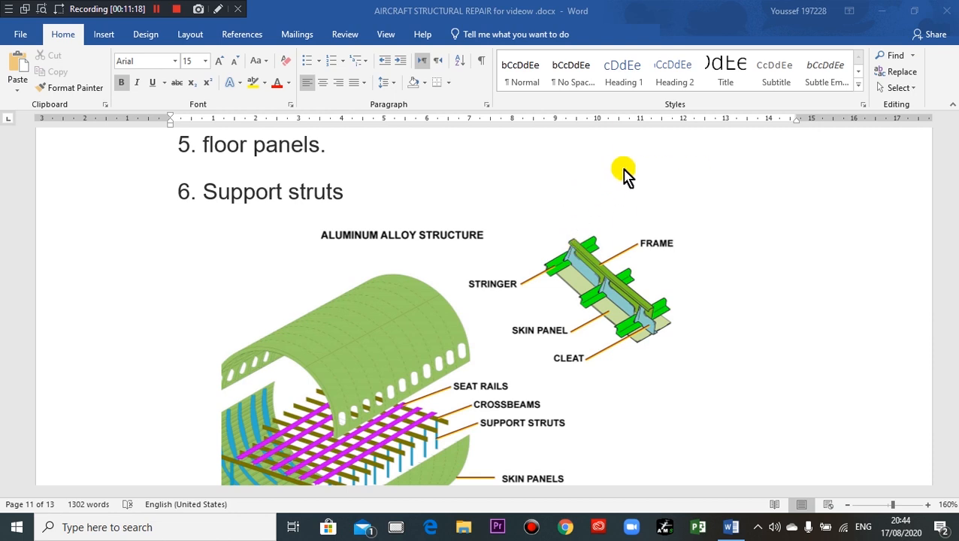
{"action": "mouse_move", "coordinate": [556, 267]}
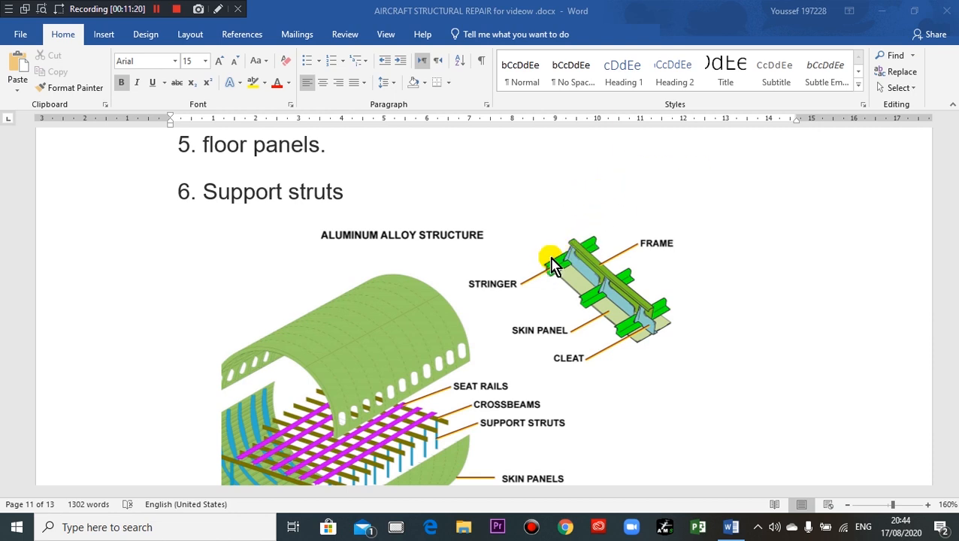
{"action": "mouse_move", "coordinate": [463, 526]}
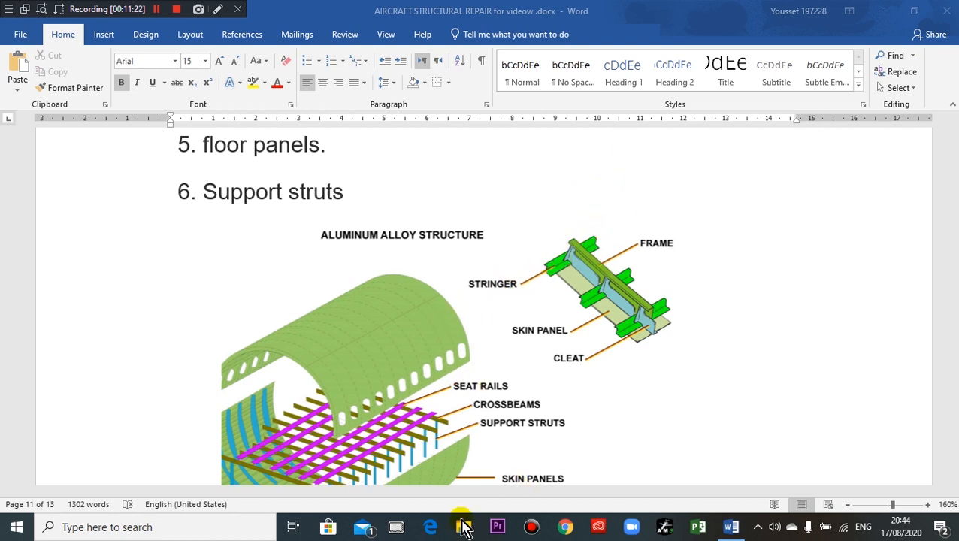
{"action": "right_click", "coordinate": [462, 526]}
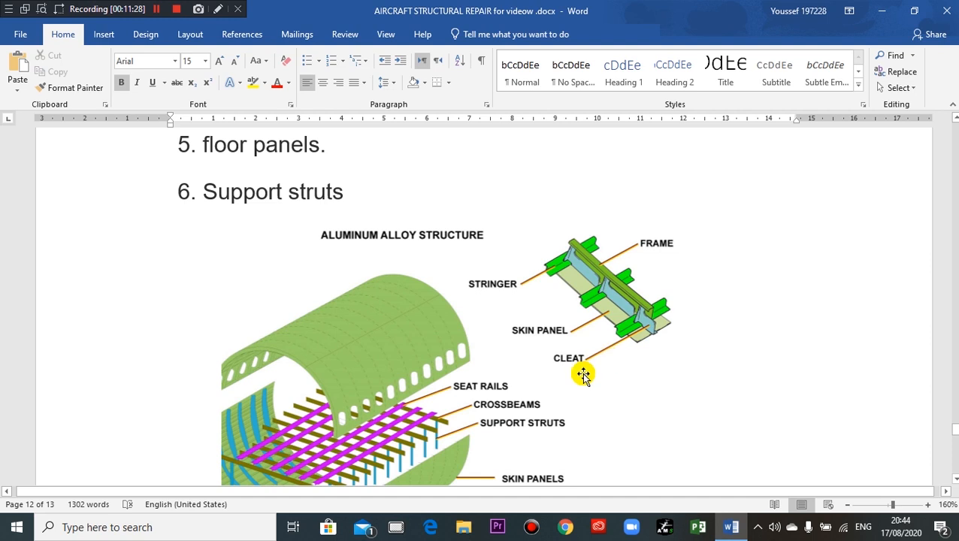
{"action": "mouse_move", "coordinate": [649, 338]}
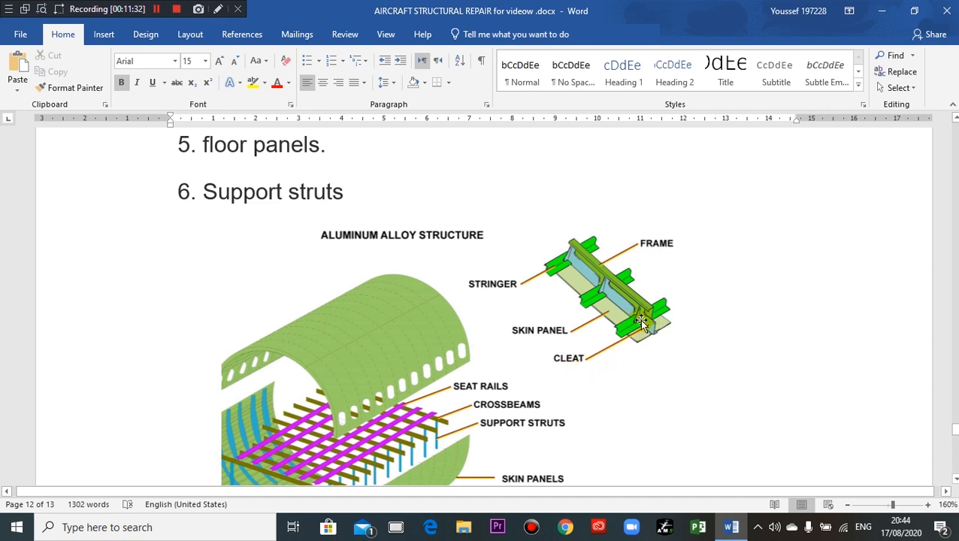
{"action": "scroll", "scroll_direction": "down", "scroll_amount": 3}
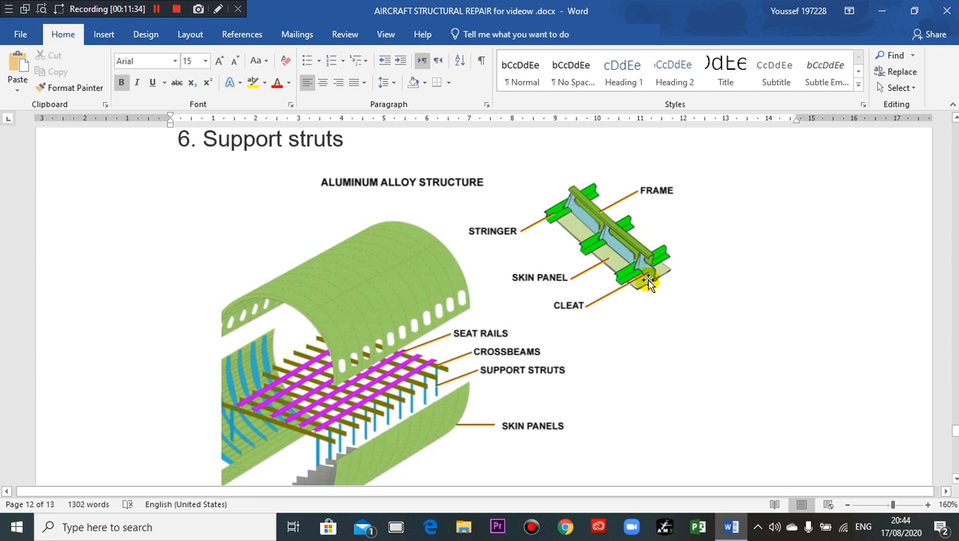
{"action": "scroll", "scroll_direction": "down", "scroll_amount": 3}
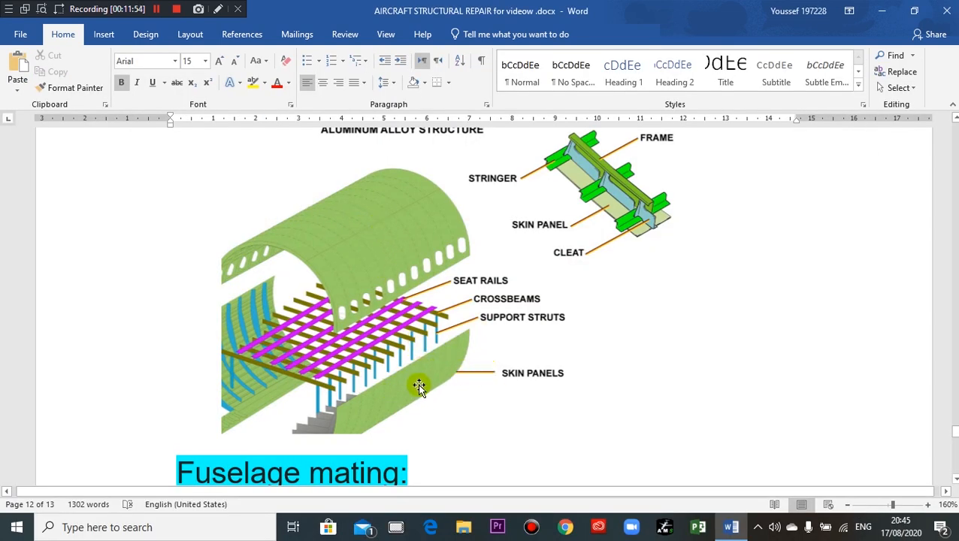
{"action": "scroll", "scroll_direction": "down", "scroll_amount": 3}
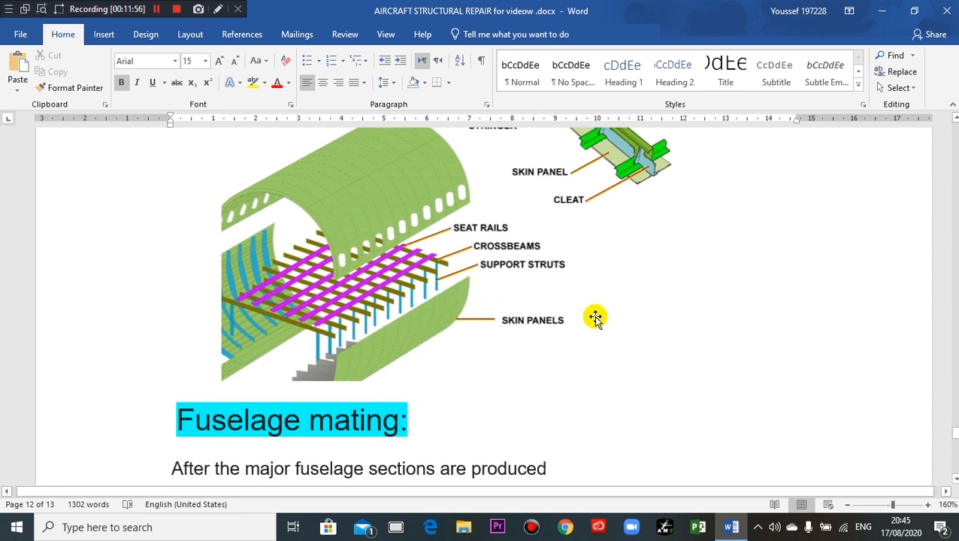
{"action": "scroll", "scroll_direction": "down", "scroll_amount": 3}
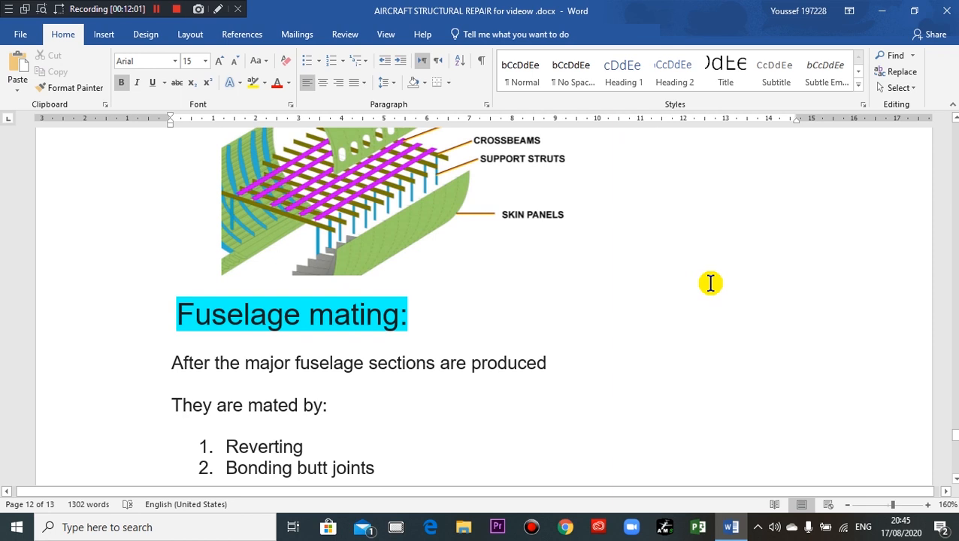
{"action": "scroll", "scroll_direction": "down", "scroll_amount": 3}
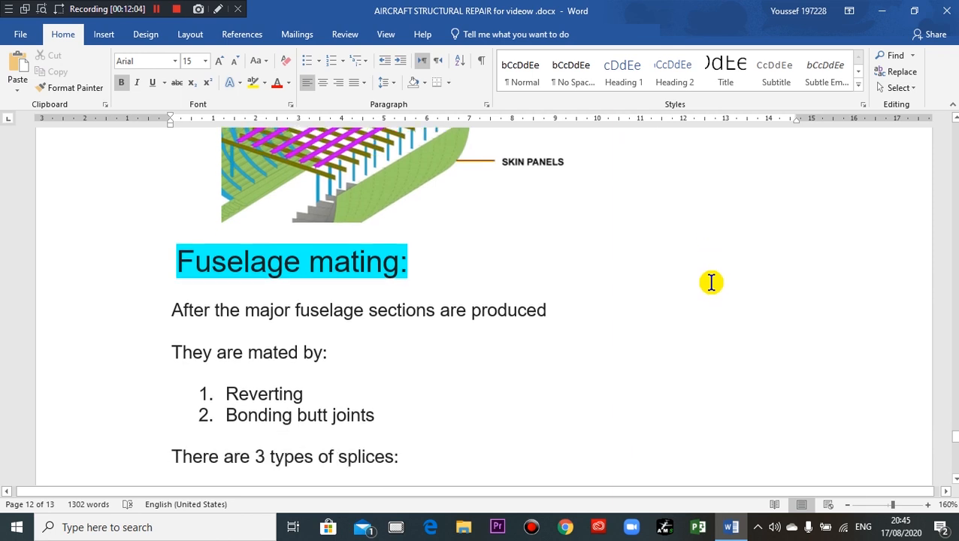
{"action": "scroll", "scroll_direction": "down", "scroll_amount": 3}
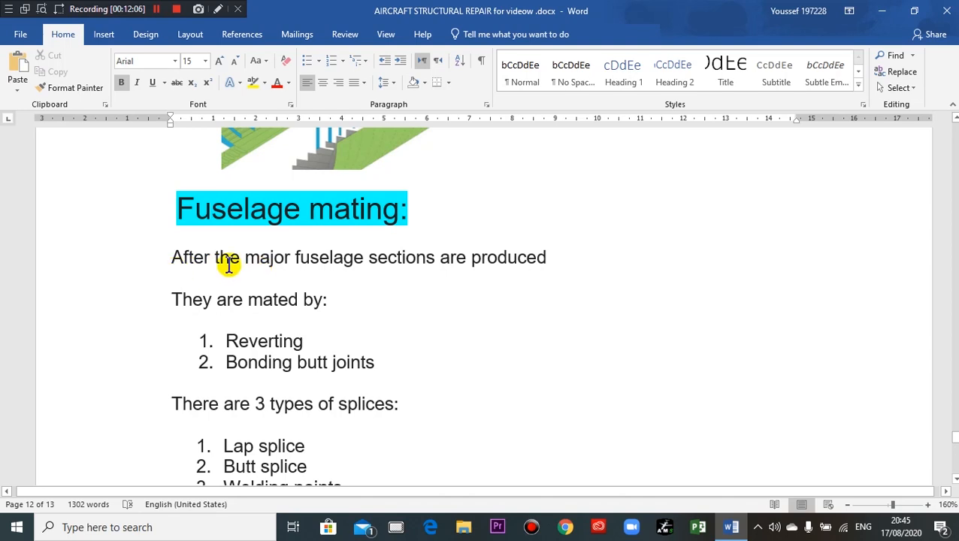
{"action": "mouse_move", "coordinate": [314, 283]}
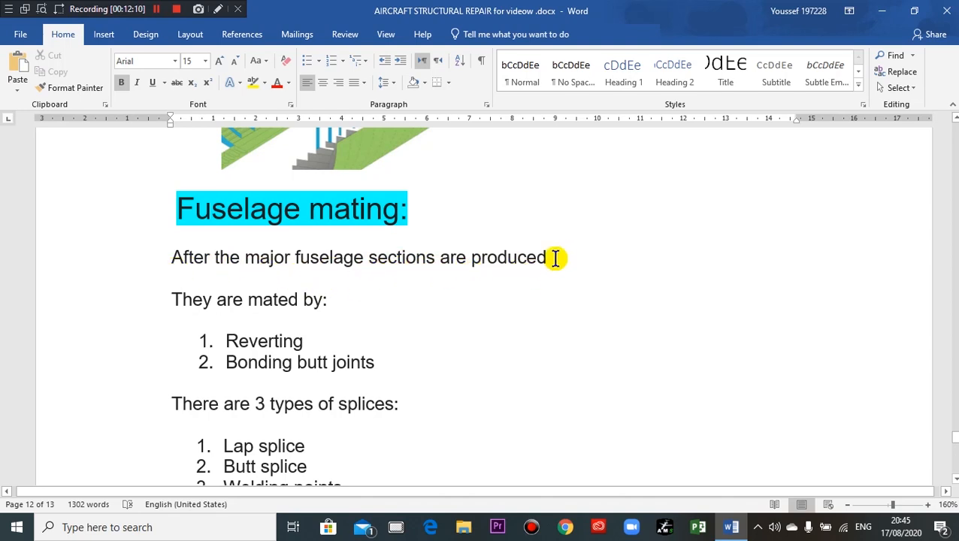
{"action": "mouse_move", "coordinate": [190, 315]}
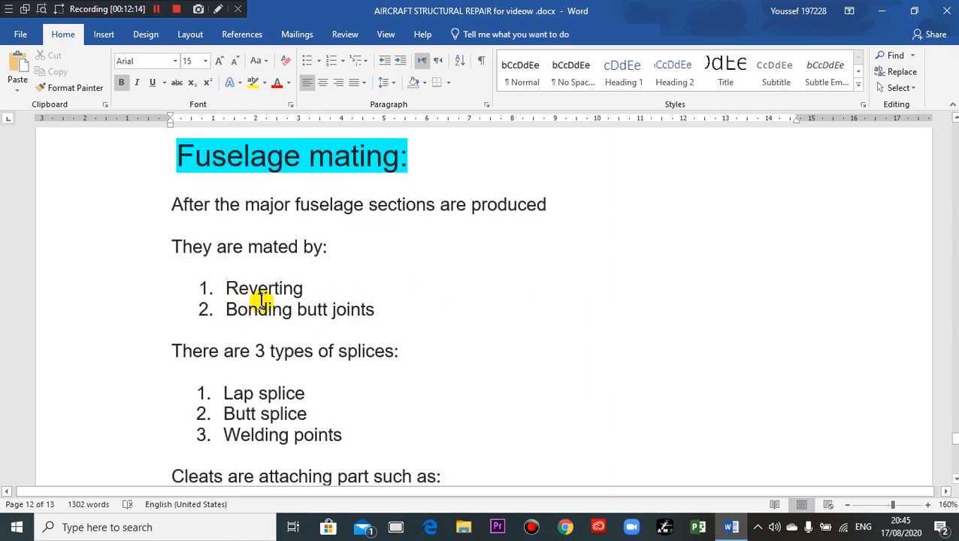
{"action": "mouse_move", "coordinate": [218, 317]}
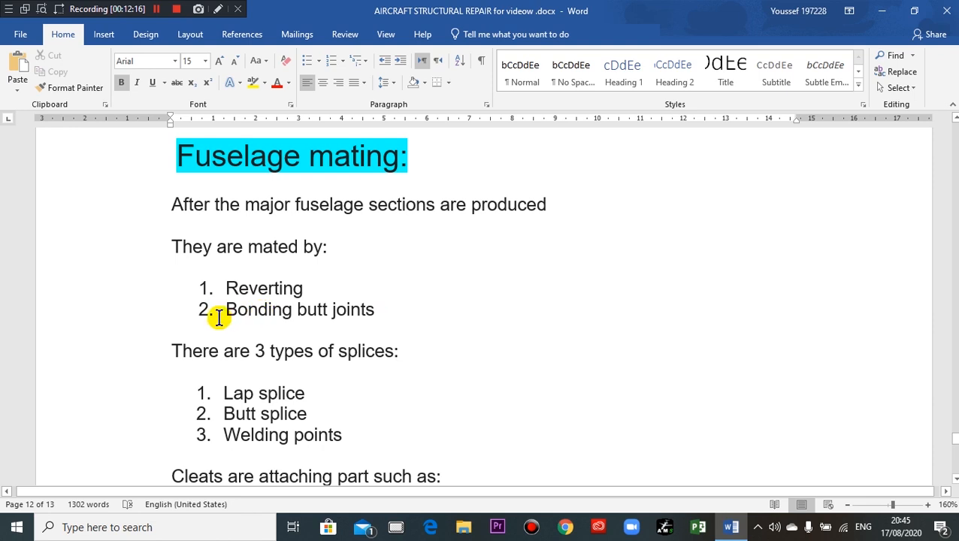
{"action": "mouse_move", "coordinate": [214, 326]}
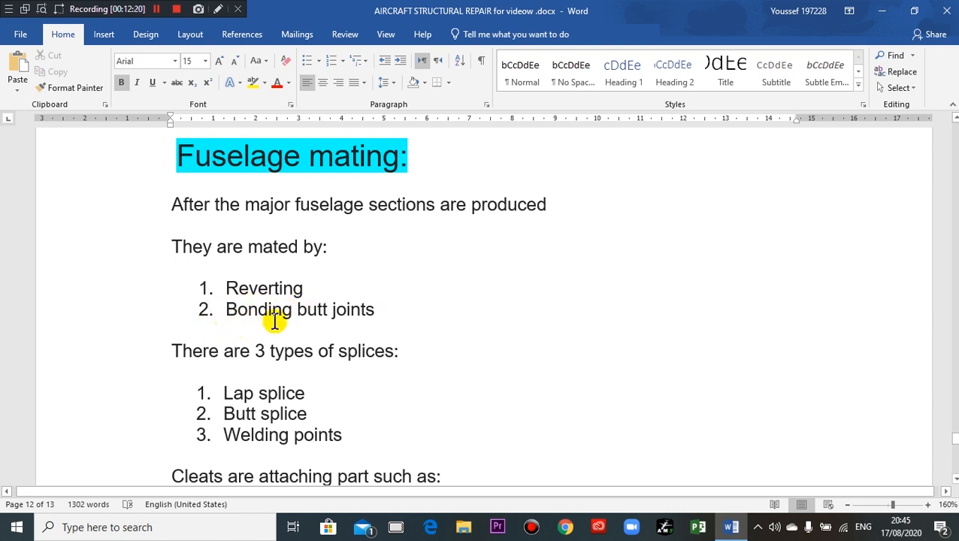
{"action": "scroll", "scroll_direction": "down", "scroll_amount": 3}
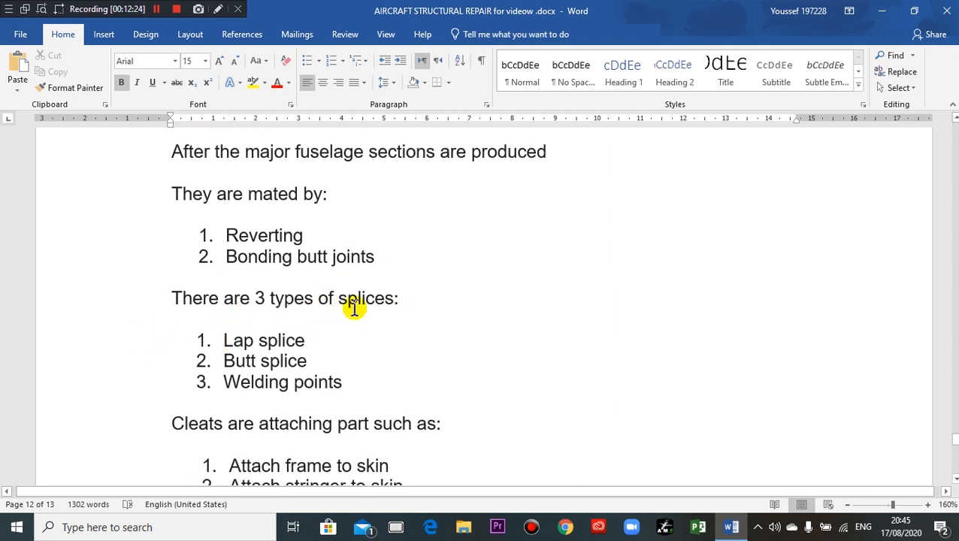
{"action": "mouse_move", "coordinate": [440, 358]}
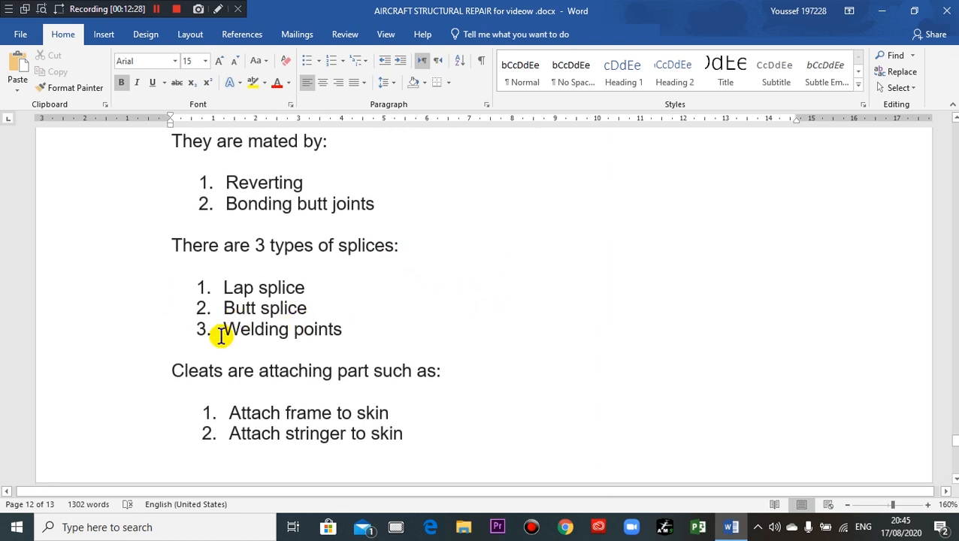
{"action": "mouse_move", "coordinate": [344, 314]}
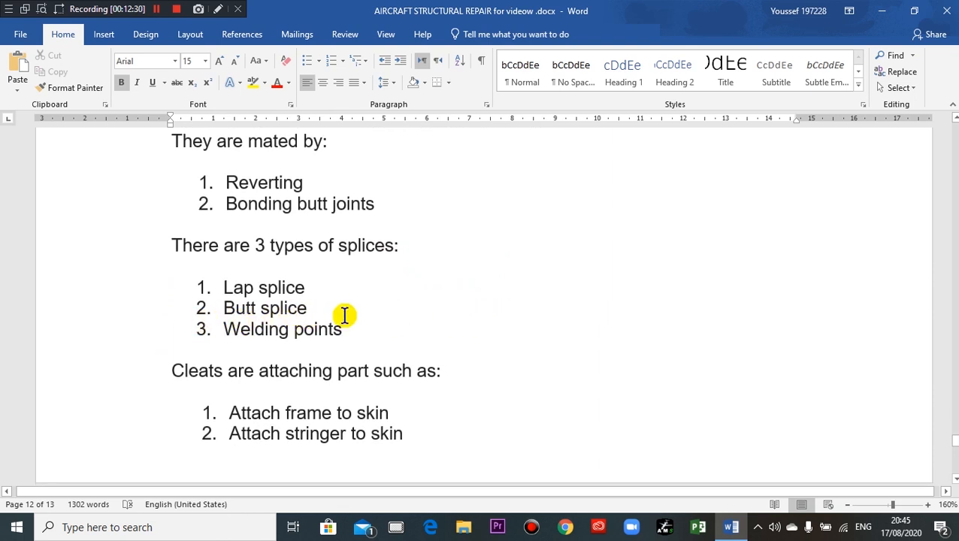
{"action": "scroll", "scroll_direction": "down", "scroll_amount": 3}
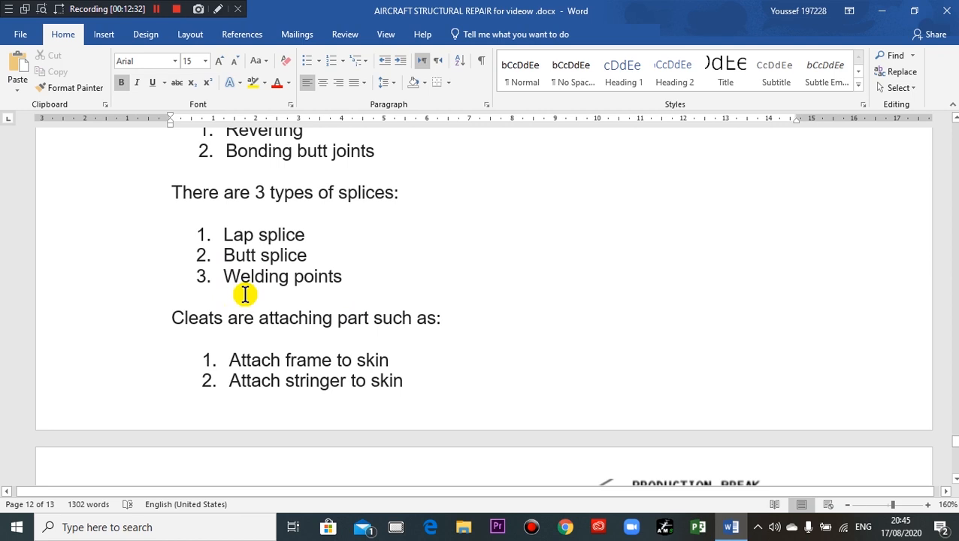
{"action": "scroll", "scroll_direction": "down", "scroll_amount": 3}
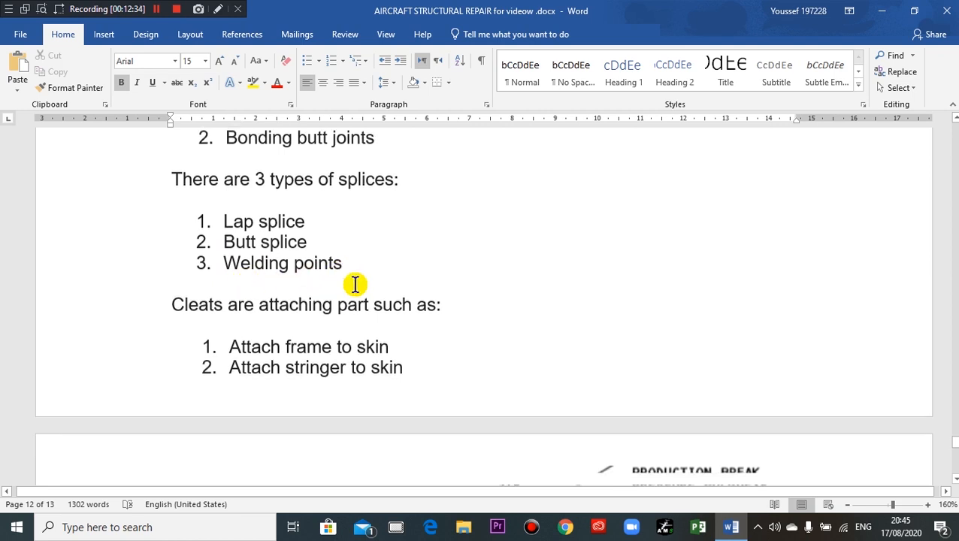
{"action": "scroll", "scroll_direction": "down", "scroll_amount": 3}
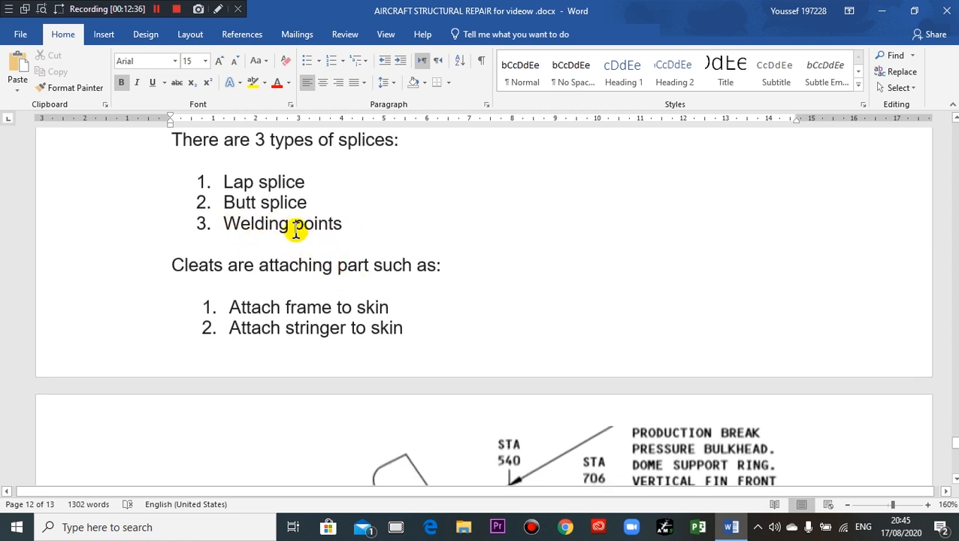
{"action": "mouse_move", "coordinate": [216, 277]}
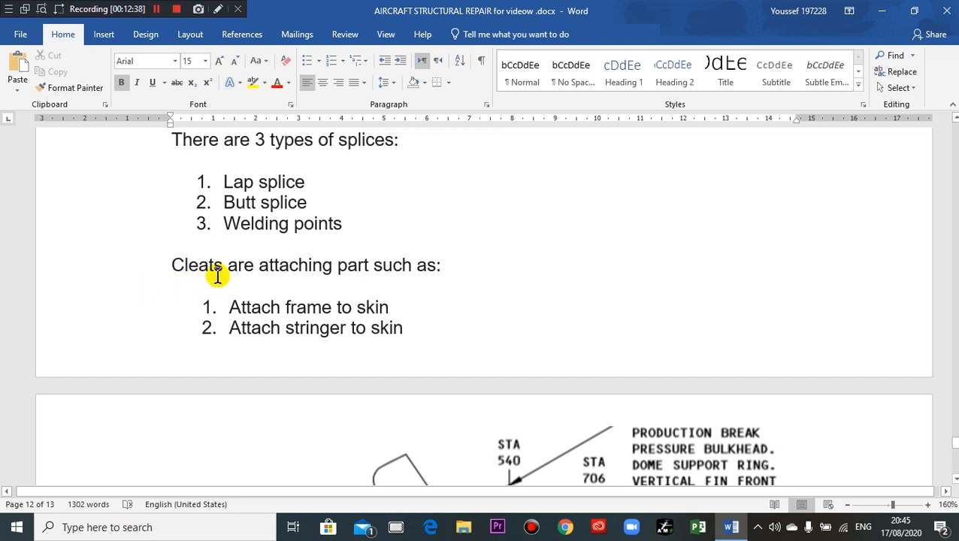
{"action": "mouse_move", "coordinate": [242, 278]}
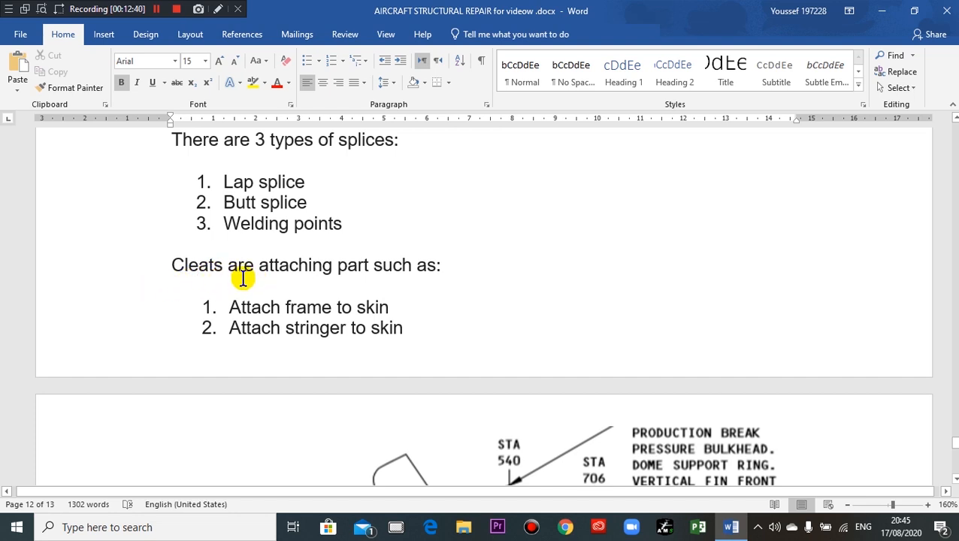
{"action": "mouse_move", "coordinate": [249, 281]}
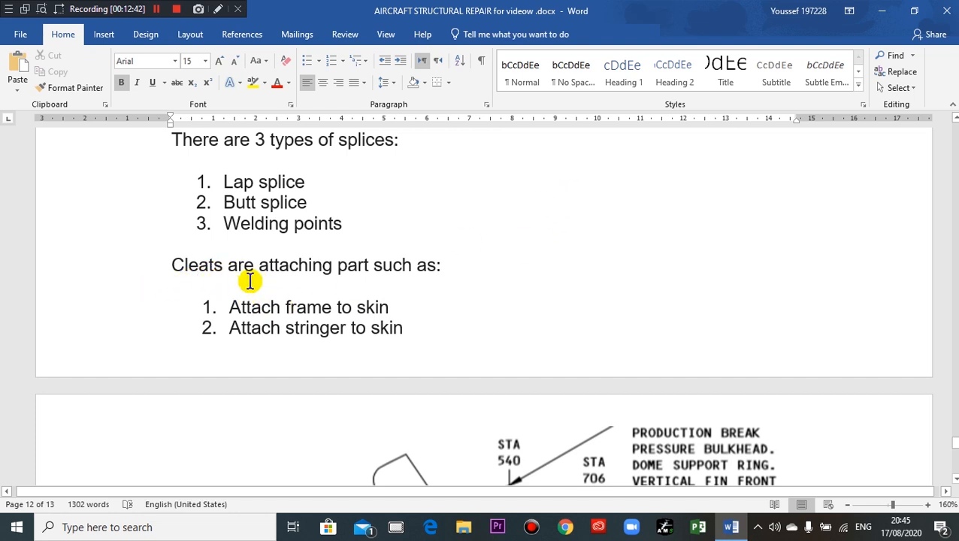
{"action": "mouse_move", "coordinate": [347, 274]}
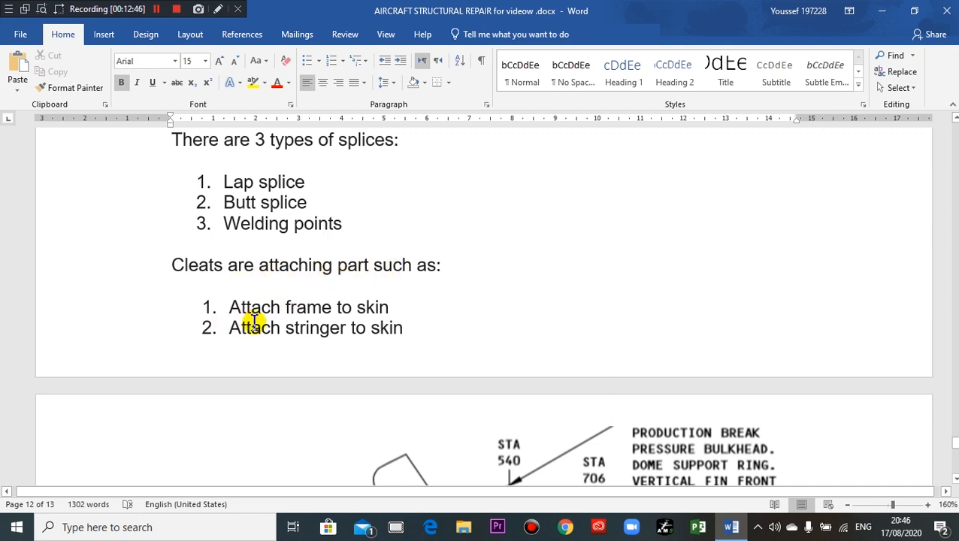
{"action": "mouse_move", "coordinate": [226, 352]}
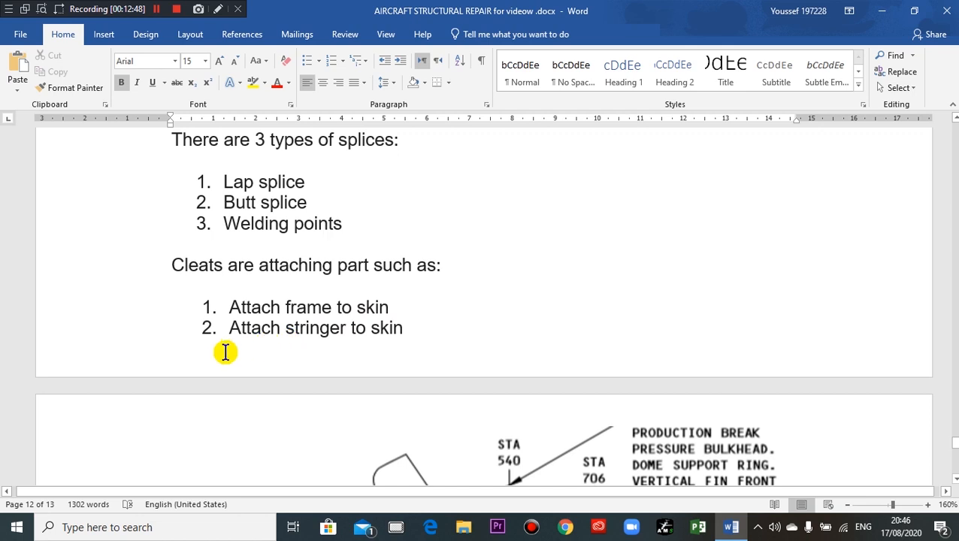
{"action": "mouse_move", "coordinate": [408, 335]}
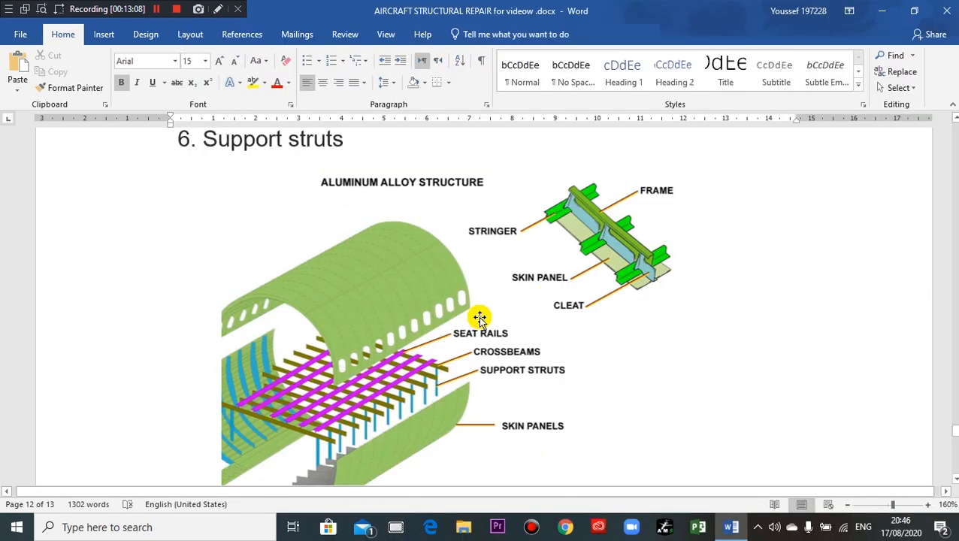
Scroll past the Fuselage mating lists to the production break diagram on page 13.
{"action": "scroll", "scroll_direction": "down", "scroll_amount": 3}
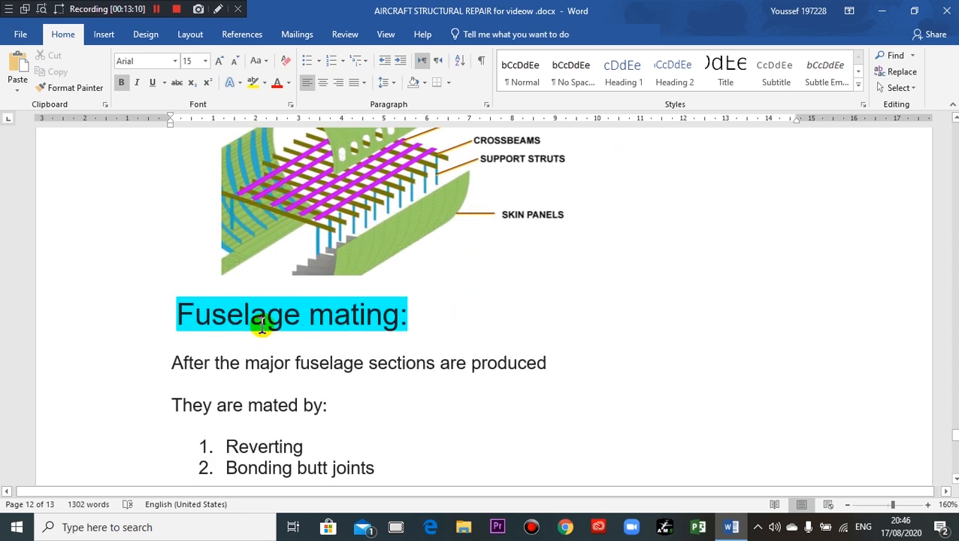
{"action": "scroll", "scroll_direction": "down", "scroll_amount": 3}
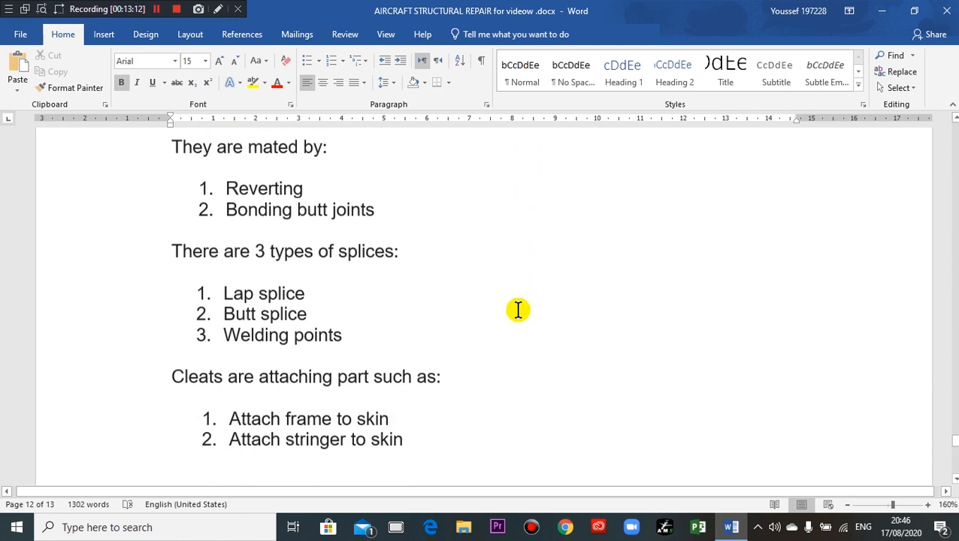
{"action": "scroll", "scroll_direction": "down", "scroll_amount": 3}
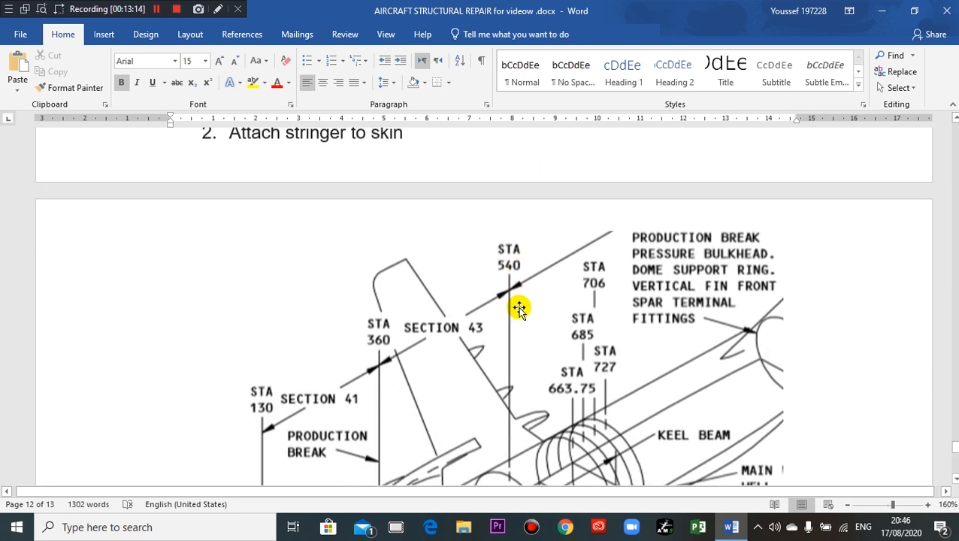
{"action": "scroll", "scroll_direction": "down", "scroll_amount": 3}
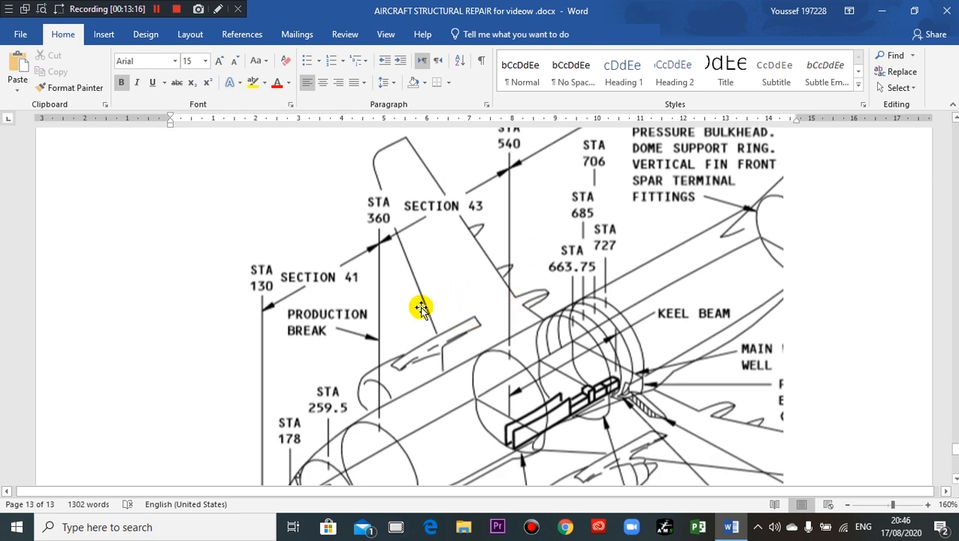
{"action": "scroll", "scroll_direction": "down", "scroll_amount": 3}
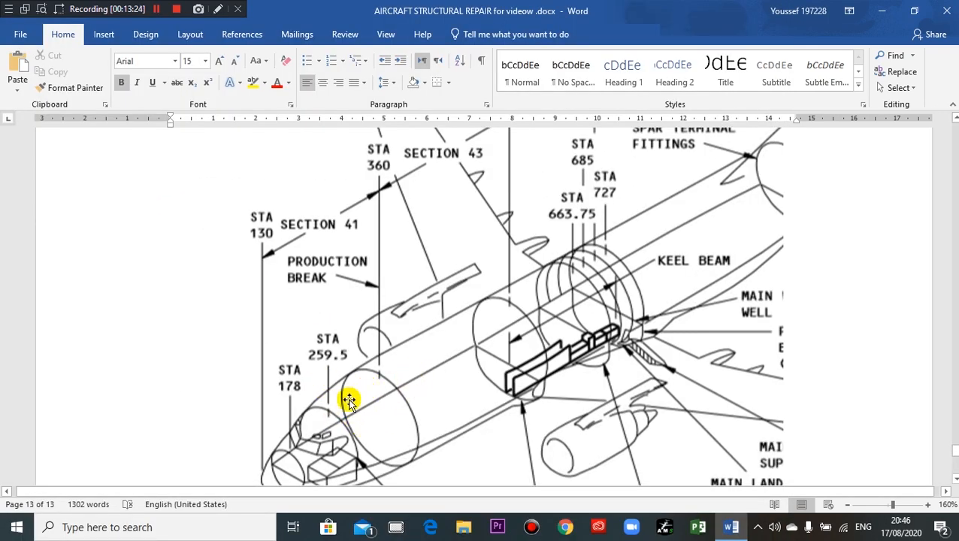
{"action": "mouse_move", "coordinate": [411, 368]}
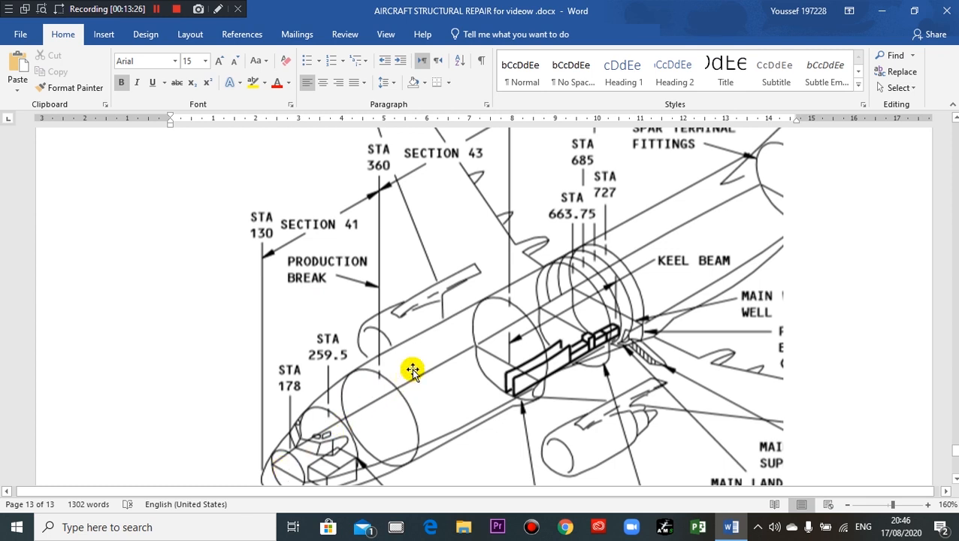
{"action": "mouse_move", "coordinate": [526, 292]}
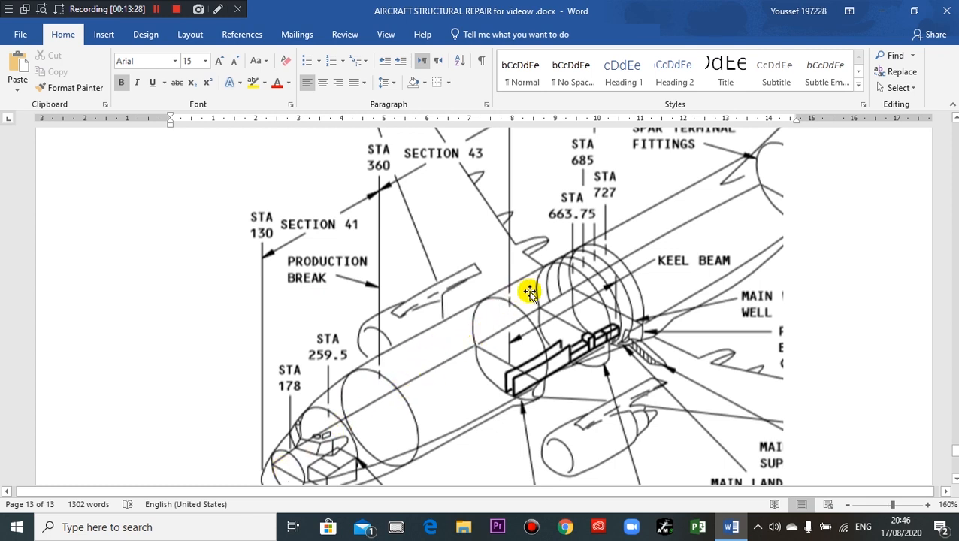
{"action": "mouse_move", "coordinate": [353, 366]}
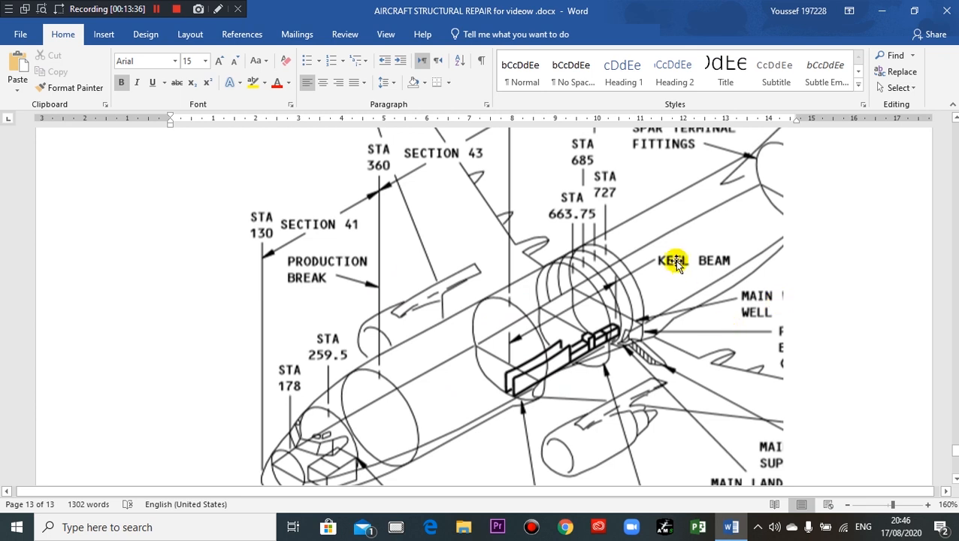
Scroll through the diagram's lower labels: forward pressure bulkhead, nose wheel well and wing spar.
{"action": "scroll", "scroll_direction": "down", "scroll_amount": 3}
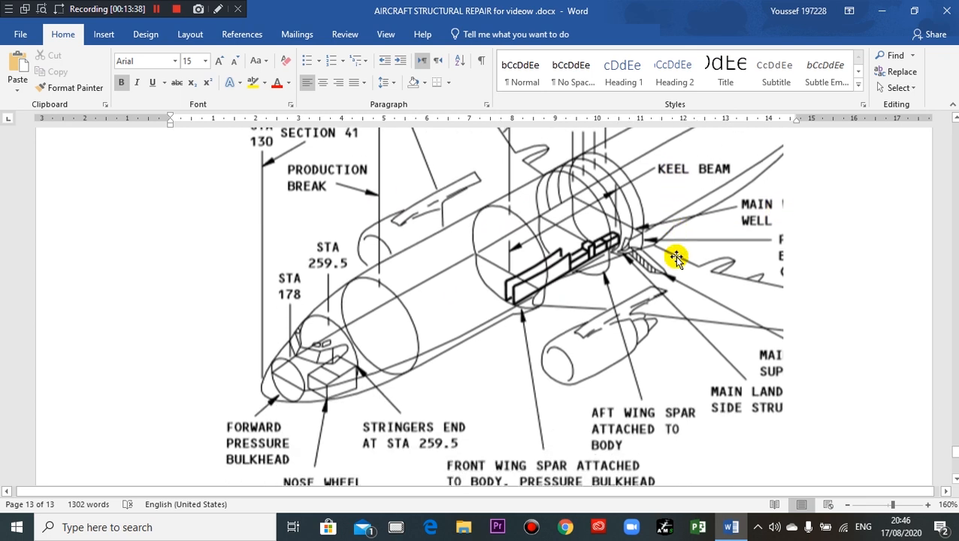
{"action": "scroll", "scroll_direction": "down", "scroll_amount": 3}
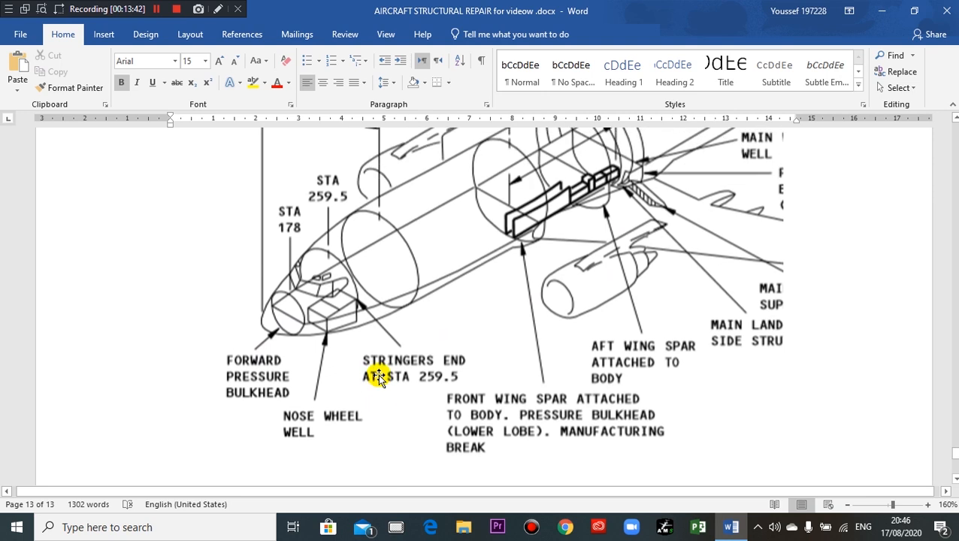
{"action": "mouse_move", "coordinate": [418, 360]}
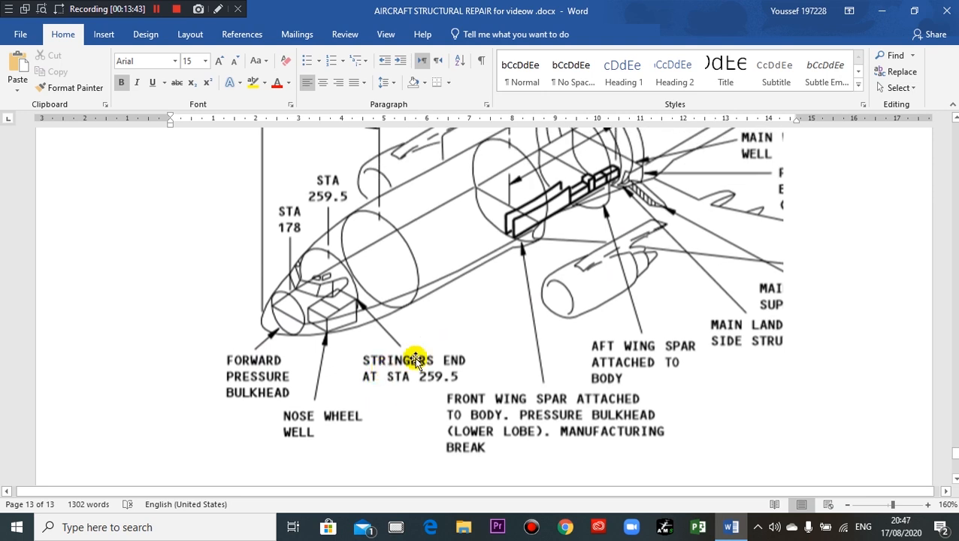
{"action": "mouse_move", "coordinate": [412, 334]}
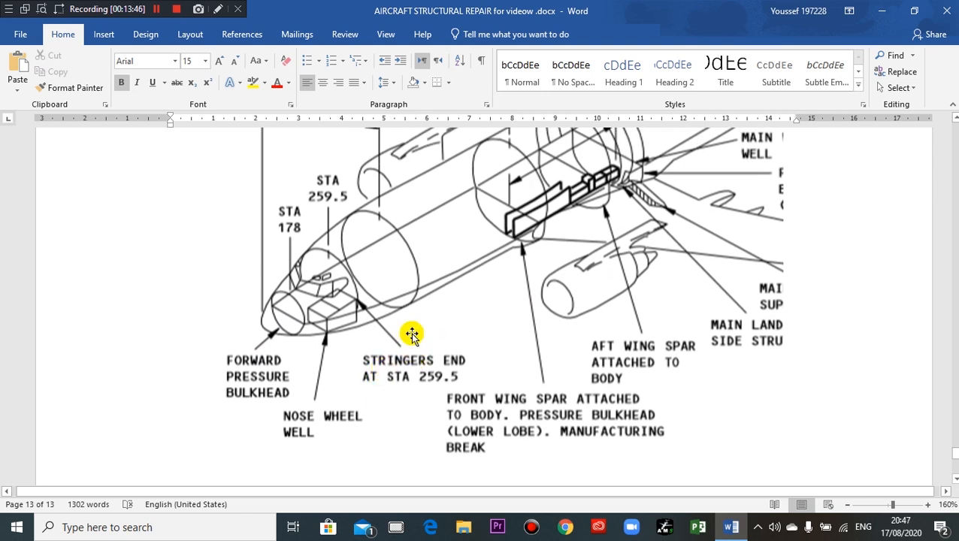
{"action": "scroll", "scroll_direction": "down", "scroll_amount": 3}
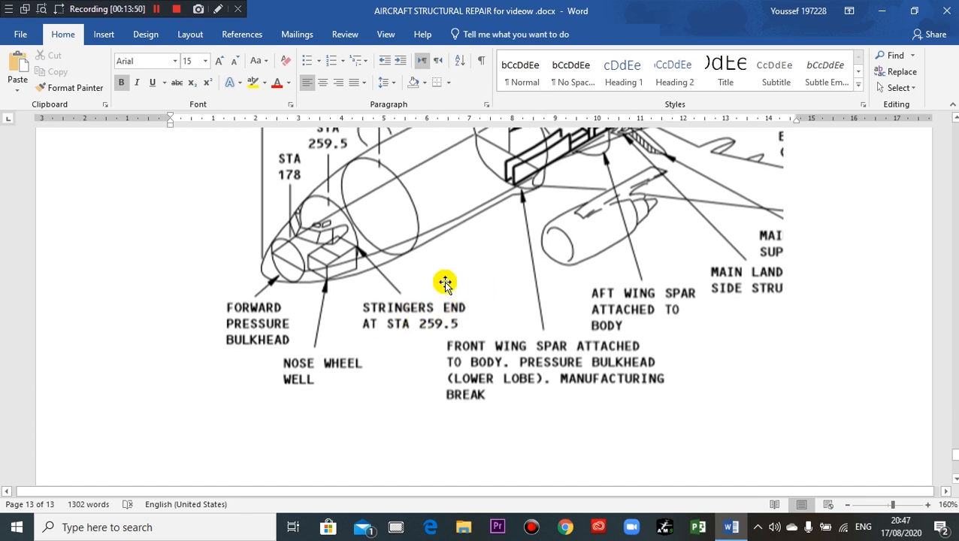
{"action": "mouse_move", "coordinate": [480, 277]}
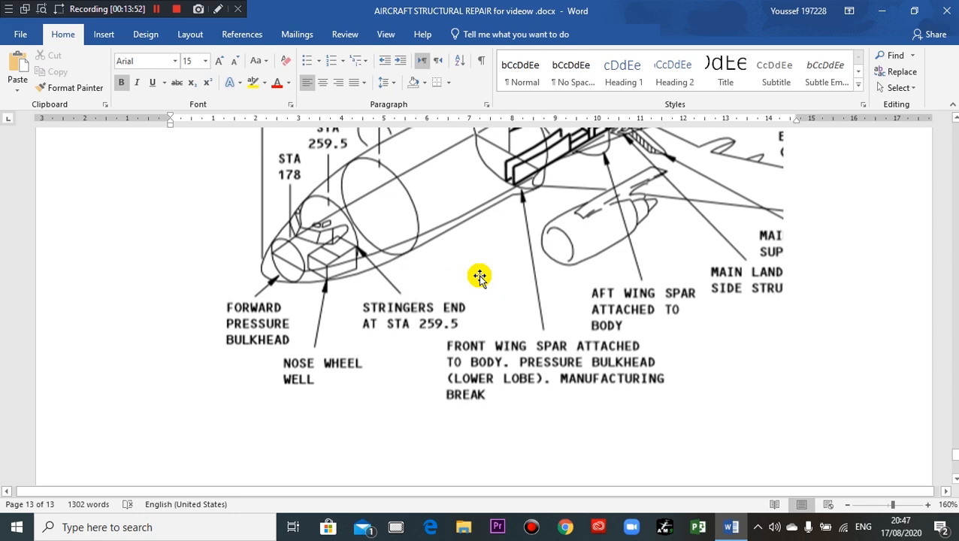